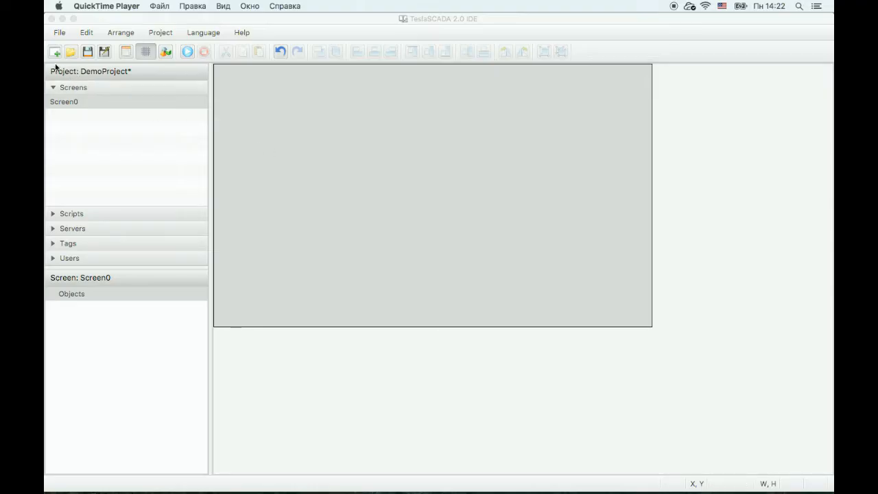
{"action": "mouse_move", "coordinate": [54, 52]}
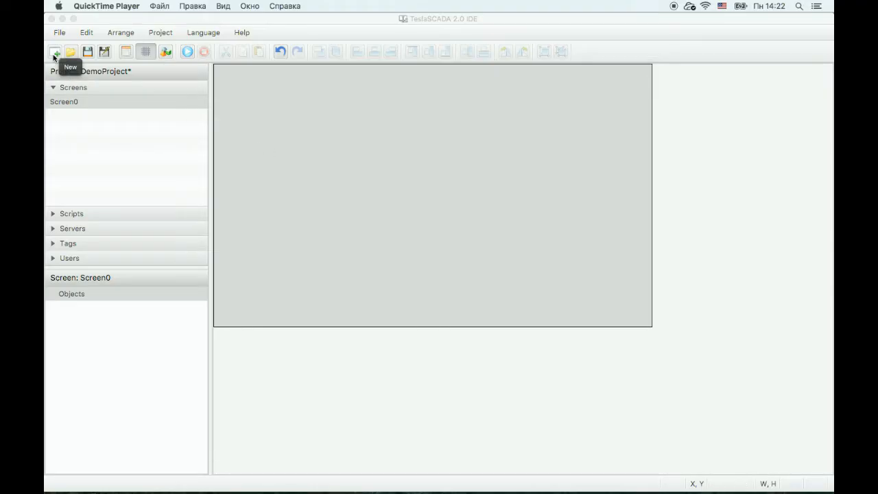
- Start a new project named DemoProject
{"action": "left_click", "coordinate": [59, 33]}
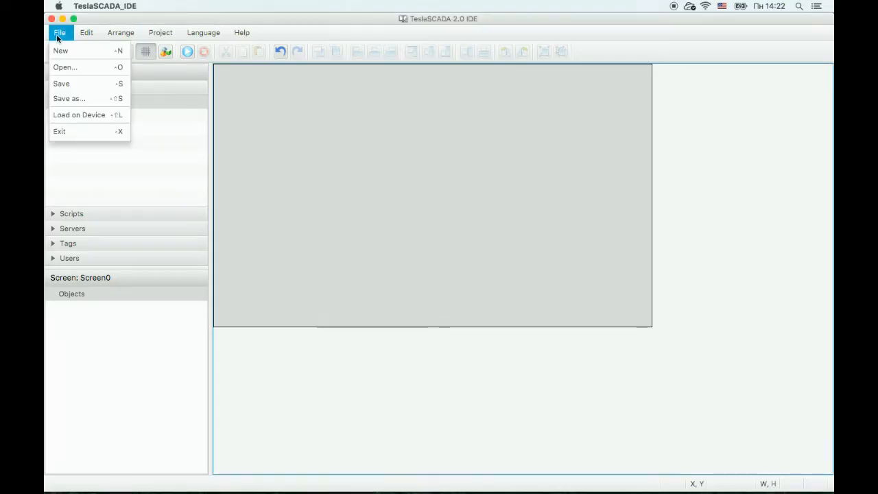
{"action": "left_click", "coordinate": [61, 49]}
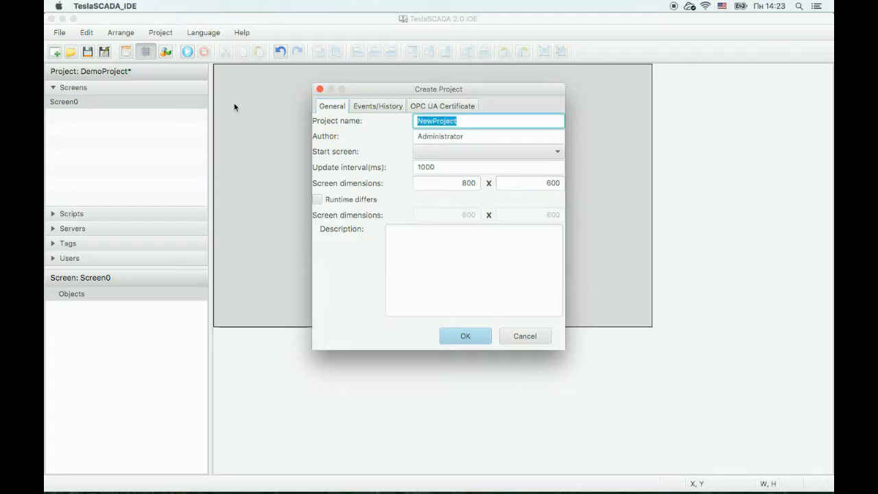
{"action": "type", "text": "Demo"}
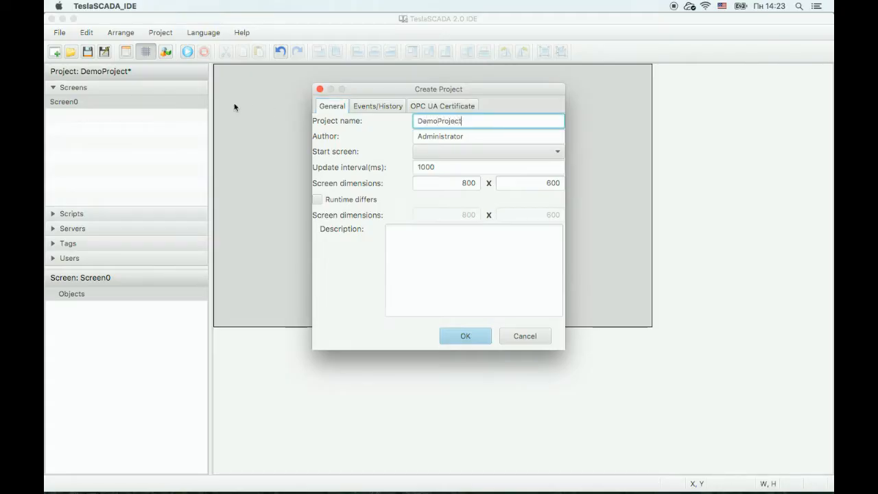
- Set the project screen dimensions to 800 by 480
{"action": "left_click", "coordinate": [446, 182]}
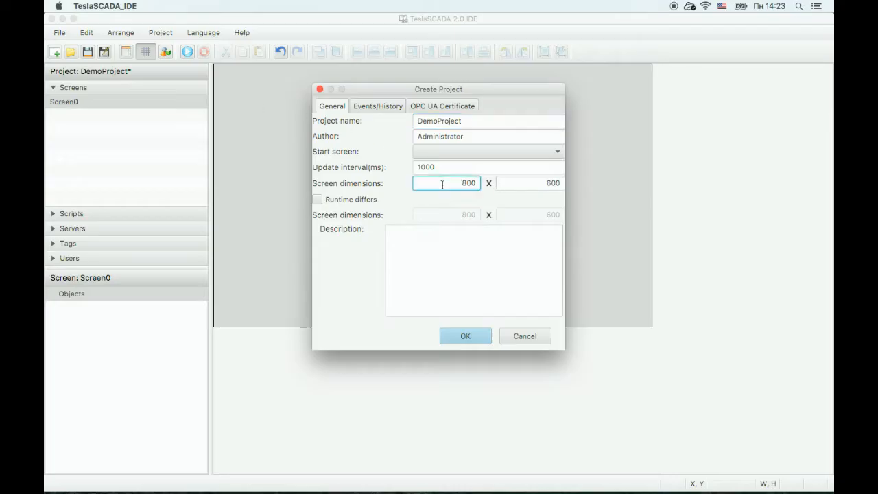
{"action": "left_click", "coordinate": [528, 182]}
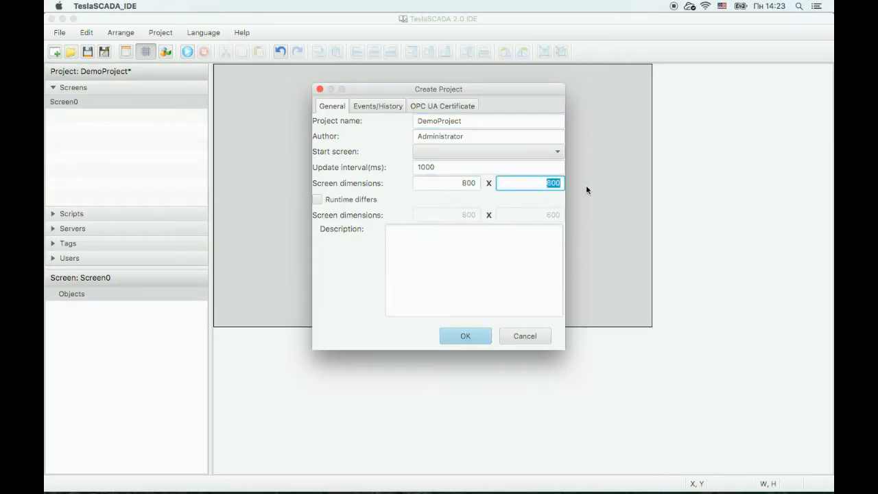
{"action": "mouse_move", "coordinate": [564, 198]}
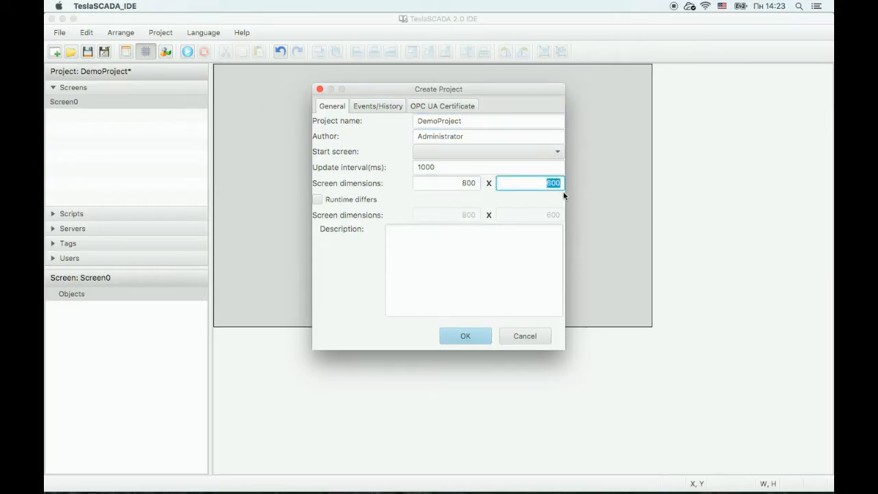
{"action": "type", "text": "480"}
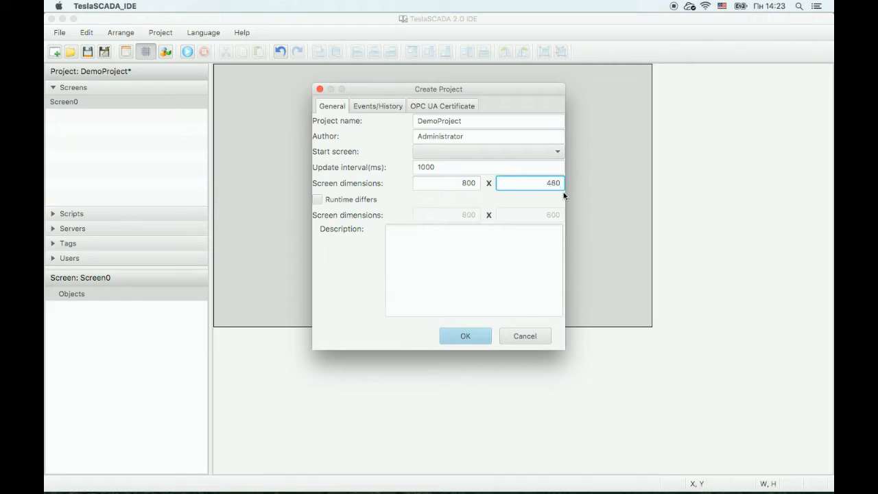
- Review the Events/History database names and notification priority, then confirm project creation
{"action": "left_click", "coordinate": [377, 106]}
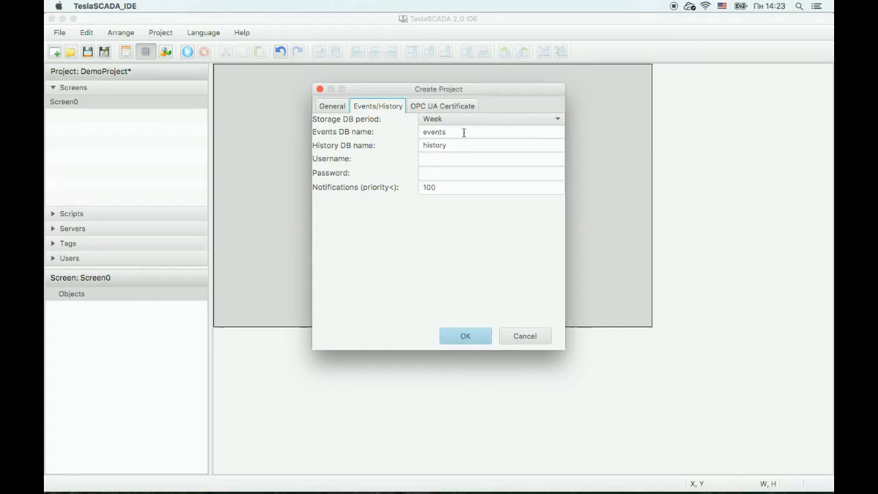
{"action": "double_click", "coordinate": [434, 131]}
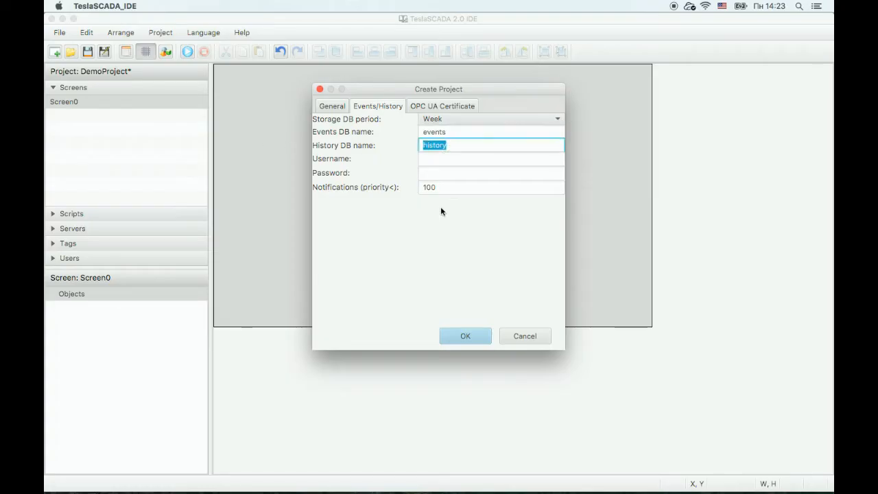
{"action": "left_click", "coordinate": [491, 187]}
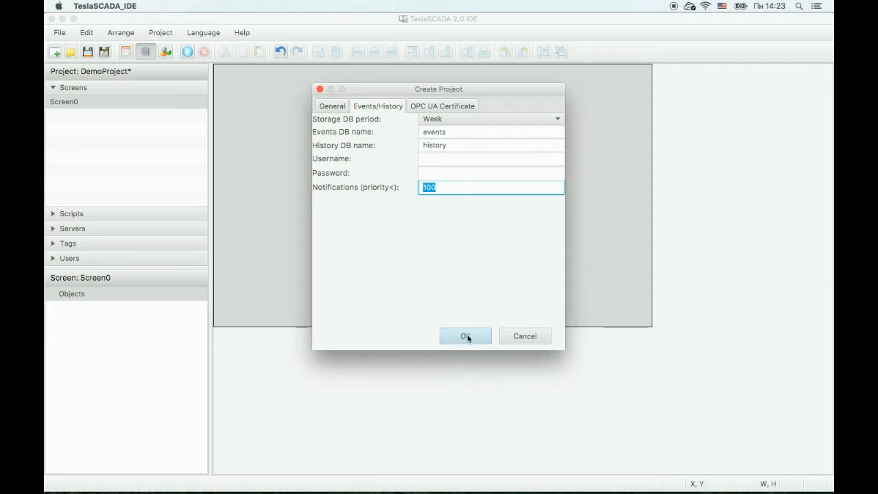
{"action": "left_click", "coordinate": [465, 336]}
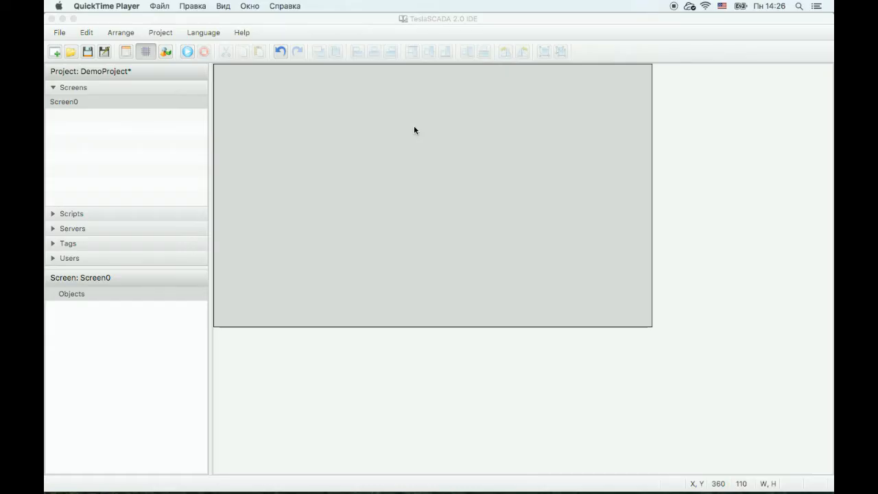
{"action": "mouse_move", "coordinate": [91, 126]}
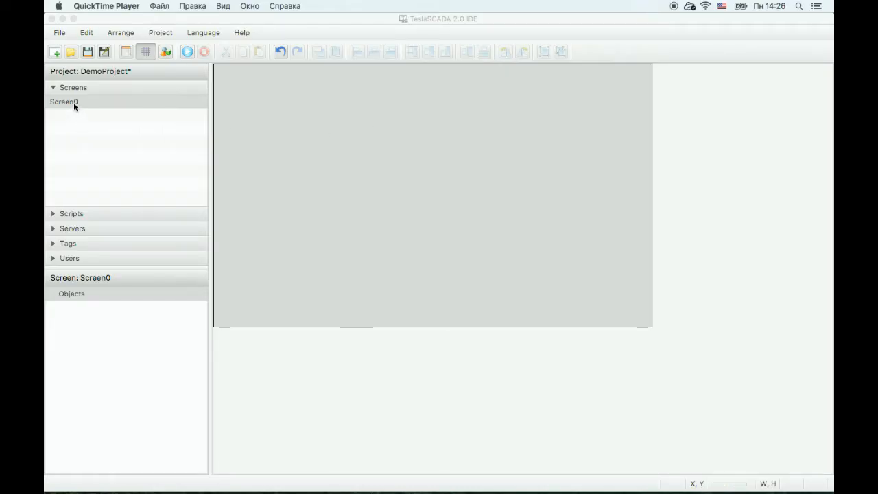
- Rename Screen0 to DemoScreen in its screen properties
{"action": "right_click", "coordinate": [63, 102]}
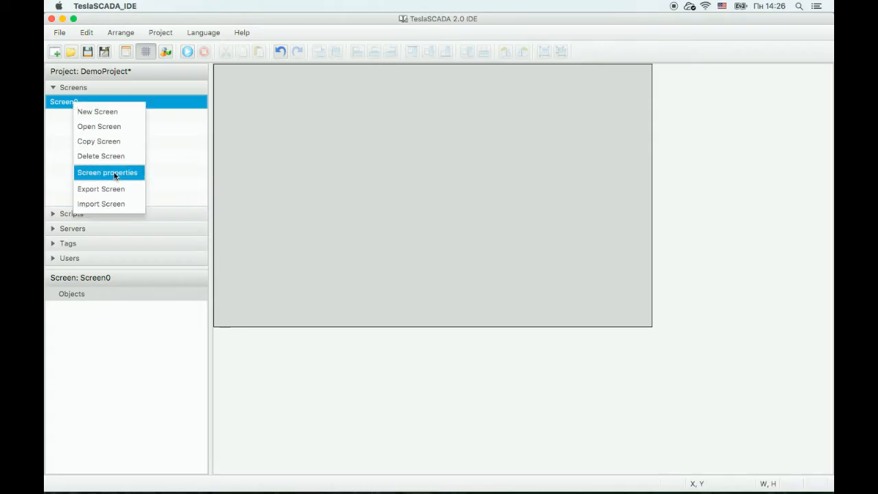
{"action": "left_click", "coordinate": [107, 173]}
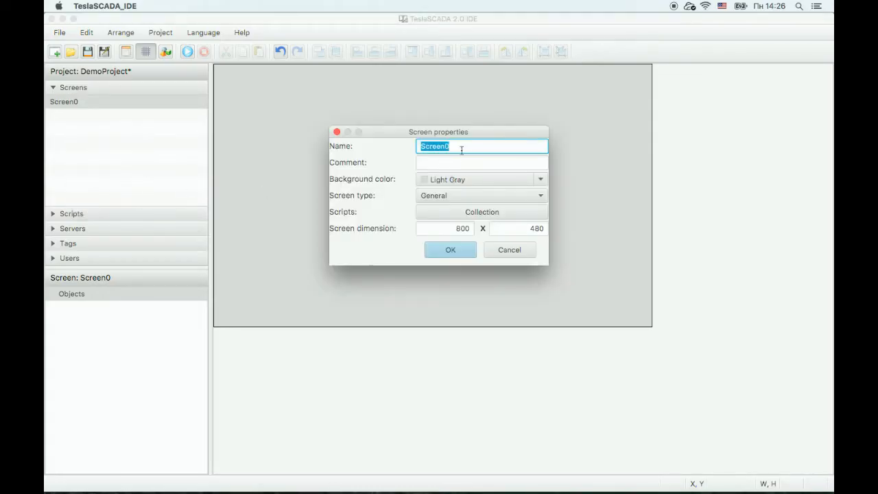
{"action": "type", "text": "Dom"}
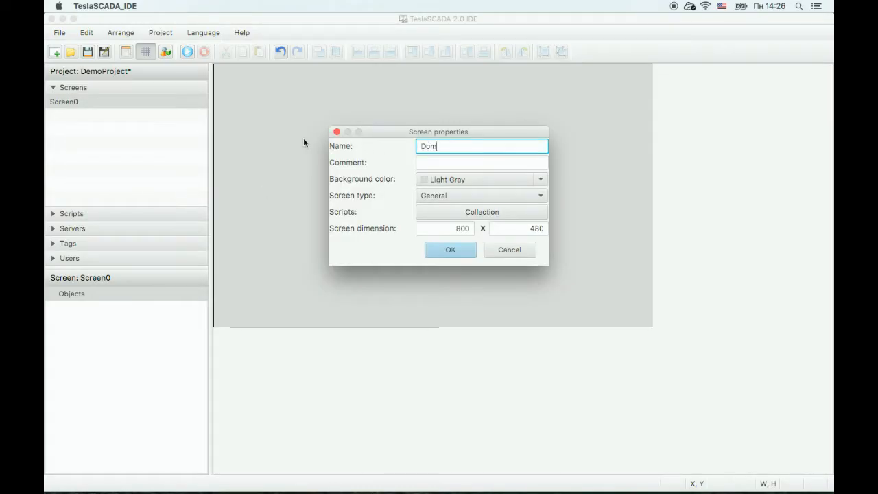
{"action": "type", "text": "DemoScree"}
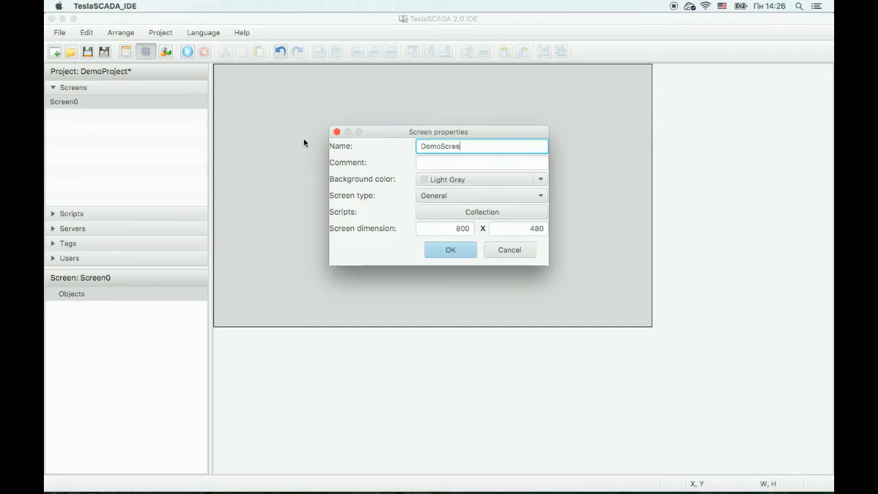
{"action": "type", "text": "n"}
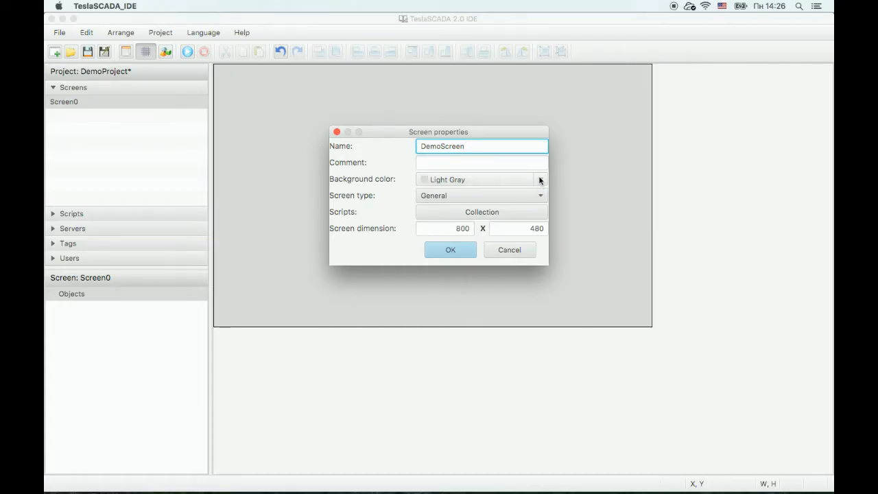
- Give DemoScreen the light grey #f2f2f2 background colour and confirm
{"action": "left_click", "coordinate": [540, 178]}
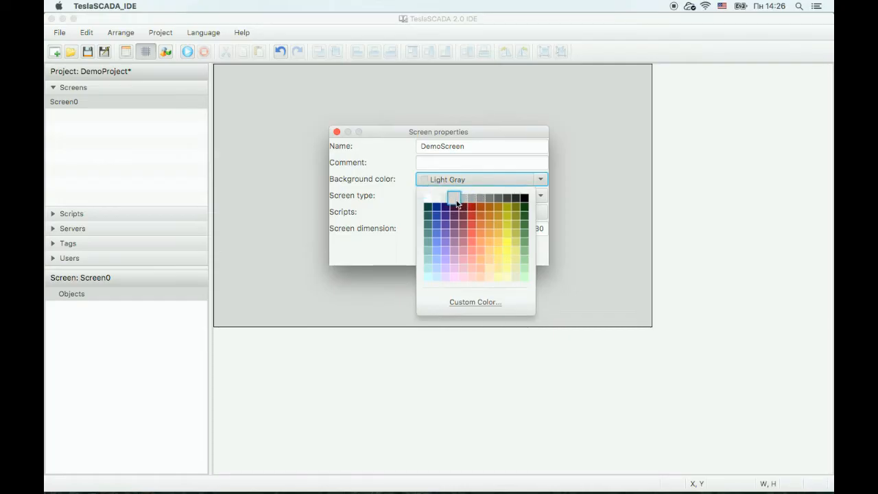
{"action": "left_click", "coordinate": [456, 197]}
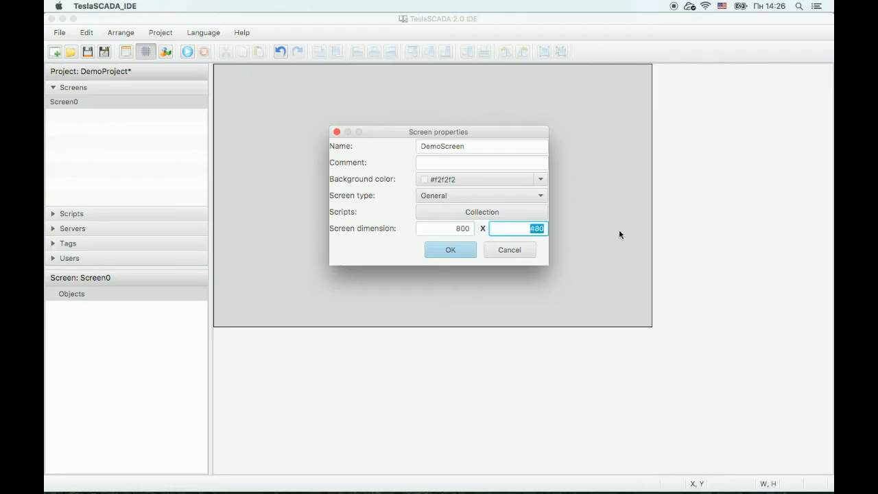
{"action": "mouse_move", "coordinate": [552, 233]}
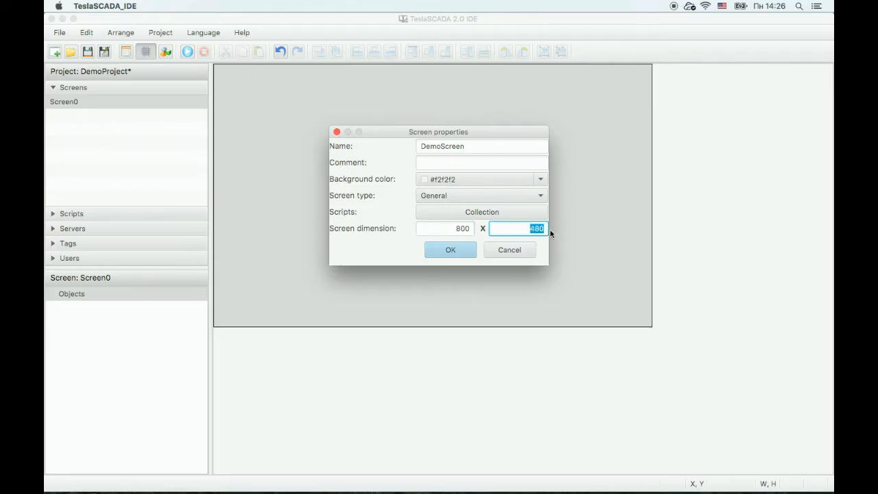
{"action": "left_click", "coordinate": [450, 250]}
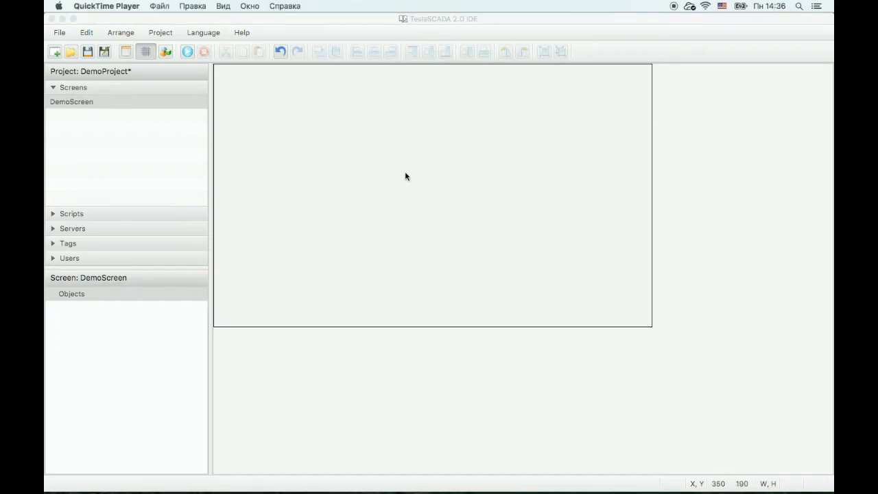
{"action": "mouse_move", "coordinate": [115, 189]}
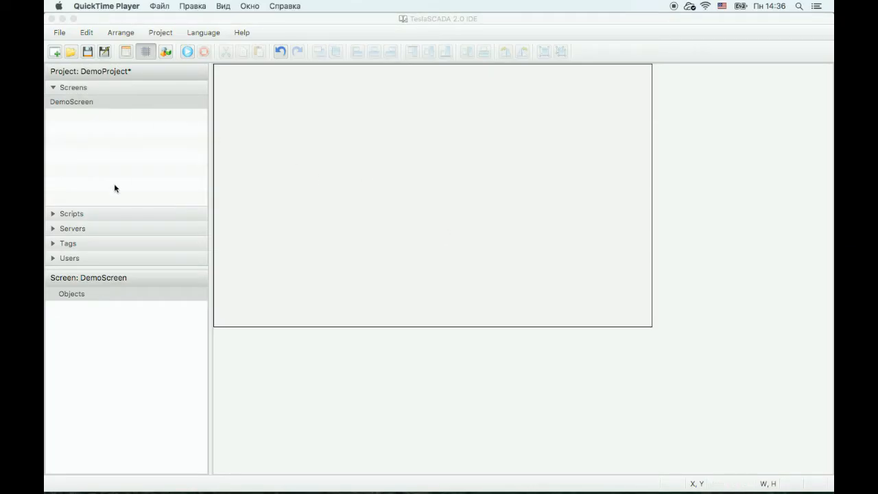
- Add a new Modbus TCP server named PLC Modbus
{"action": "right_click", "coordinate": [71, 117]}
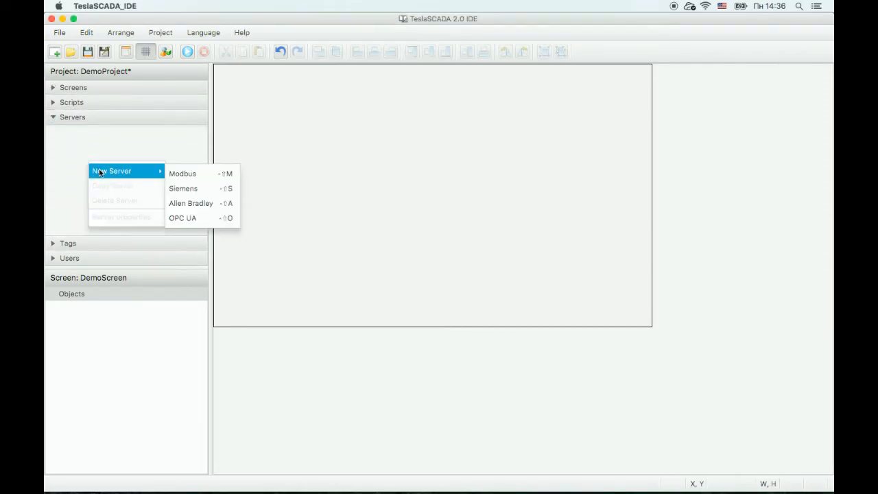
{"action": "mouse_move", "coordinate": [182, 173]}
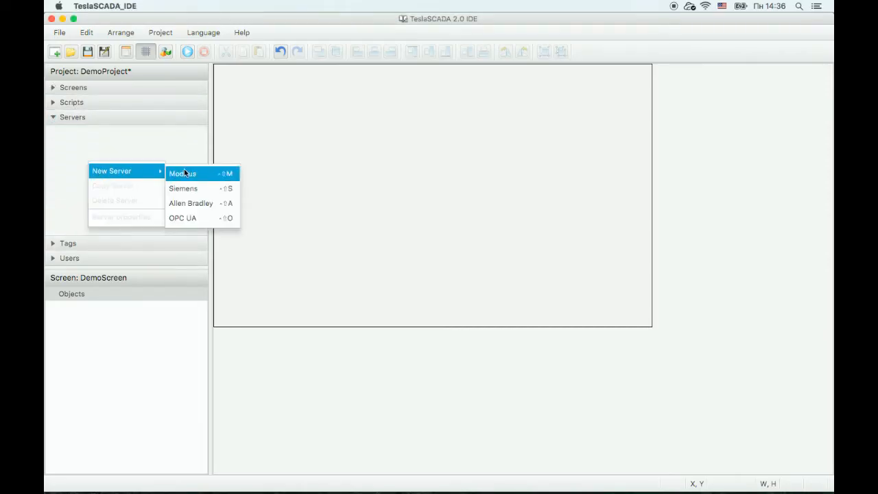
{"action": "left_click", "coordinate": [182, 173]}
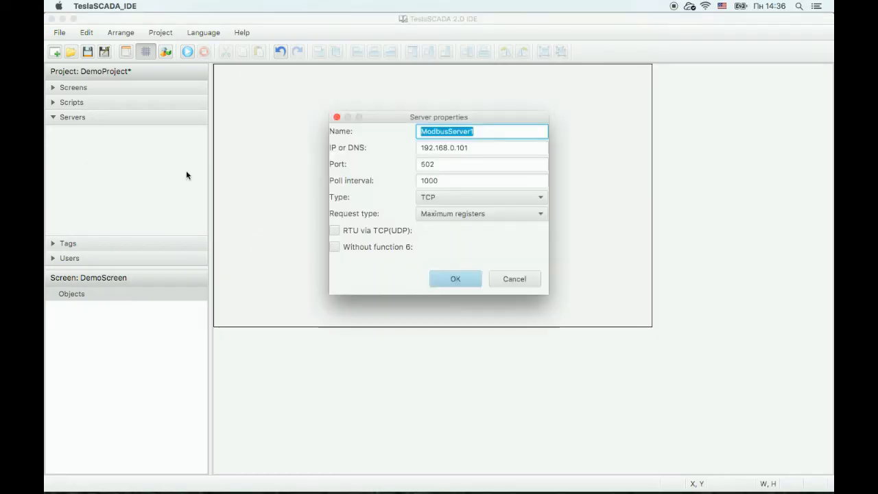
{"action": "mouse_move", "coordinate": [288, 129]}
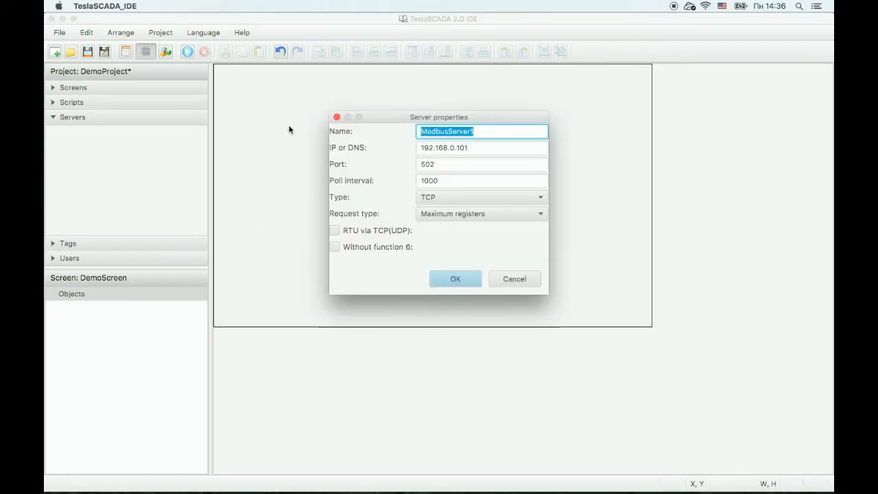
{"action": "type", "text": "P"}
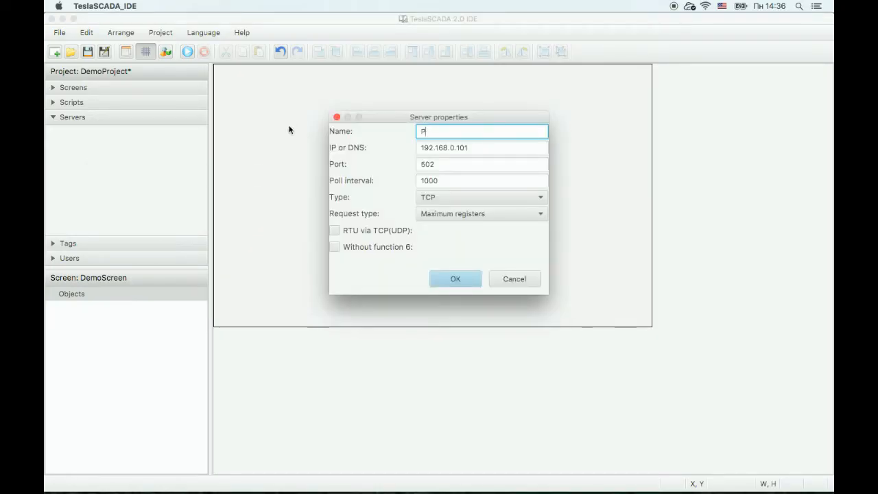
{"action": "type", "text": "LC Mo"}
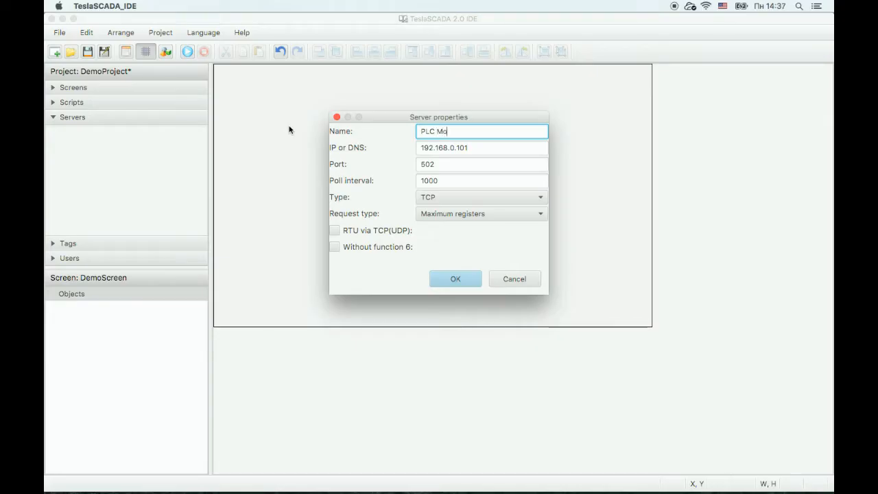
- Set the server's IP address to 192.168.0.104 on port 502 and confirm
{"action": "left_click", "coordinate": [481, 148]}
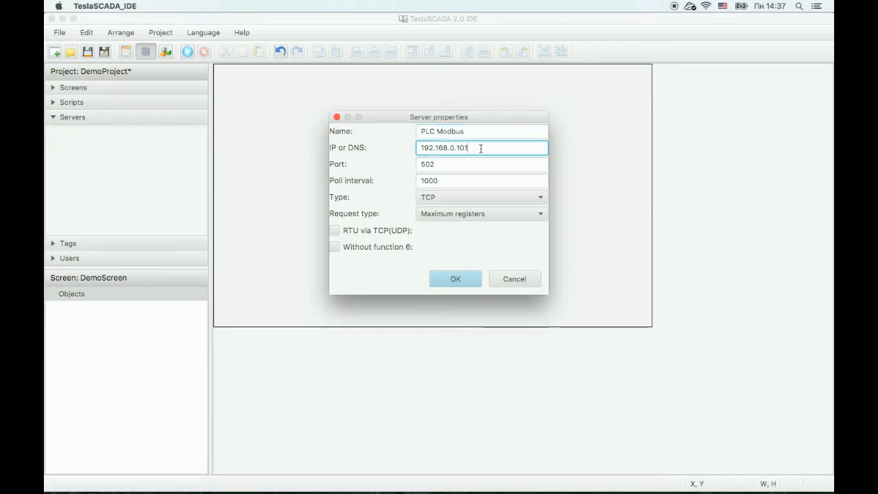
{"action": "key", "text": "Backspace"}
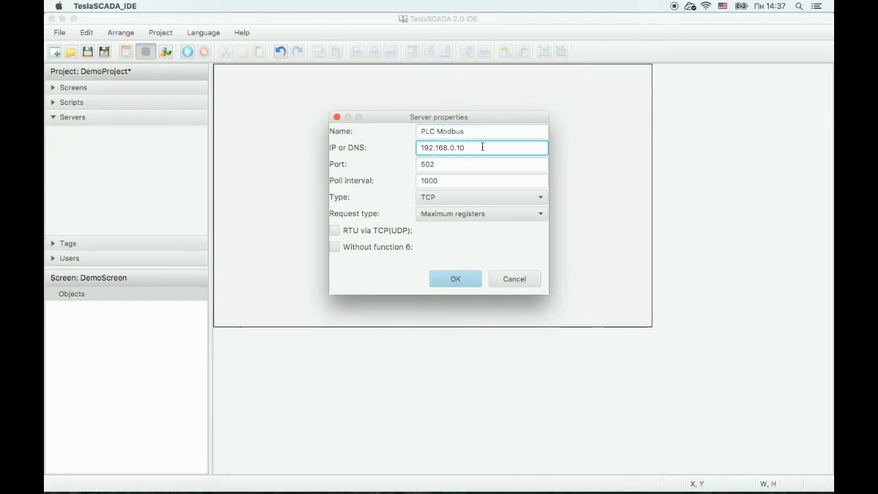
{"action": "type", "text": "4"}
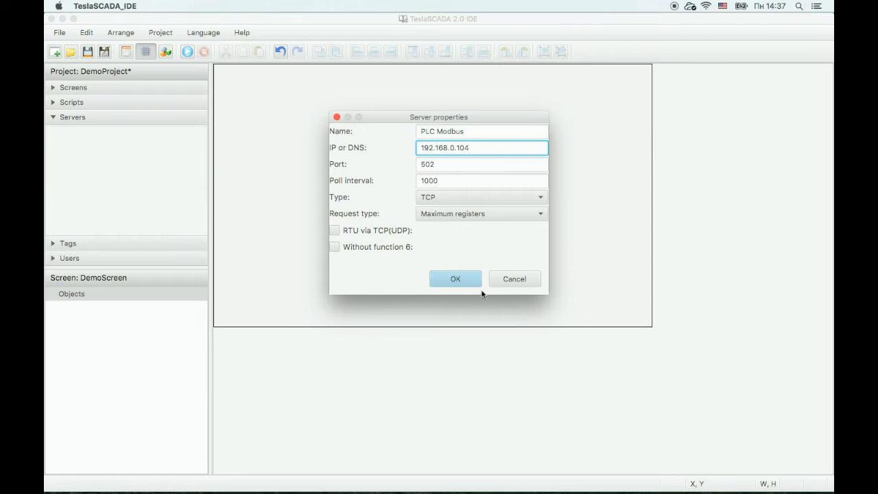
{"action": "left_click", "coordinate": [456, 279]}
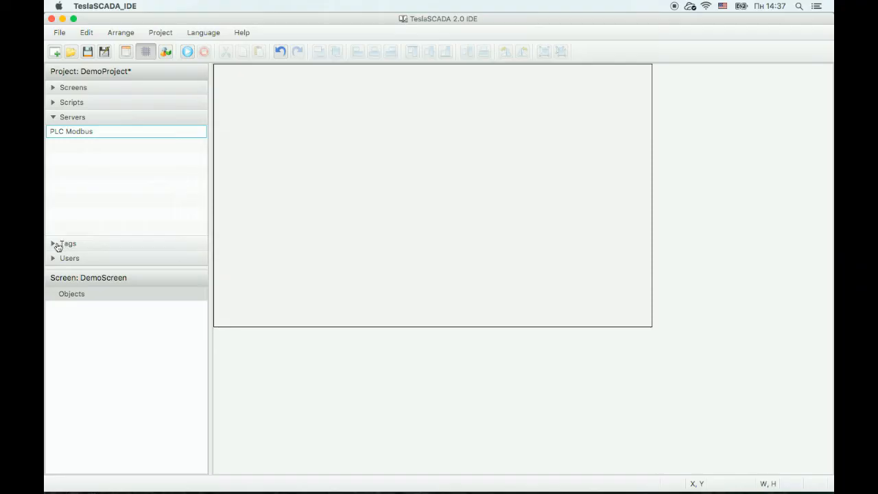
- Create a new tag named Level with data type Double (64 bit)
{"action": "left_click", "coordinate": [68, 242]}
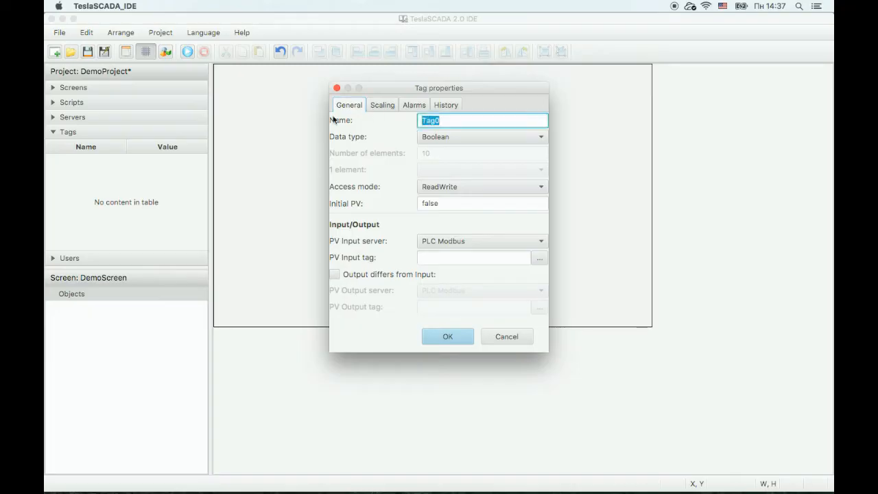
{"action": "type", "text": "Level"}
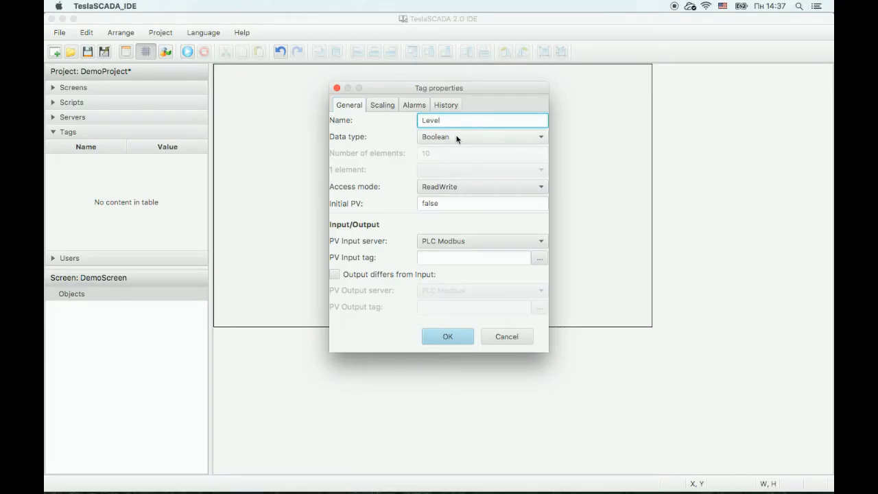
{"action": "left_click", "coordinate": [482, 137]}
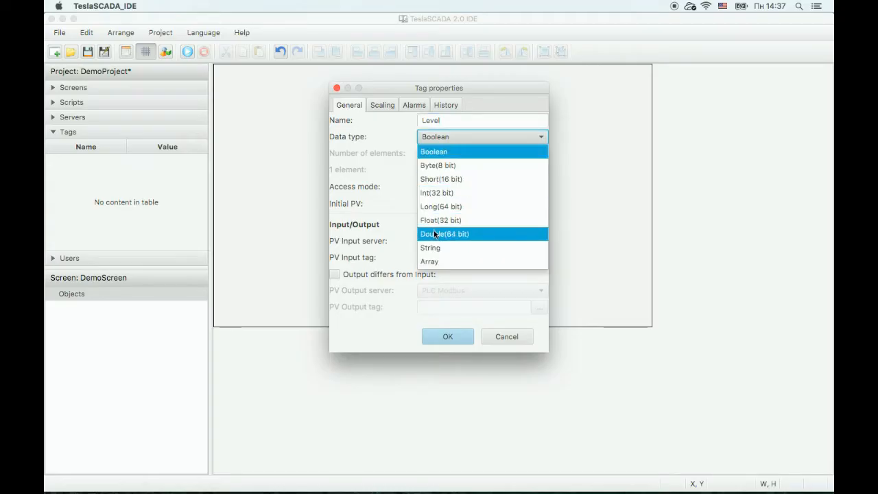
{"action": "left_click", "coordinate": [445, 233]}
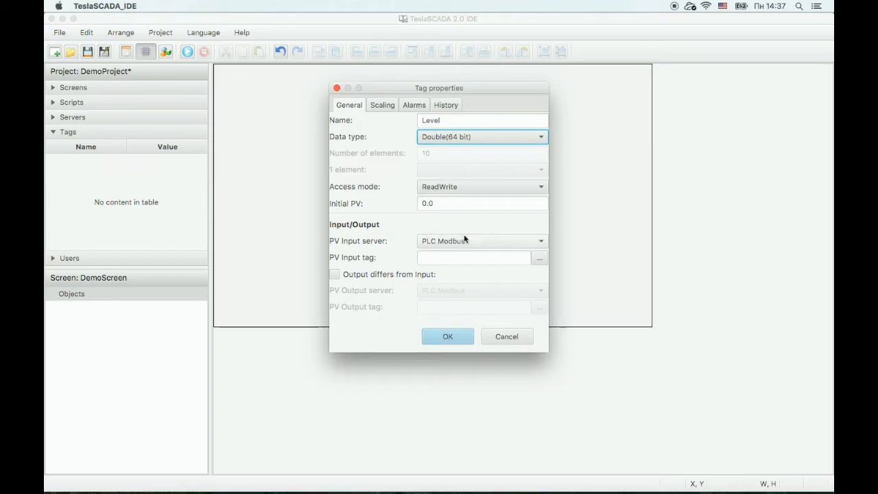
- Point the tag's PV input at PLC Modbus holding registers, offset 0
{"action": "left_click", "coordinate": [473, 258]}
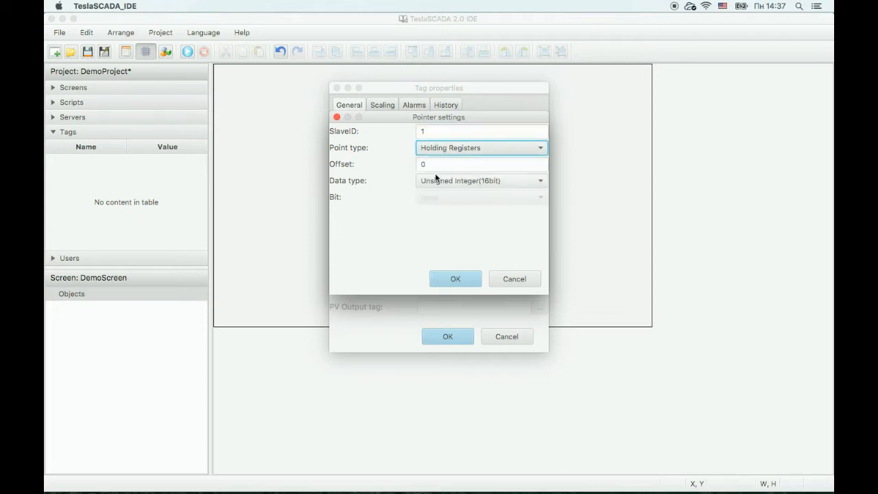
{"action": "left_click", "coordinate": [456, 278]}
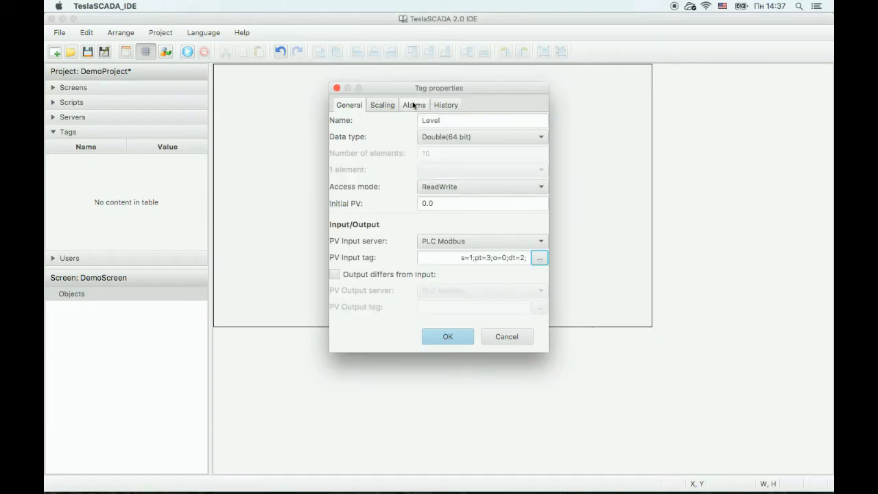
- Enable alarms with a HiHi limit of 90 and message 'Level is over 90'
{"action": "left_click", "coordinate": [414, 104]}
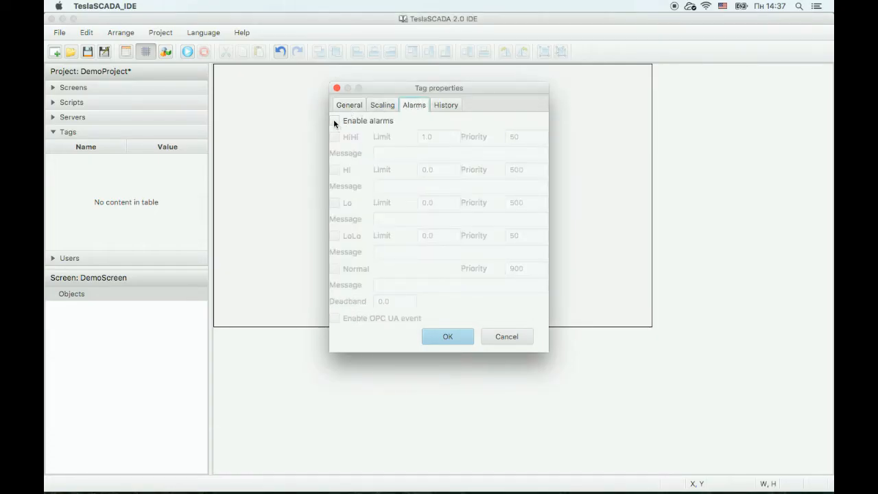
{"action": "left_click", "coordinate": [334, 121]}
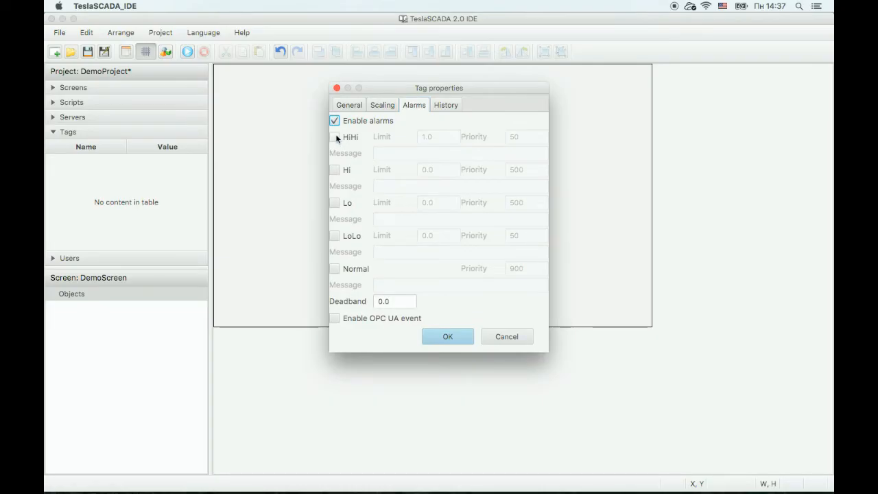
{"action": "left_click", "coordinate": [334, 137]}
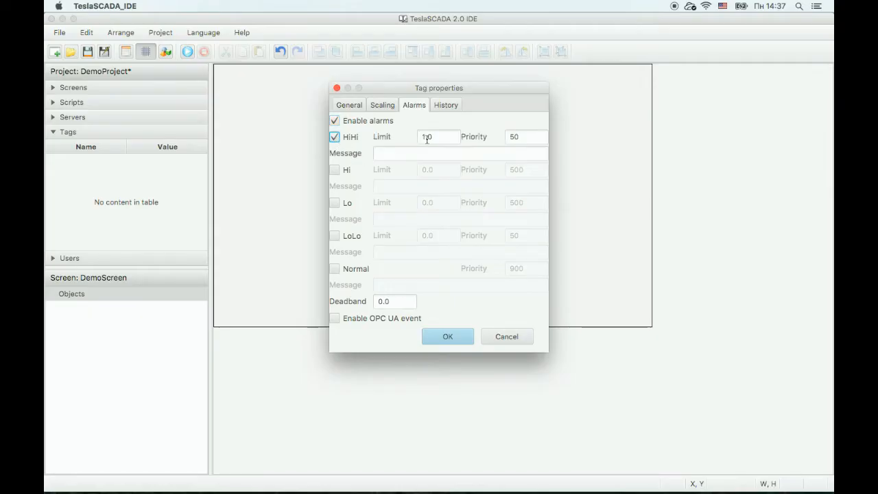
{"action": "type", "text": "1.0"}
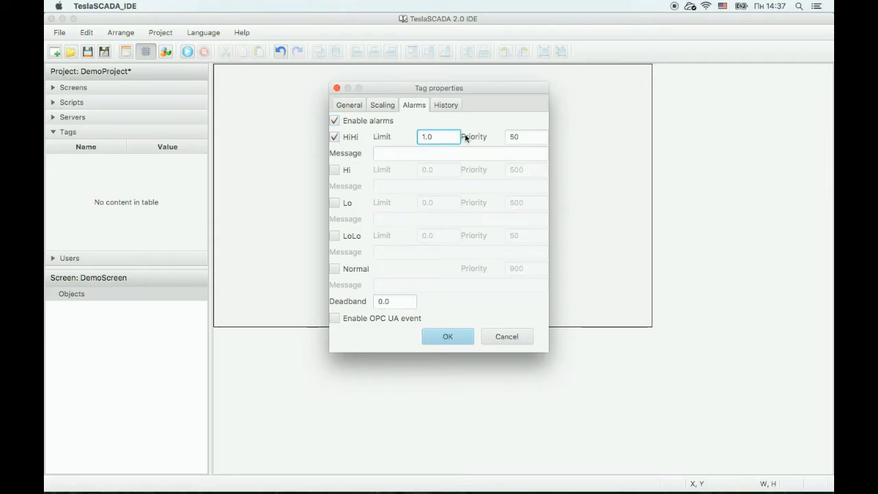
{"action": "type", "text": "90.0"}
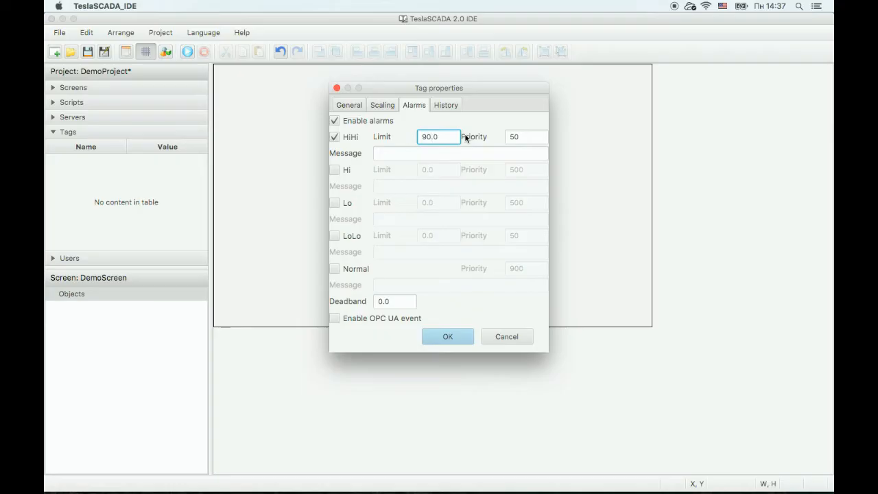
{"action": "left_click", "coordinate": [460, 154]}
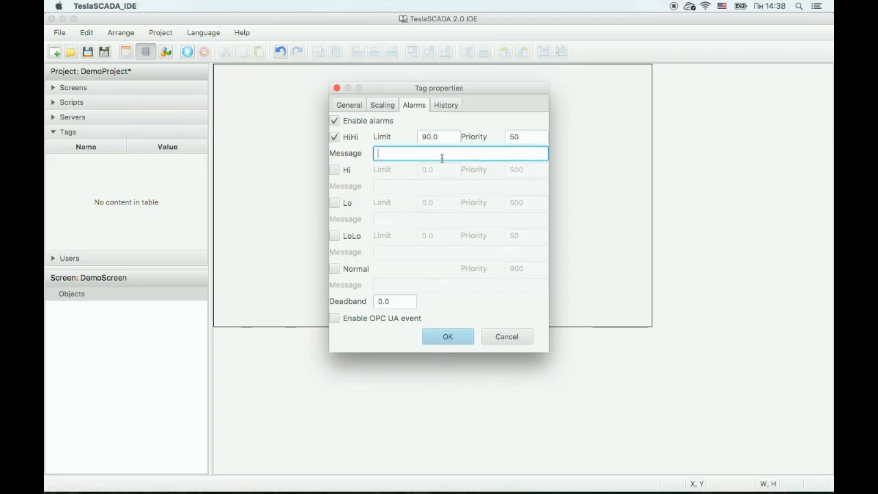
{"action": "type", "text": "L"}
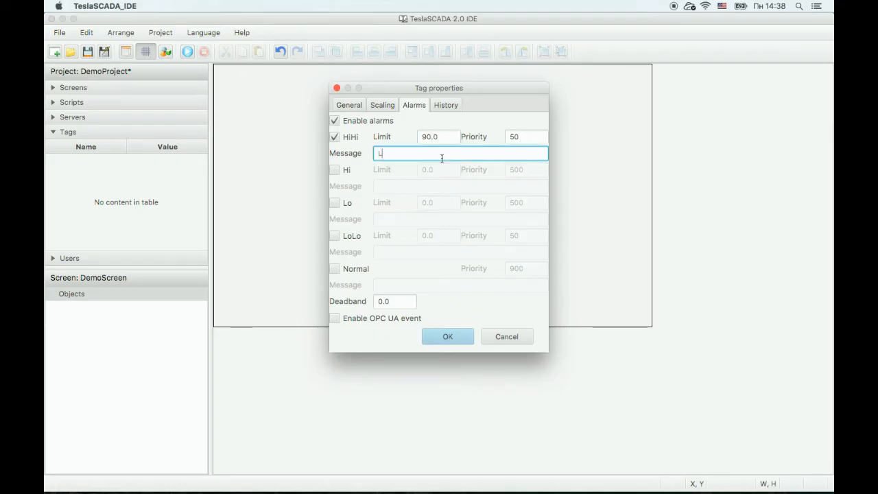
{"action": "type", "text": "evel"}
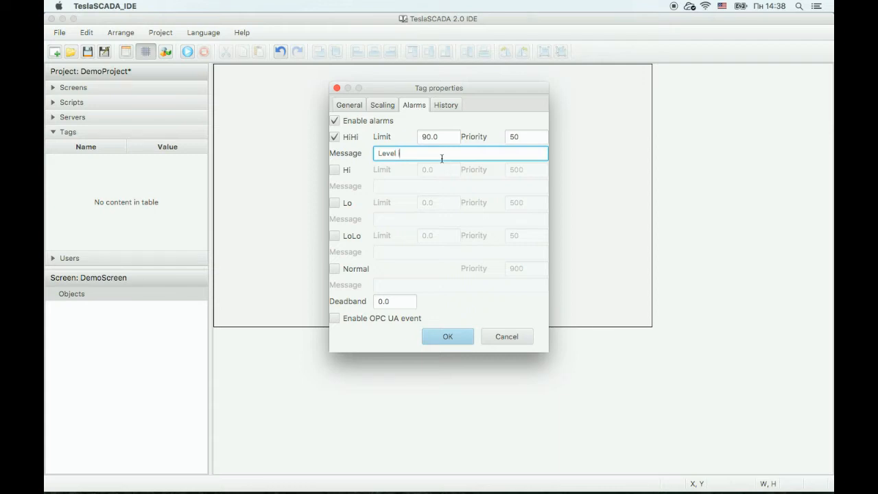
{"action": "type", "text": "is over 90"}
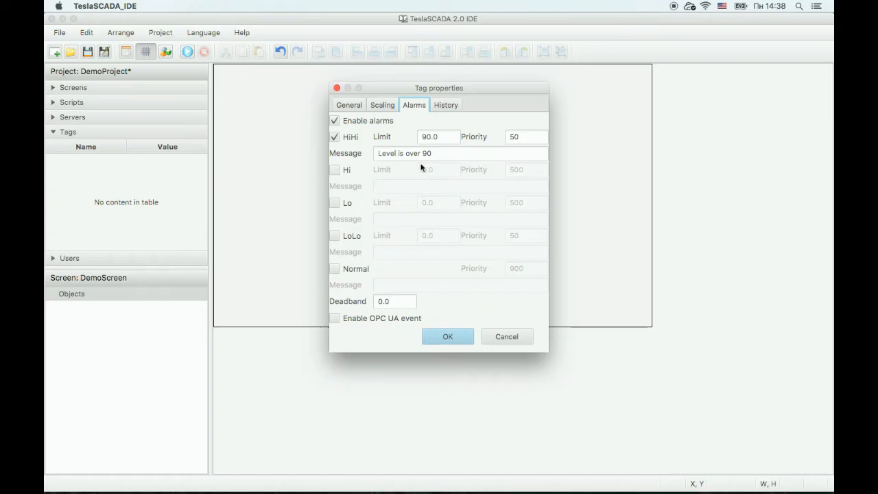
- Add a Hi alarm at 70 with its message and set the deadband to 1.0
{"action": "left_click", "coordinate": [335, 170]}
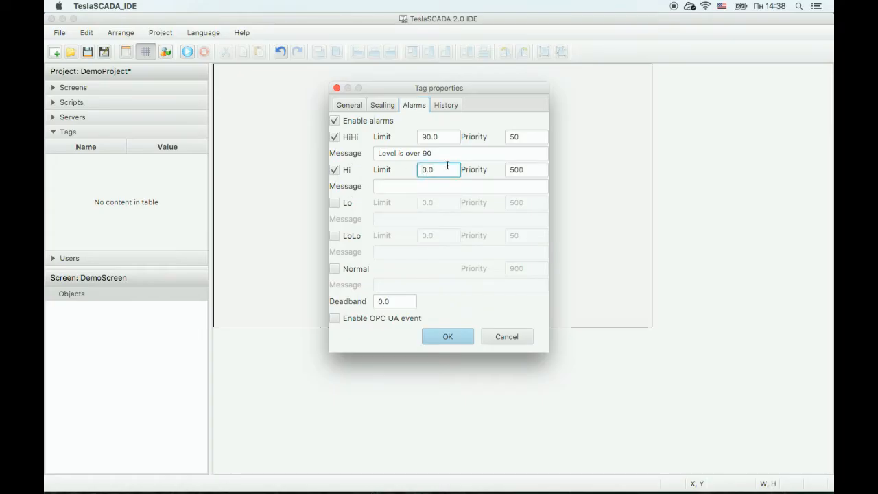
{"action": "type", "text": "70.0"}
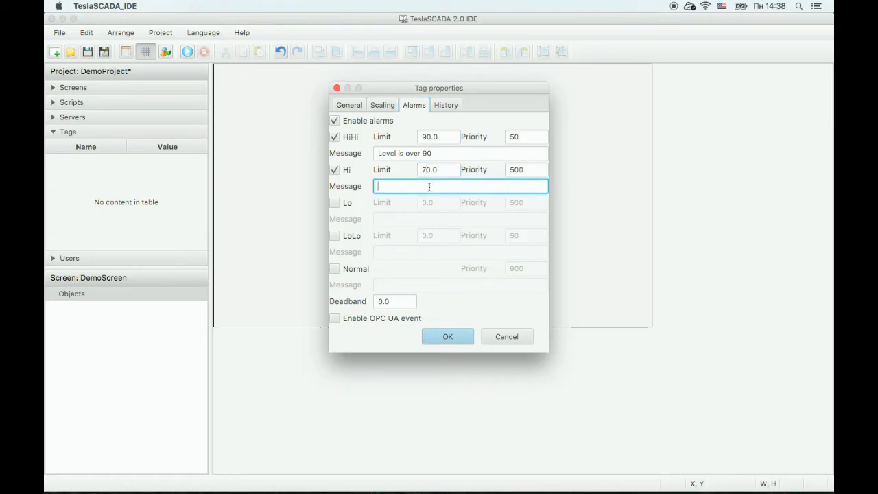
{"action": "type", "text": "Level is over"}
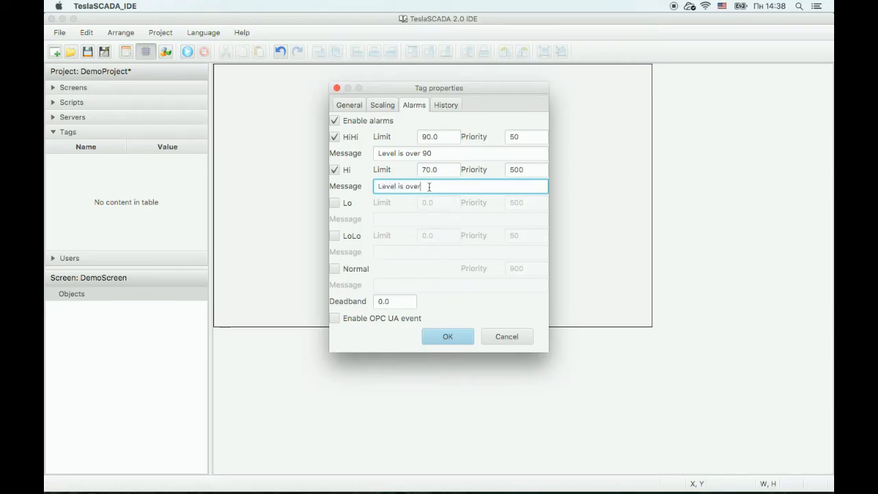
{"action": "type", "text": "70"}
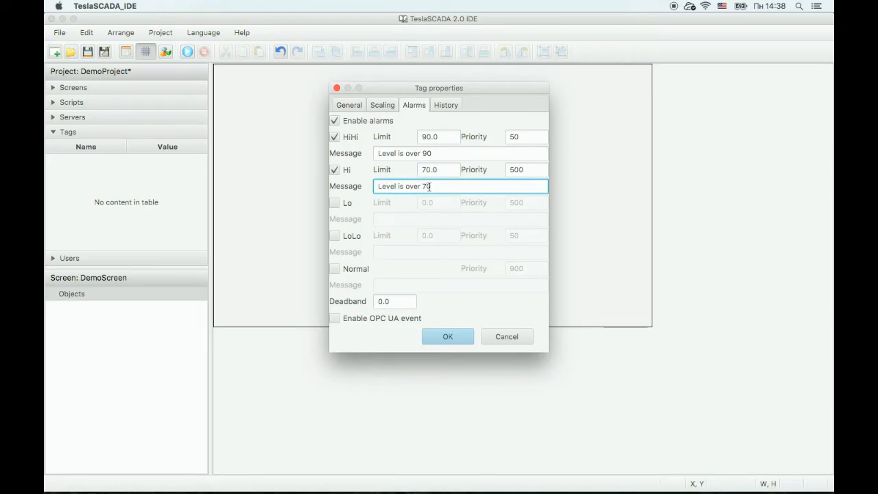
{"action": "left_click", "coordinate": [395, 302]}
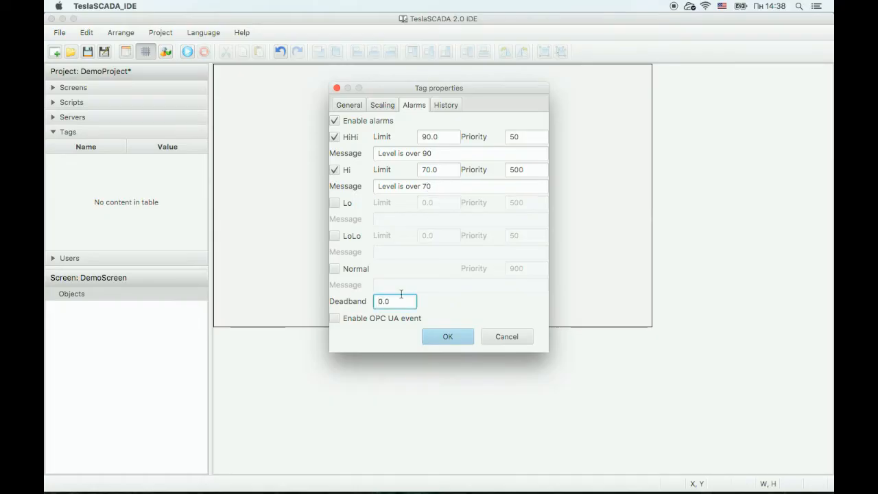
{"action": "key", "text": "Backspace"}
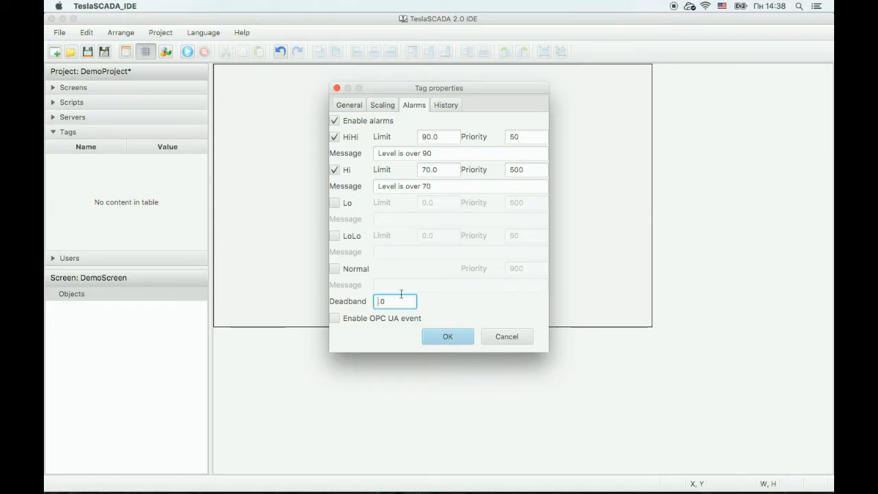
{"action": "type", "text": "1.0"}
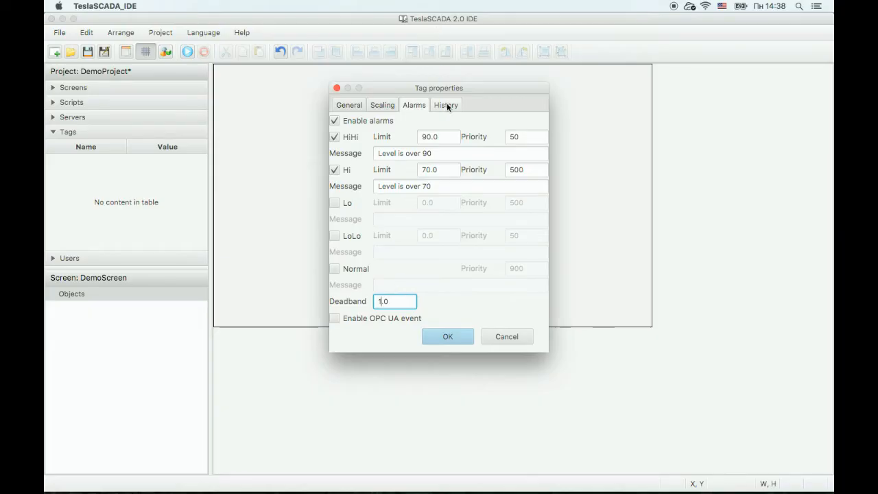
- Enable history recording stored in the database for Level and save the tag
{"action": "left_click", "coordinate": [446, 104]}
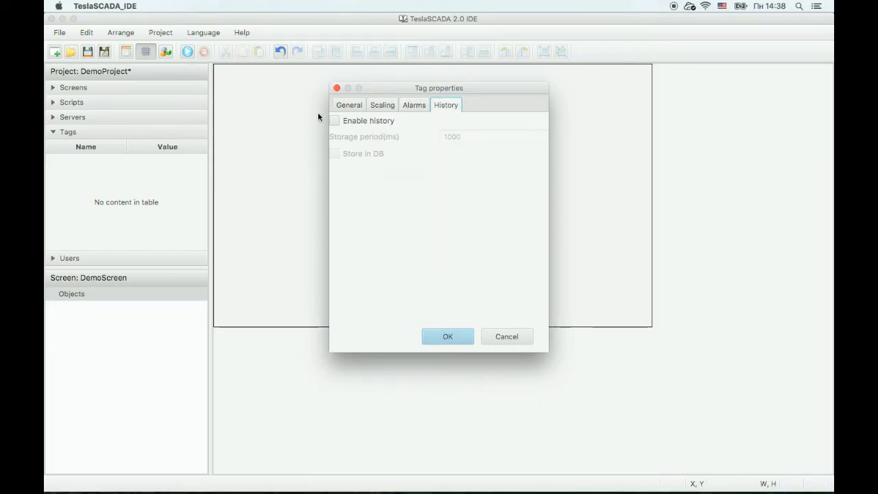
{"action": "left_click", "coordinate": [335, 121]}
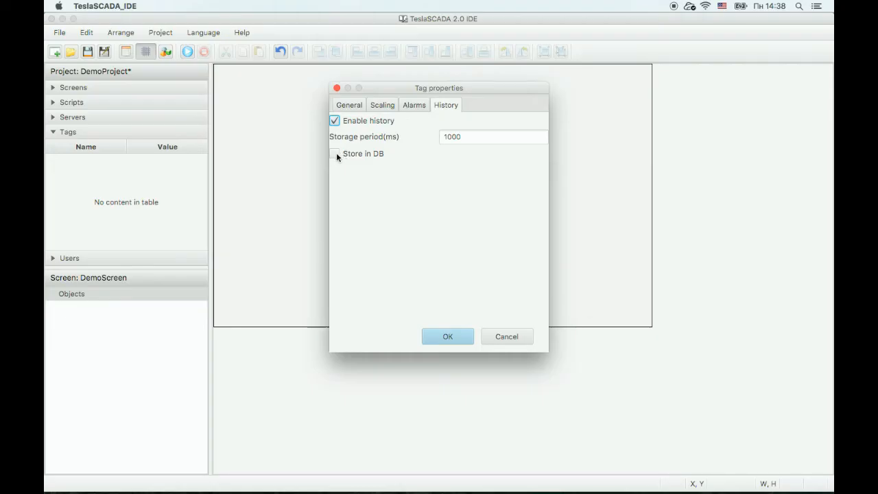
{"action": "left_click", "coordinate": [335, 153]}
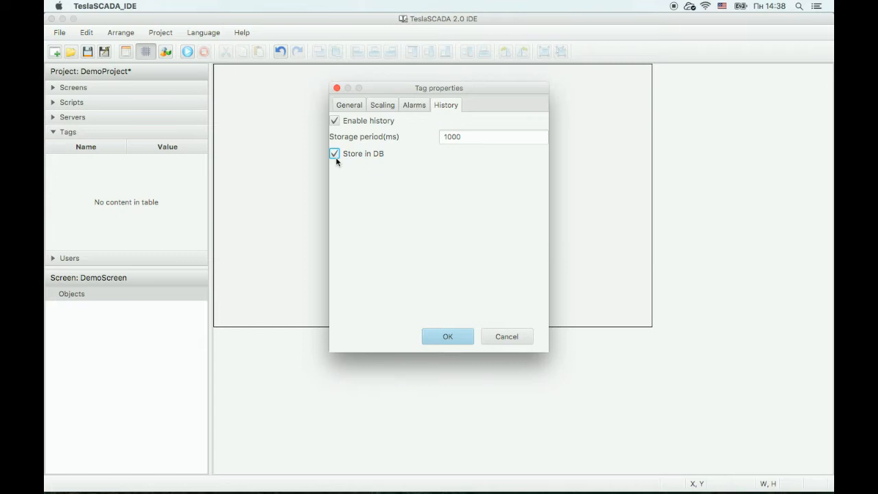
{"action": "mouse_move", "coordinate": [410, 245]}
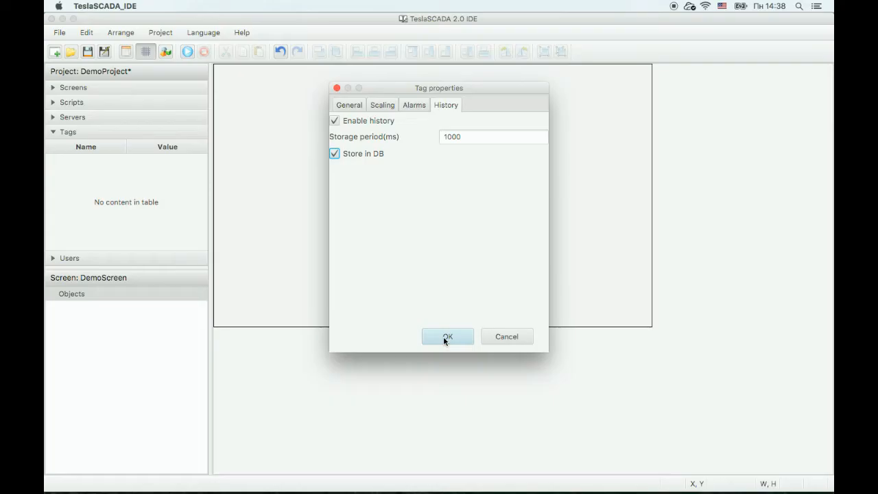
{"action": "left_click", "coordinate": [447, 336]}
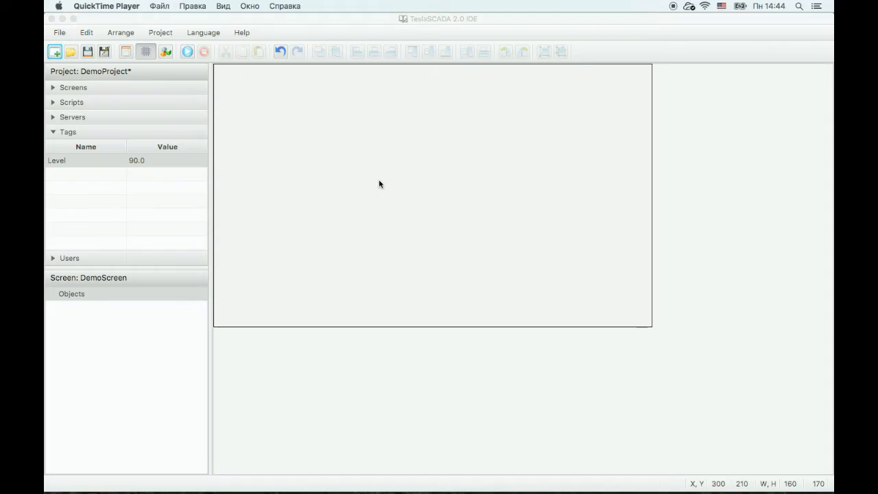
- Bring up the Add graphical object library showing the Tanks collection
{"action": "right_click", "coordinate": [382, 164]}
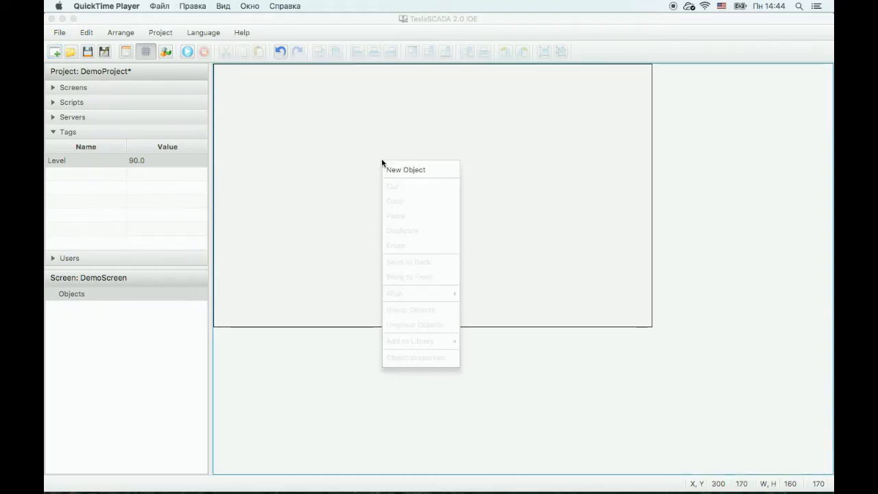
{"action": "mouse_move", "coordinate": [407, 170]}
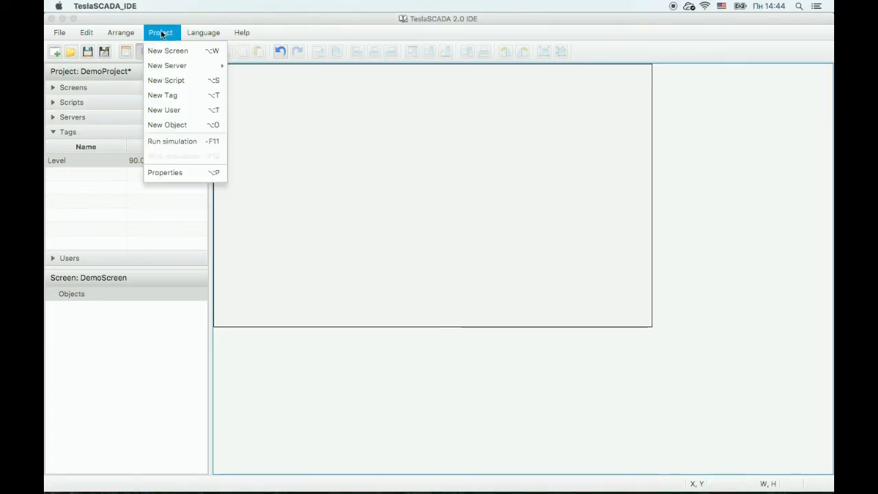
{"action": "mouse_move", "coordinate": [167, 125]}
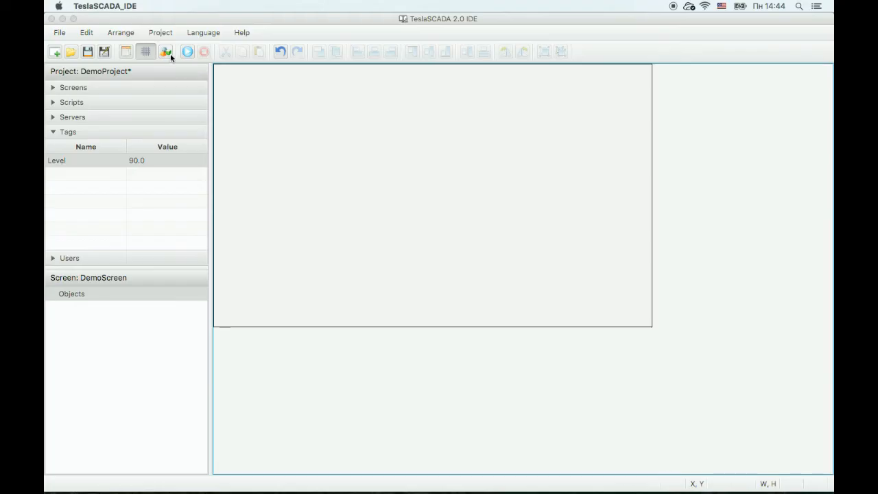
{"action": "mouse_move", "coordinate": [166, 52]}
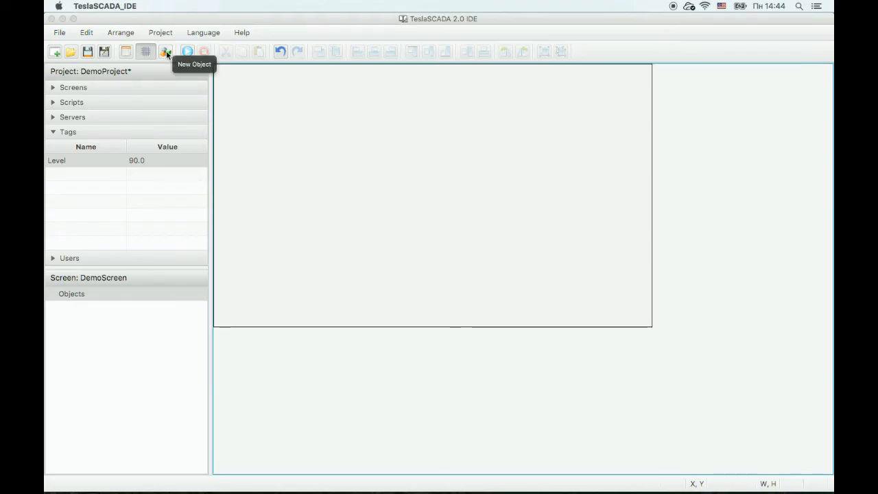
{"action": "left_click", "coordinate": [166, 52]}
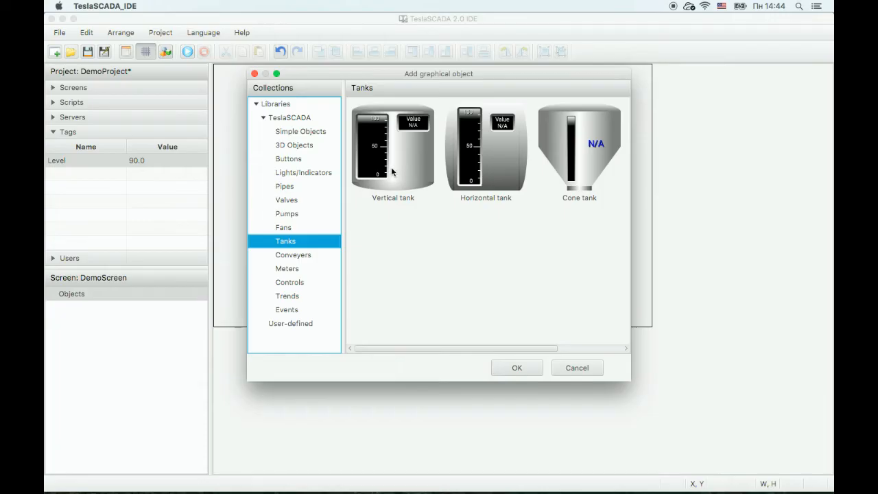
{"action": "mouse_move", "coordinate": [397, 165]}
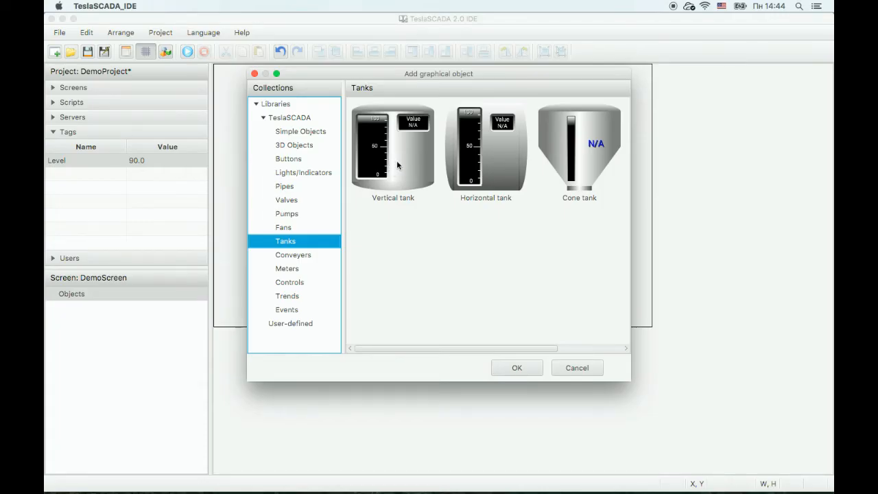
- Place a vertical tank on DemoScreen and drag it to about X 90, Y 40
{"action": "left_click", "coordinate": [516, 368]}
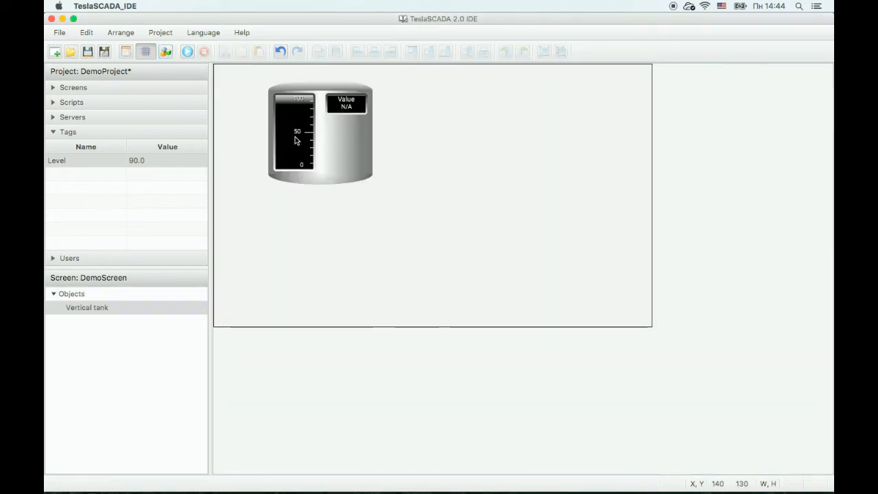
{"action": "left_click", "coordinate": [322, 134]}
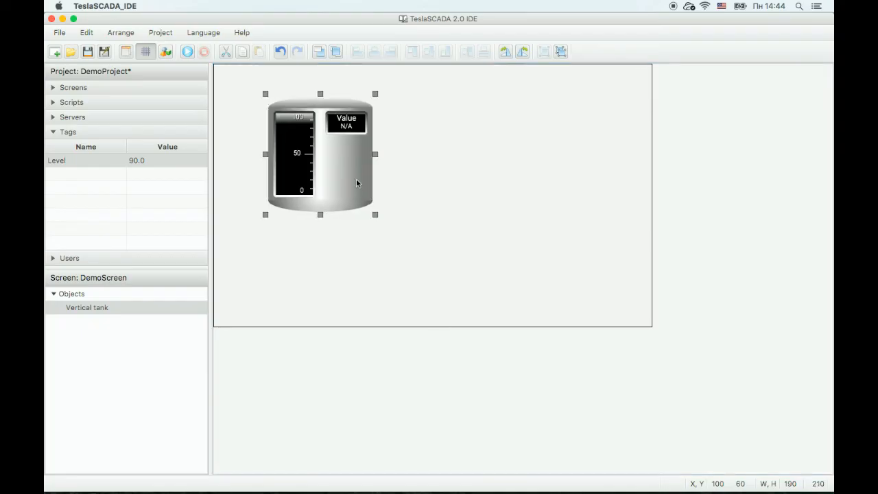
{"action": "left_click_drag", "start_coordinate": [357, 184], "coordinate": [327, 152]}
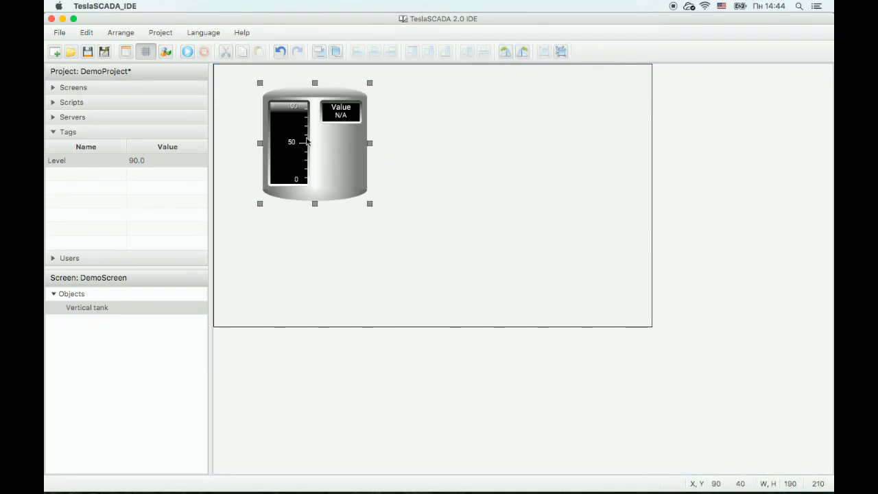
- Browse the tank's Fill color and Motion settings, ending on its Filling settings
{"action": "double_click", "coordinate": [315, 142]}
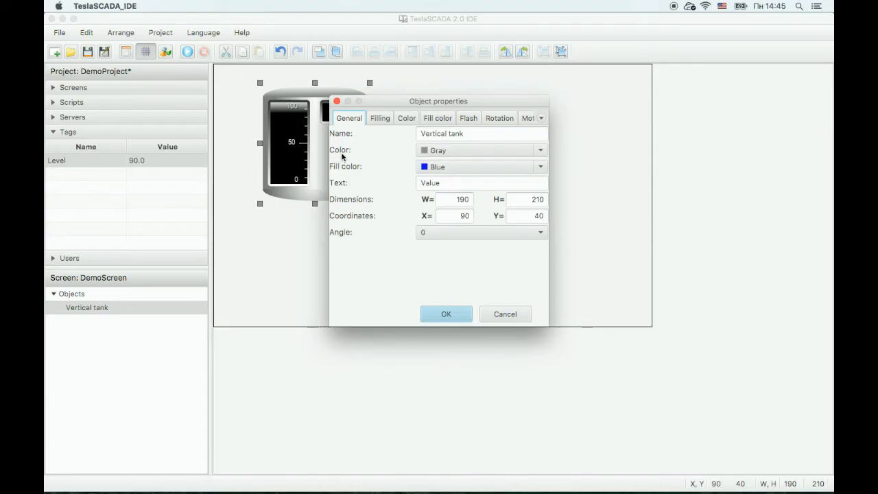
{"action": "mouse_move", "coordinate": [415, 189]}
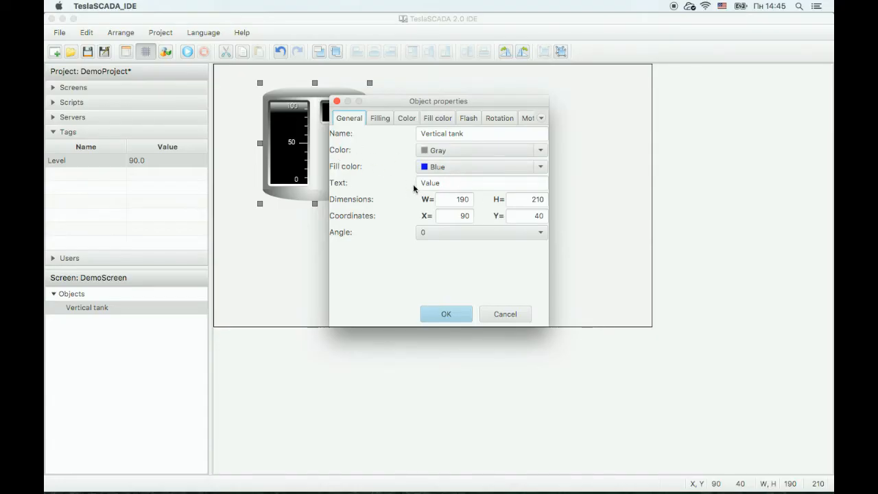
{"action": "mouse_move", "coordinate": [374, 225]}
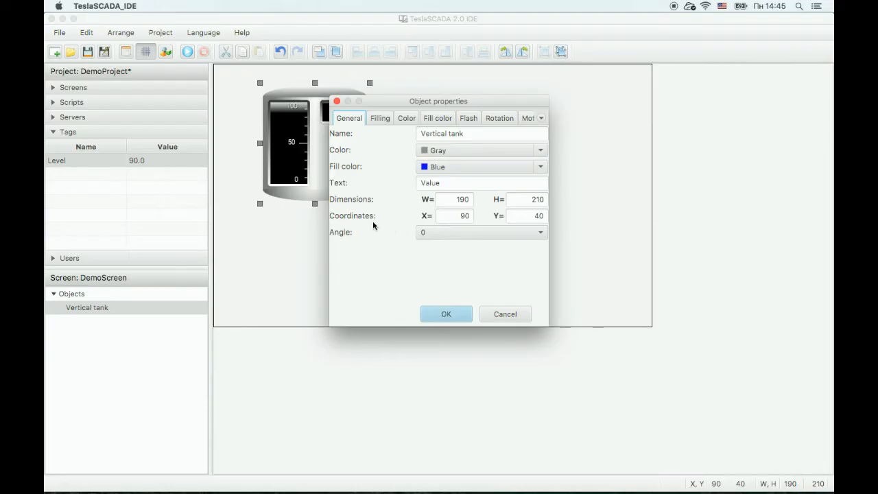
{"action": "mouse_move", "coordinate": [453, 236]}
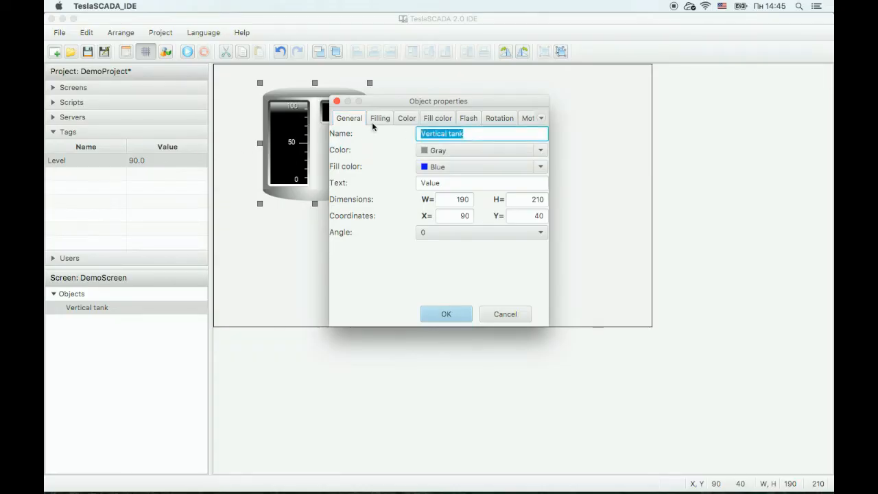
{"action": "left_click", "coordinate": [437, 118]}
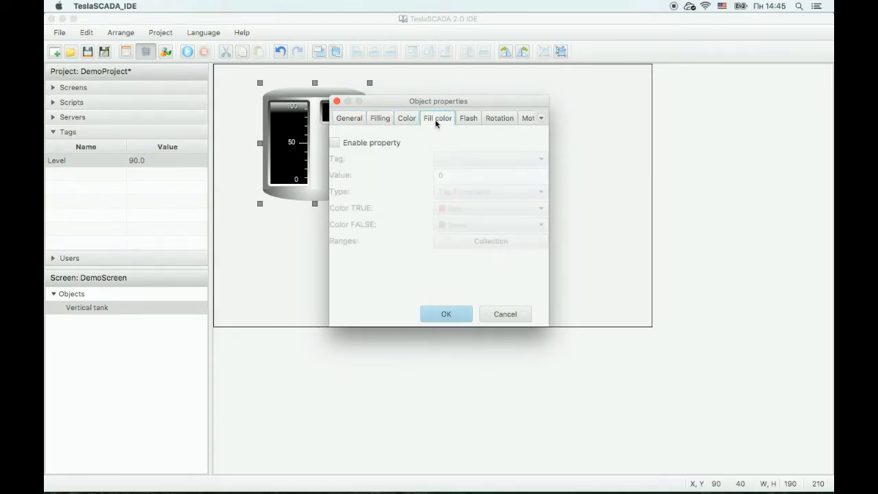
{"action": "left_click", "coordinate": [517, 118]}
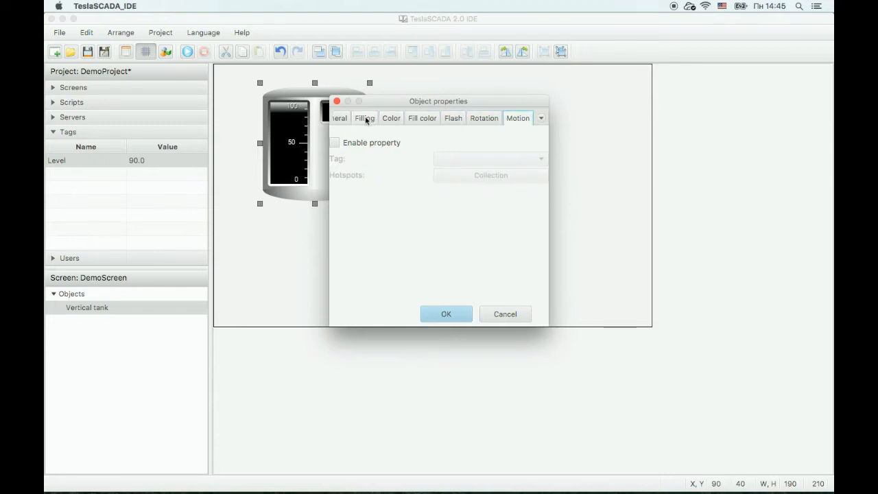
{"action": "left_click", "coordinate": [365, 118]}
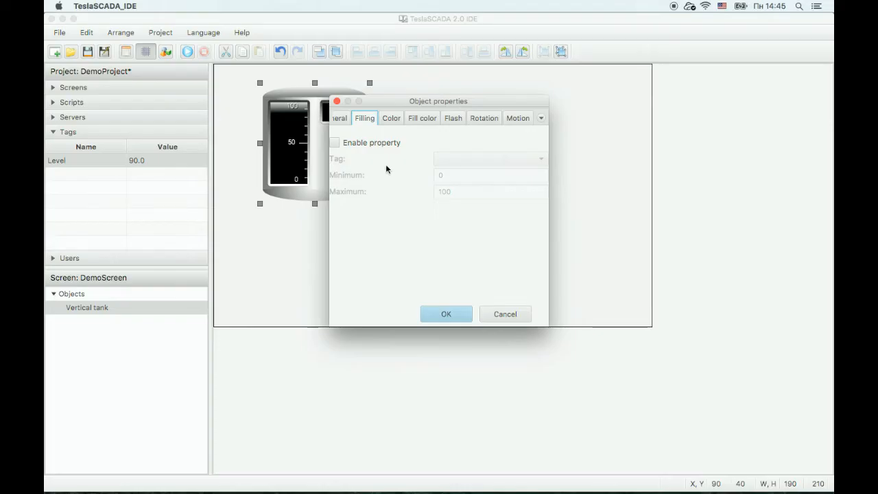
- Enable tank filling driven by the Level tag over the 0–100 range
{"action": "left_click", "coordinate": [335, 141]}
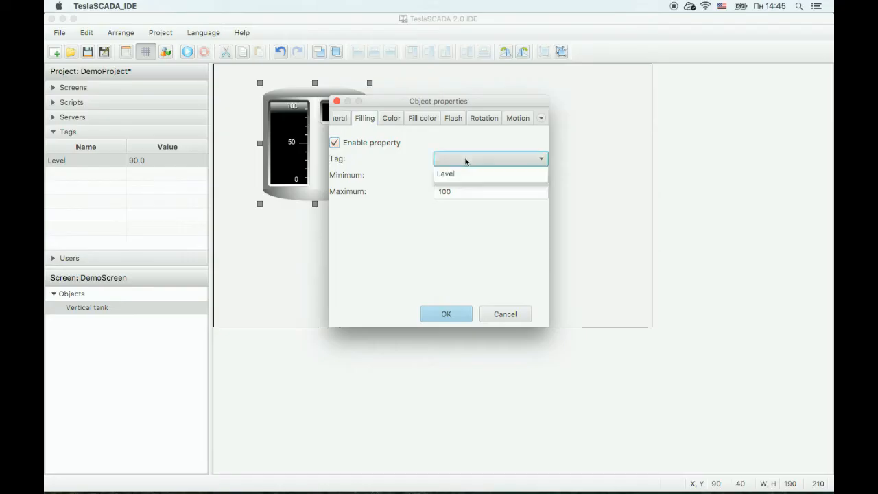
{"action": "left_click", "coordinate": [445, 173]}
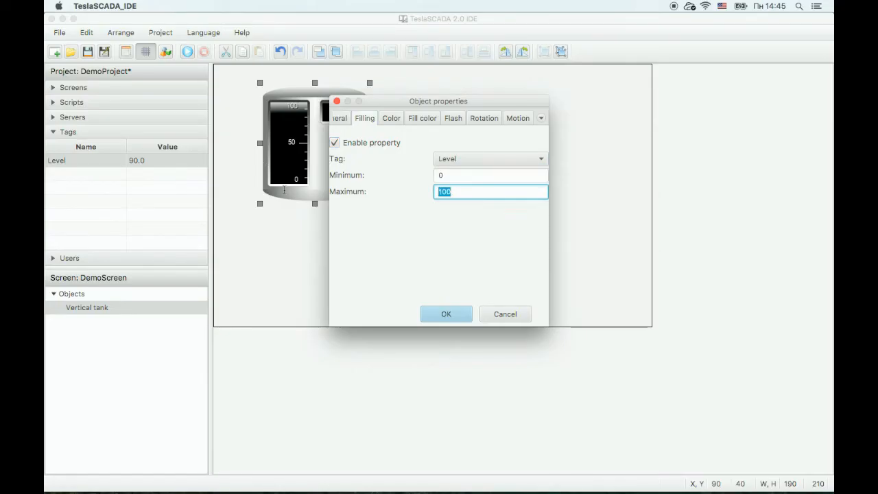
{"action": "mouse_move", "coordinate": [369, 197]}
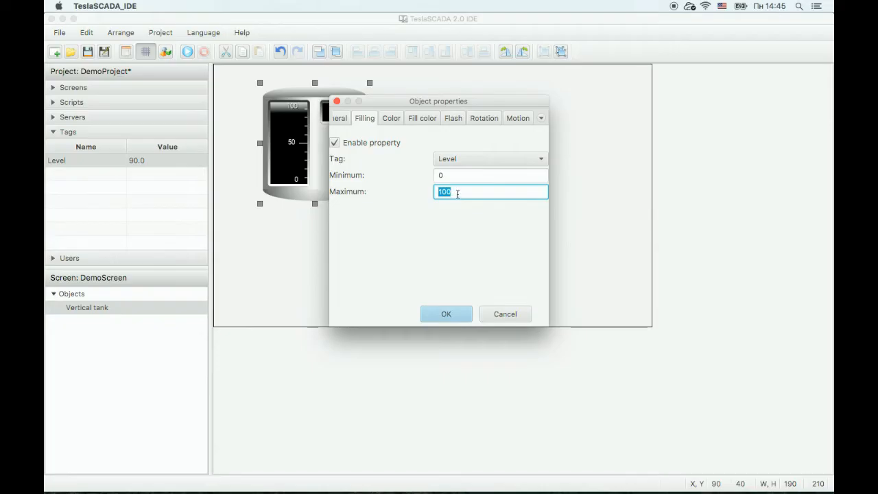
{"action": "left_click", "coordinate": [423, 118]}
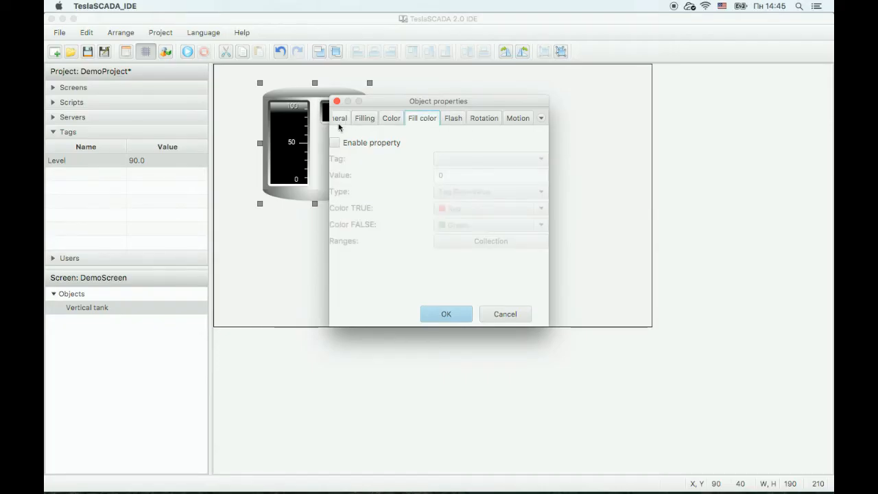
- Enable tag-driven fill colour on the Level tag with threshold value 70
{"action": "left_click", "coordinate": [335, 143]}
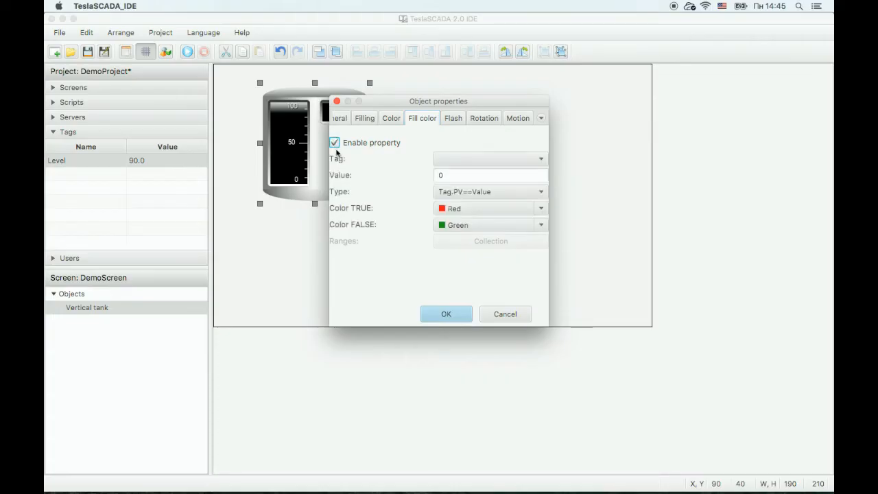
{"action": "left_click", "coordinate": [540, 159]}
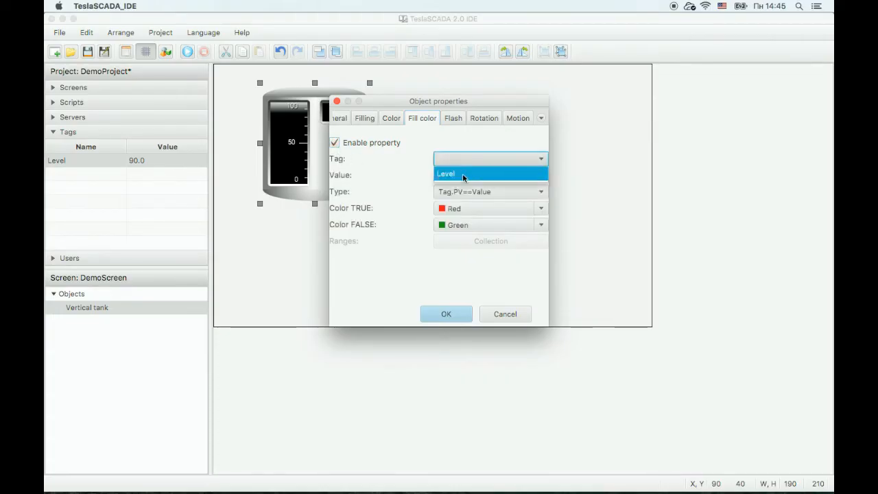
{"action": "left_click", "coordinate": [446, 173]}
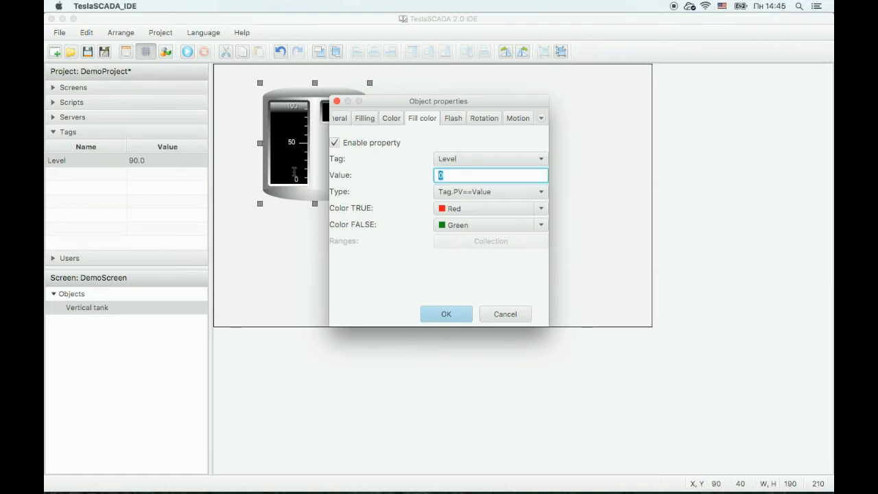
{"action": "mouse_move", "coordinate": [232, 170]}
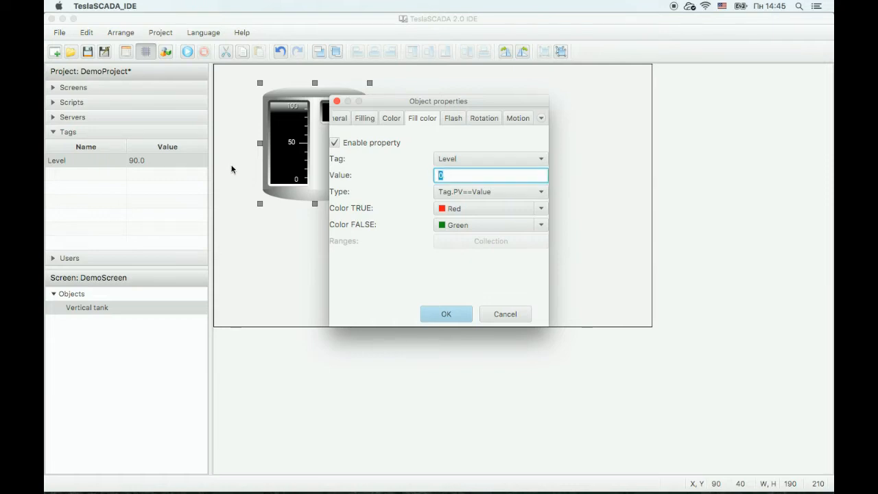
{"action": "type", "text": "7"}
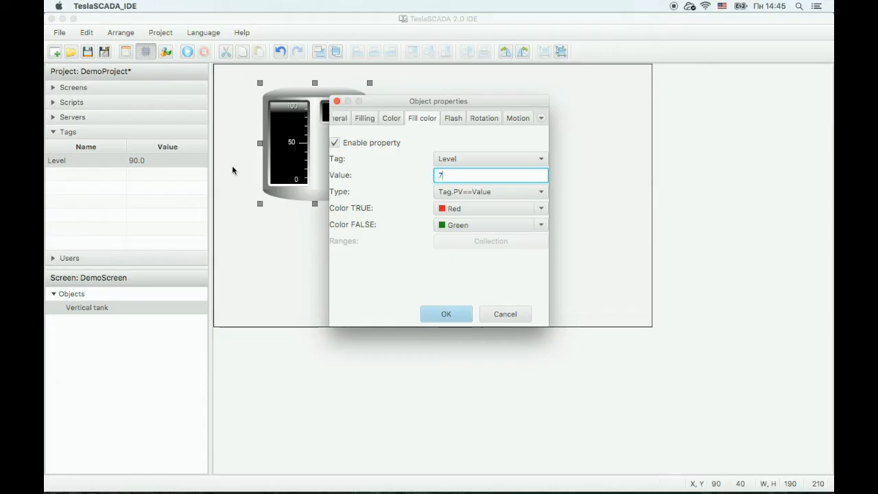
- Choose the comparison type against 70 and a new colour for the false state
{"action": "left_click", "coordinate": [491, 192]}
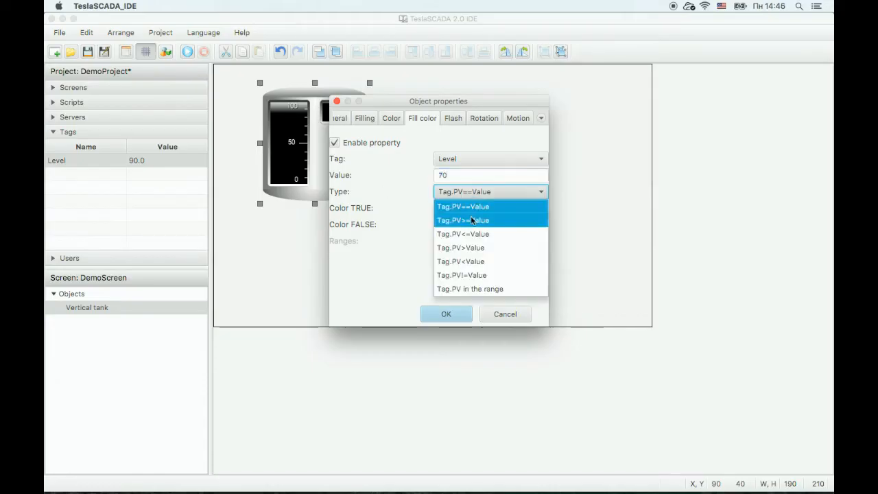
{"action": "left_click", "coordinate": [463, 220]}
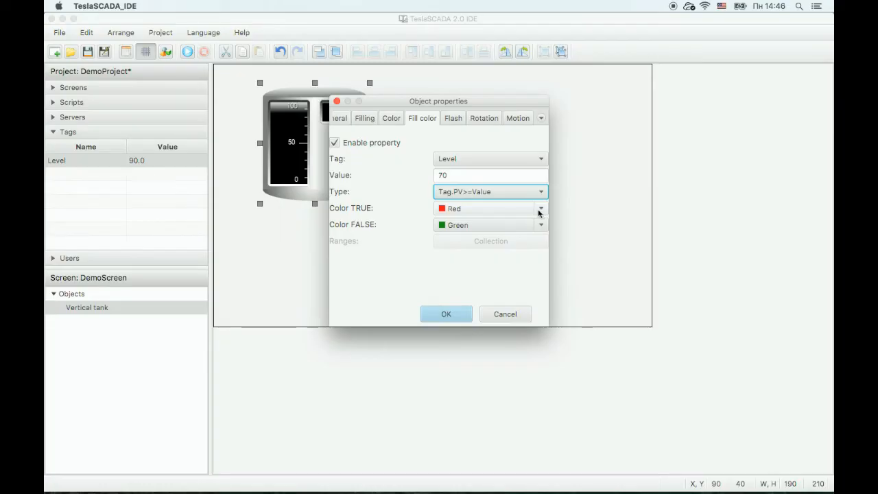
{"action": "left_click", "coordinate": [541, 225]}
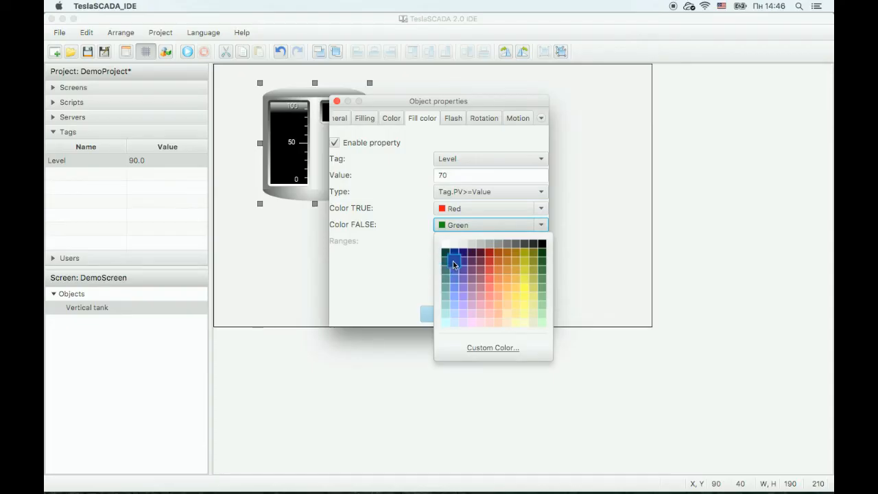
{"action": "left_click", "coordinate": [337, 102]}
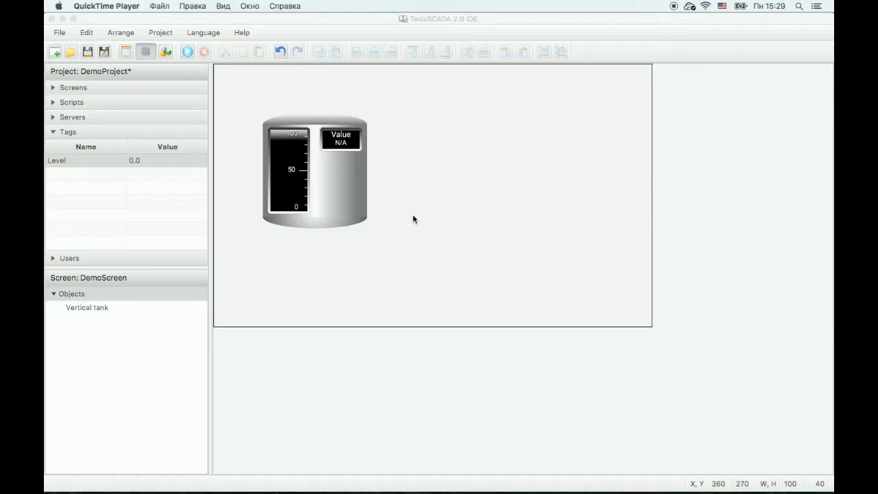
- Add a Slider from the Controls collection onto DemoScreen beside the tank
{"action": "right_click", "coordinate": [420, 203]}
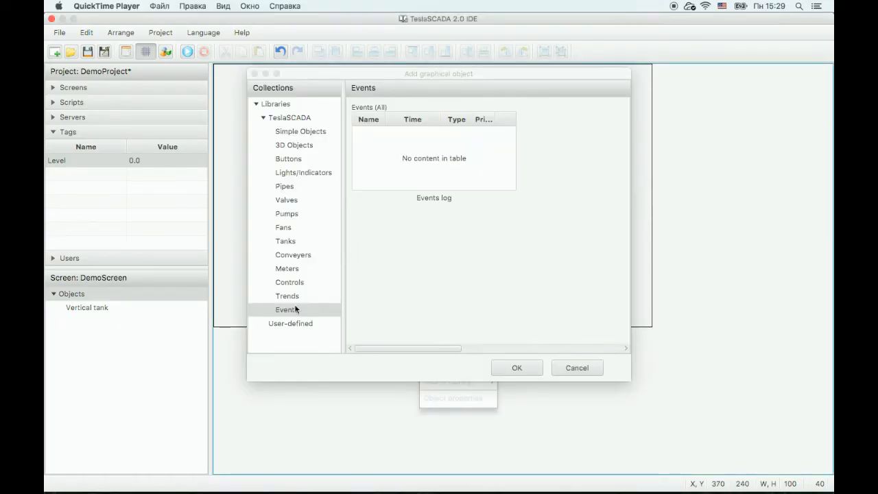
{"action": "left_click", "coordinate": [290, 282]}
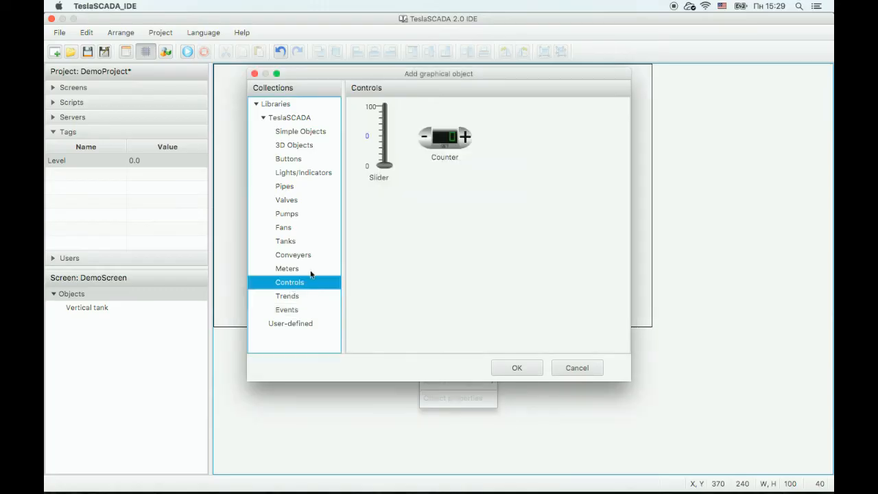
{"action": "left_click", "coordinate": [378, 137]}
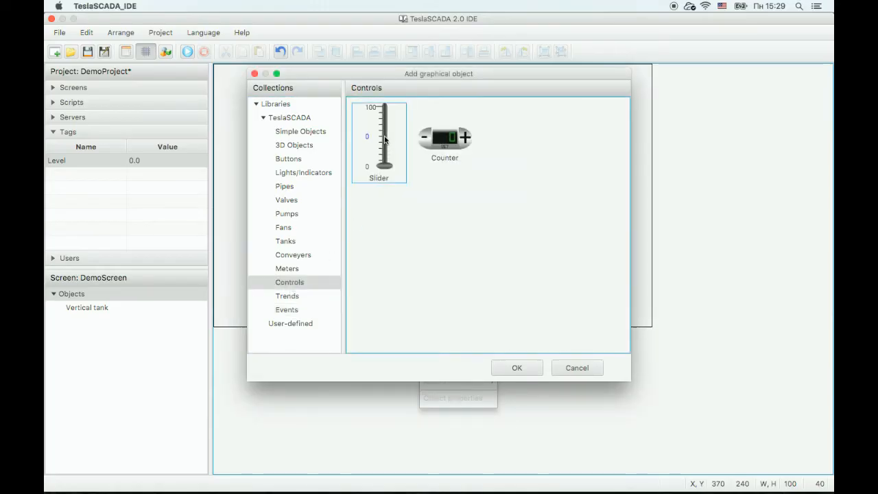
{"action": "left_click", "coordinate": [515, 368]}
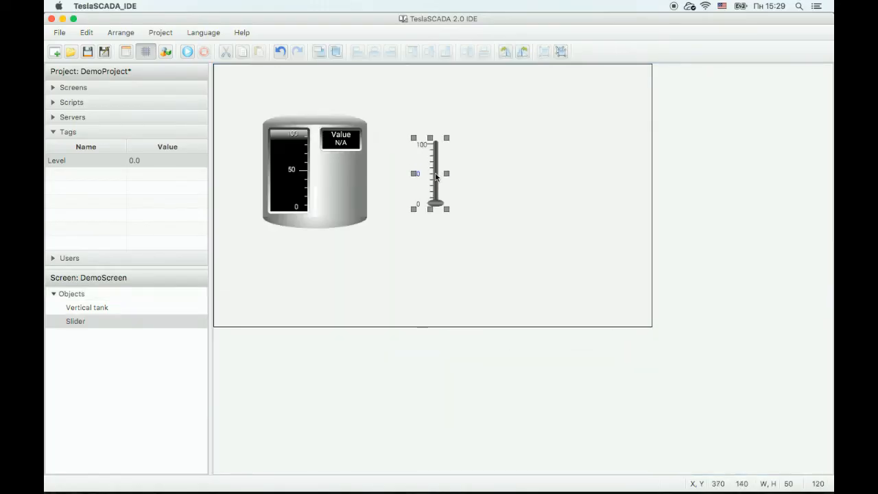
- Bind the slider's control to the Level tag over 0–100 with snap to ticks
{"action": "double_click", "coordinate": [428, 171]}
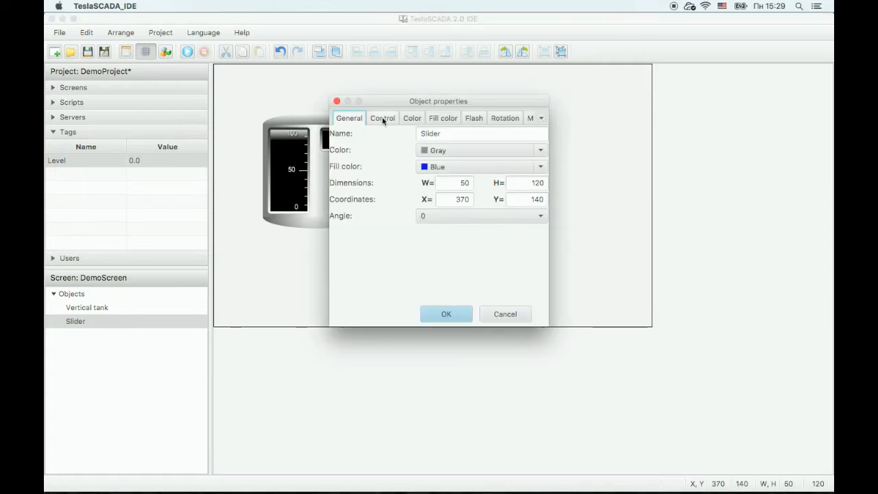
{"action": "left_click", "coordinate": [381, 118]}
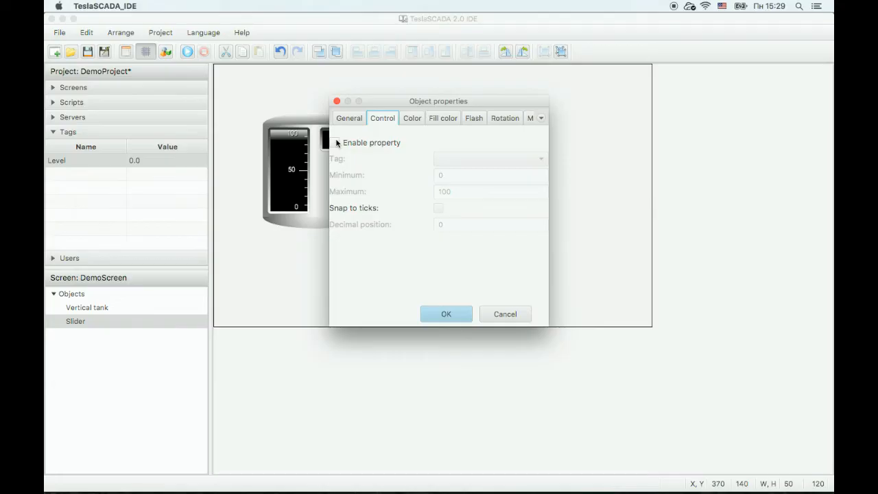
{"action": "left_click", "coordinate": [335, 143]}
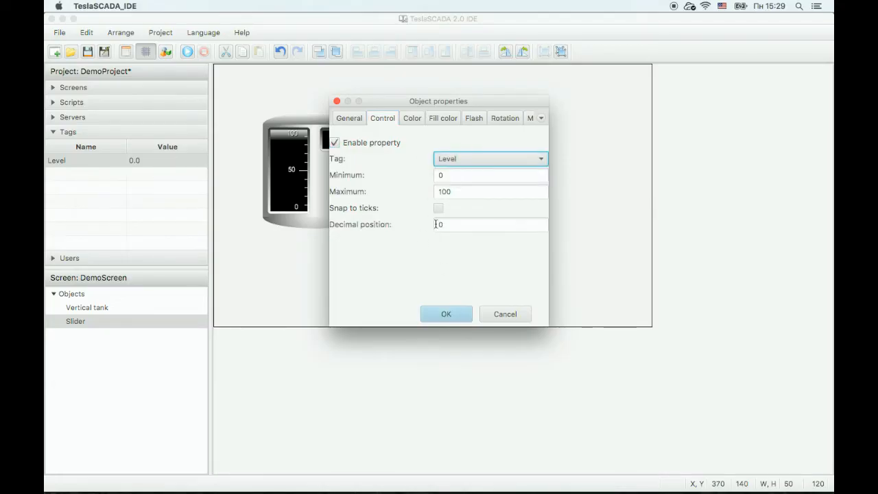
{"action": "left_click", "coordinate": [438, 209]}
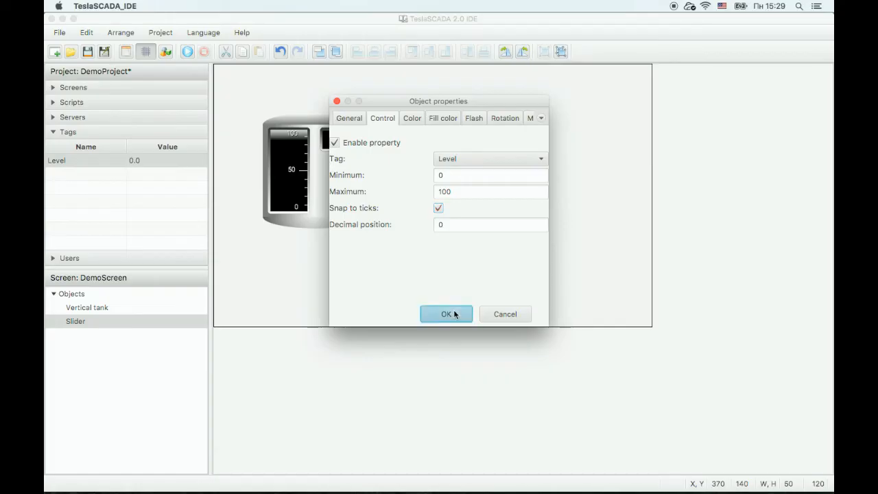
{"action": "left_click", "coordinate": [446, 313]}
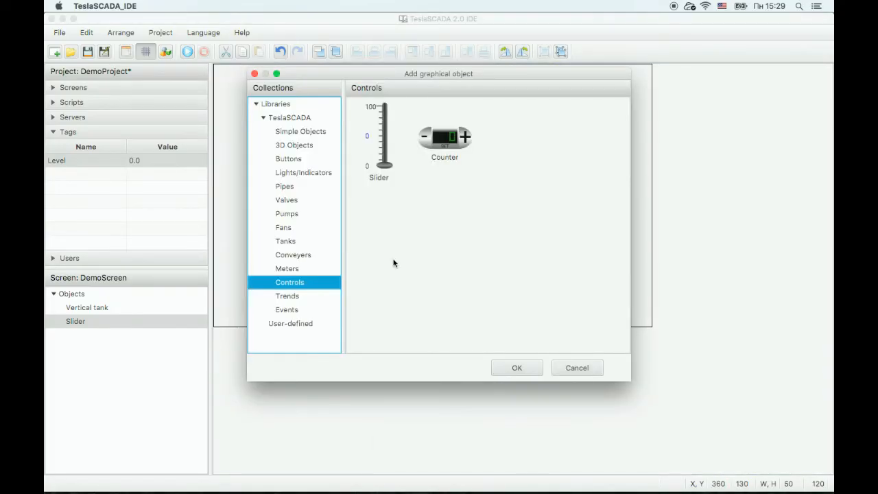
- Insert a Text3D label above the tank and select it
{"action": "left_click", "coordinate": [293, 146]}
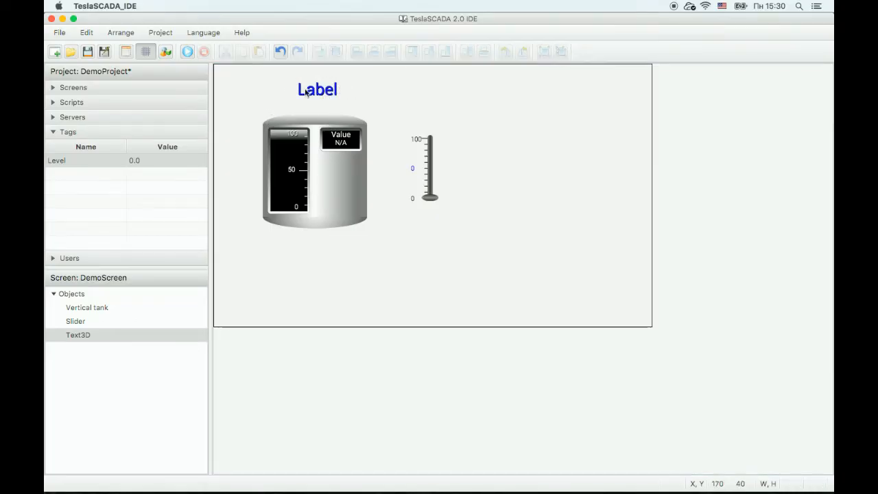
{"action": "left_click", "coordinate": [317, 89]}
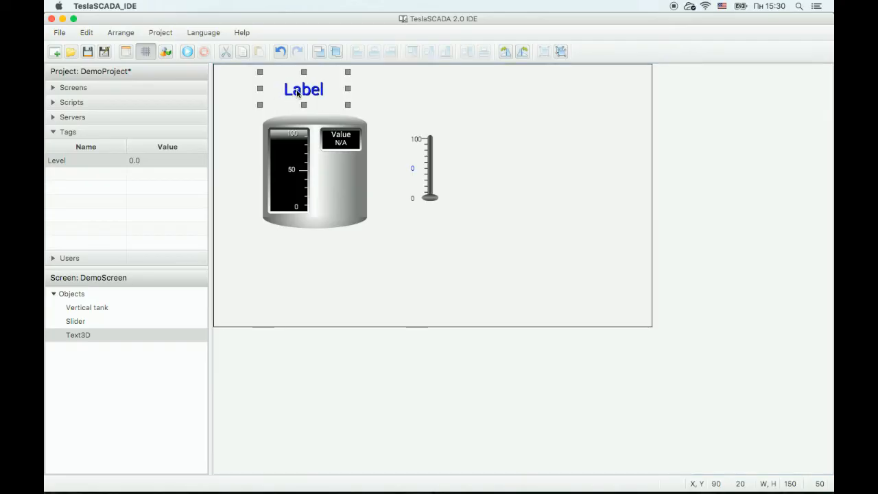
- Give the Text3D label font size 26 with border and fill turned on
{"action": "double_click", "coordinate": [303, 89]}
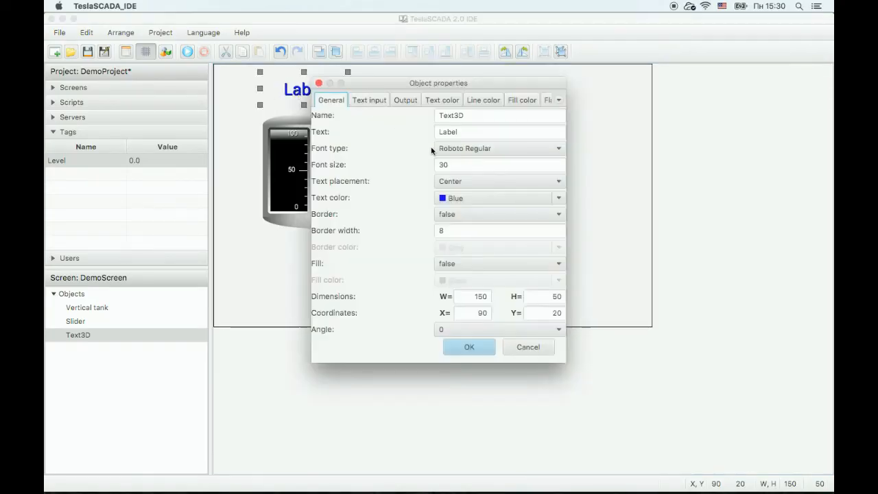
{"action": "left_click", "coordinate": [500, 165]}
{"action": "type", "text": "25"}
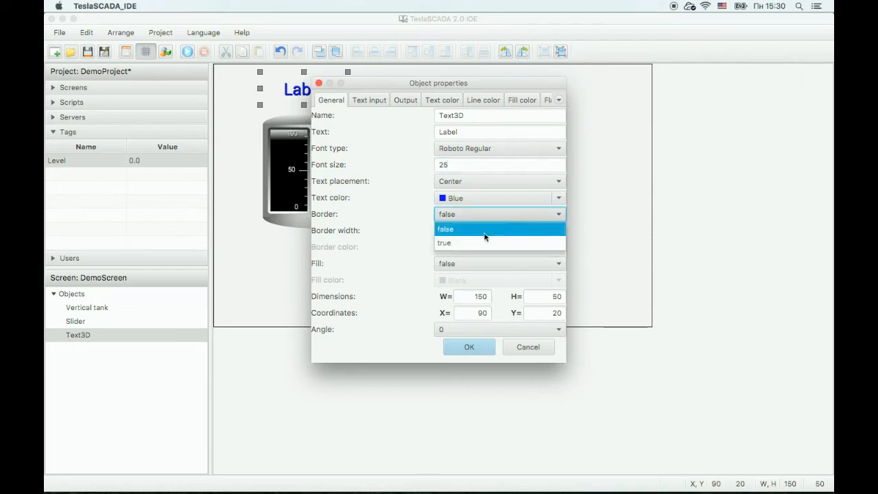
{"action": "left_click", "coordinate": [444, 228]}
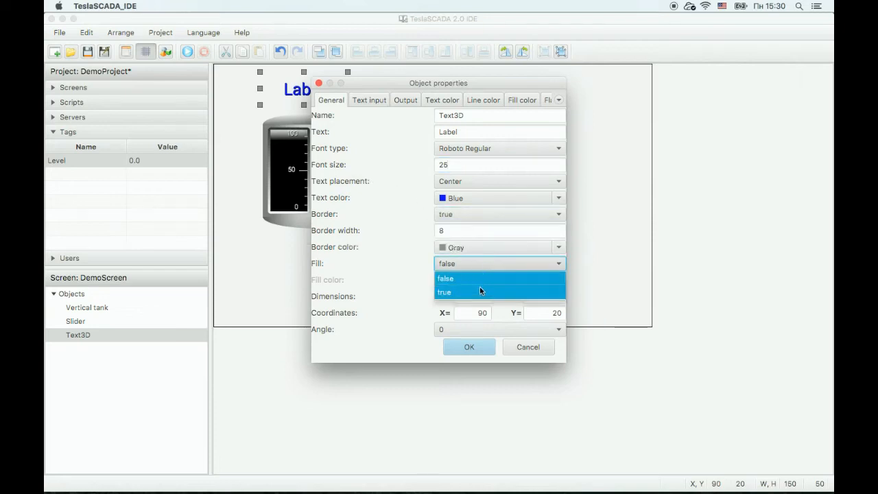
{"action": "left_click", "coordinate": [369, 99]}
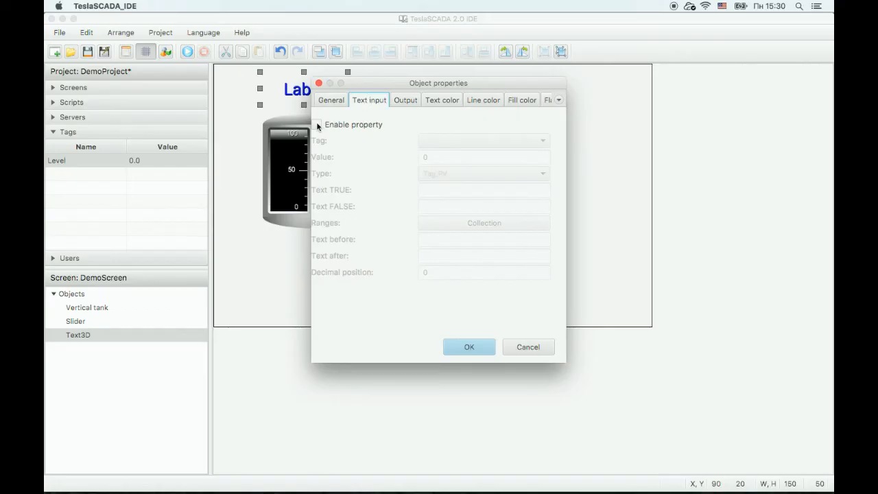
- Enable text input on the Level tag as PV-in-range and bring up its range collection
{"action": "left_click", "coordinate": [315, 124]}
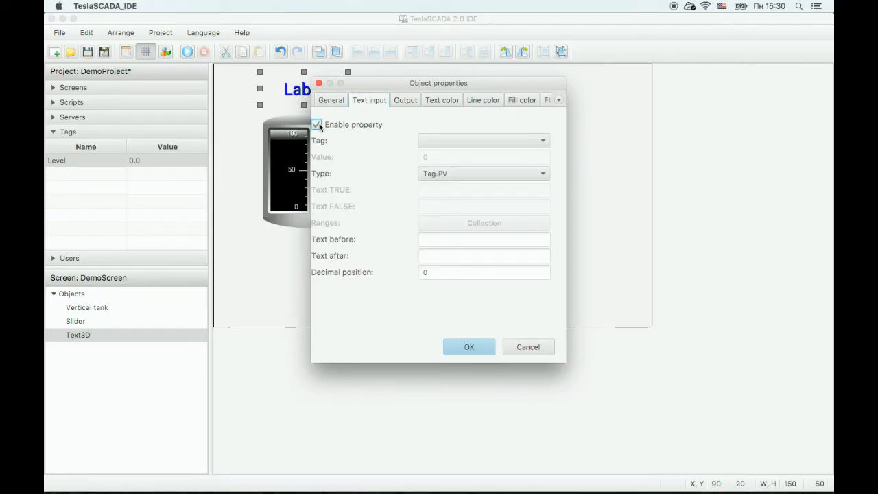
{"action": "left_click", "coordinate": [483, 140]}
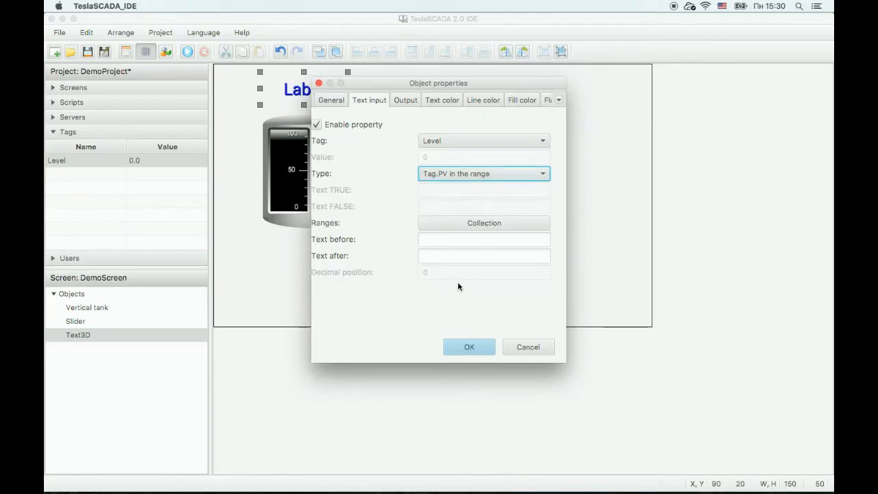
{"action": "left_click", "coordinate": [483, 222]}
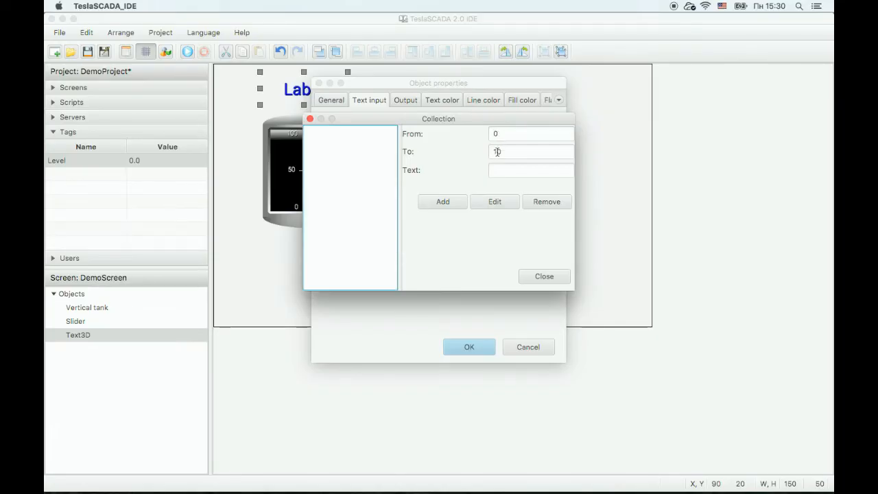
- Add the 0–70 range labelled Normal
{"action": "left_click", "coordinate": [532, 151]}
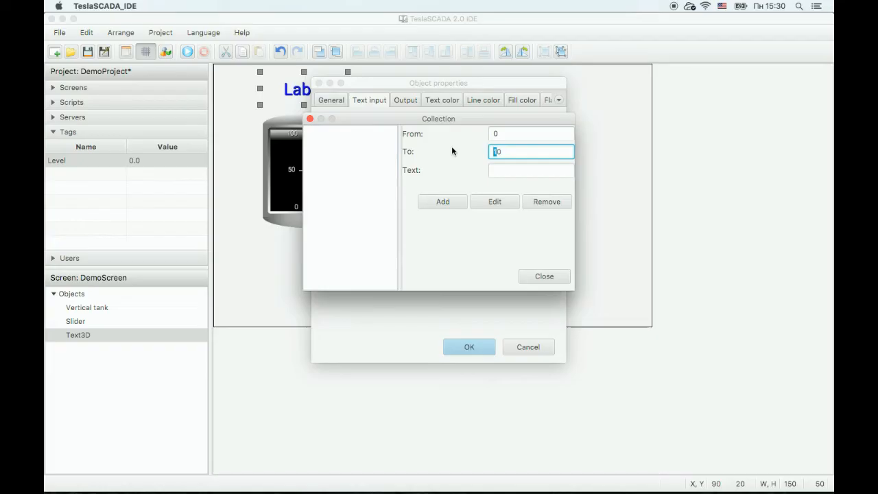
{"action": "type", "text": "70"}
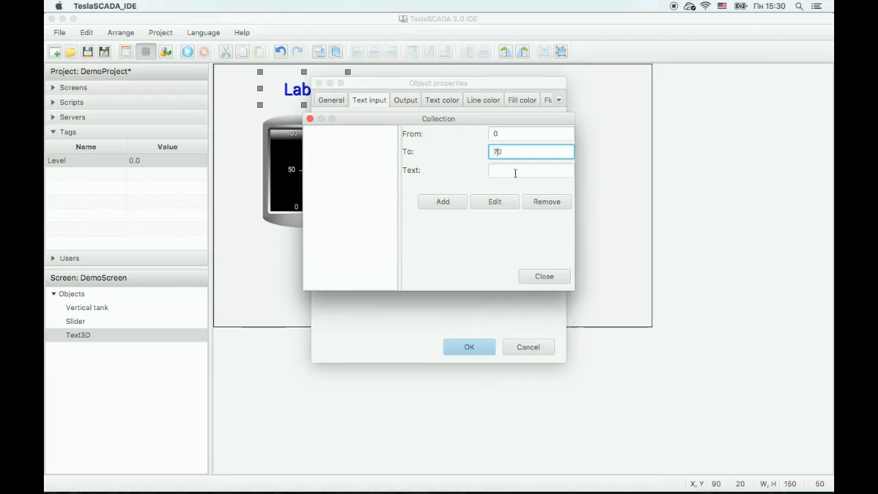
{"action": "left_click", "coordinate": [529, 170]}
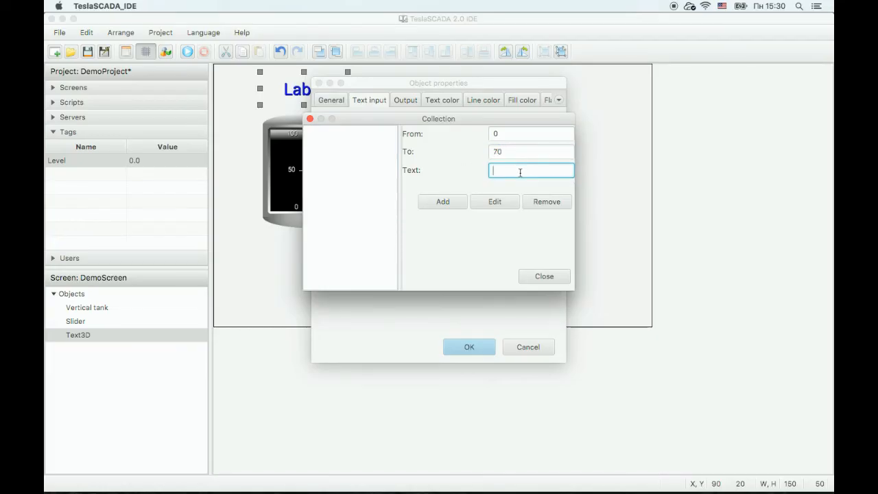
{"action": "type", "text": "Normal"}
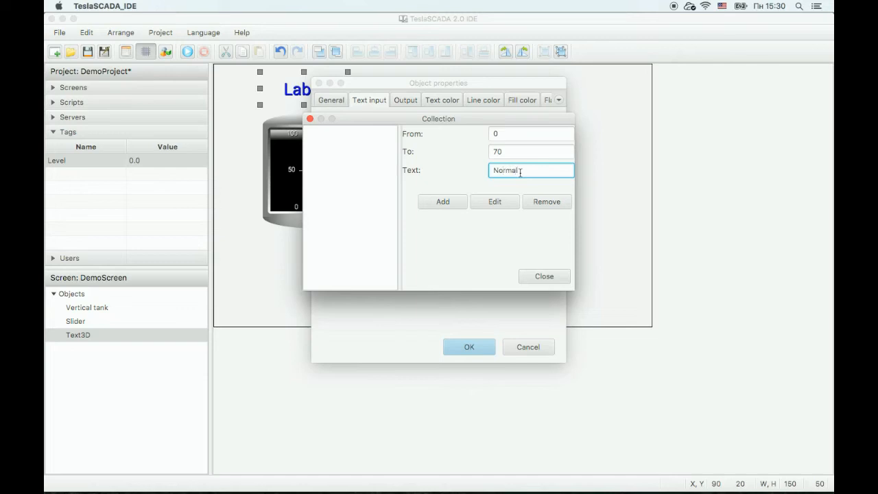
{"action": "left_click", "coordinate": [442, 200]}
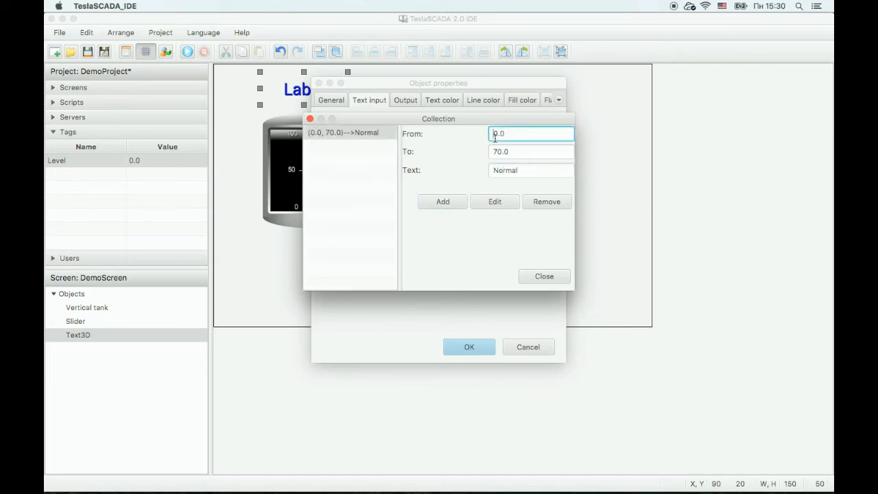
- Add the 70–90 Warning and 90–100 Fault ranges and close the collection
{"action": "left_click", "coordinate": [531, 151]}
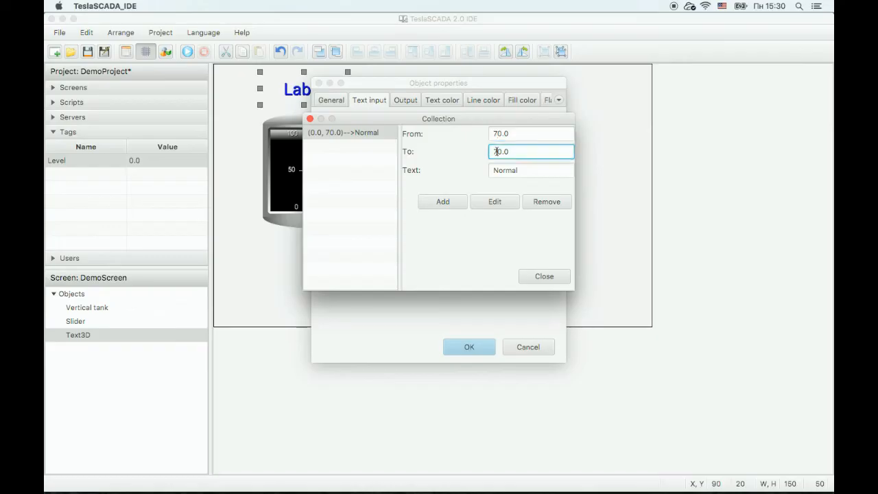
{"action": "type", "text": "90.0"}
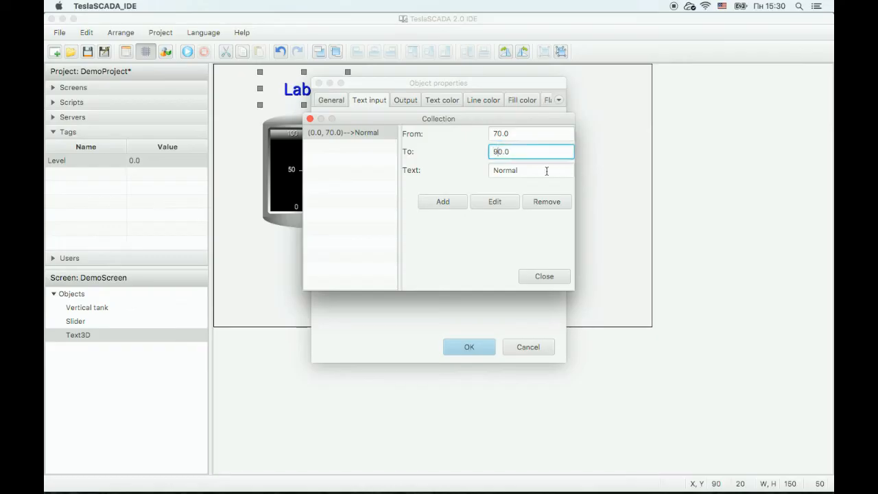
{"action": "type", "text": "Warning"}
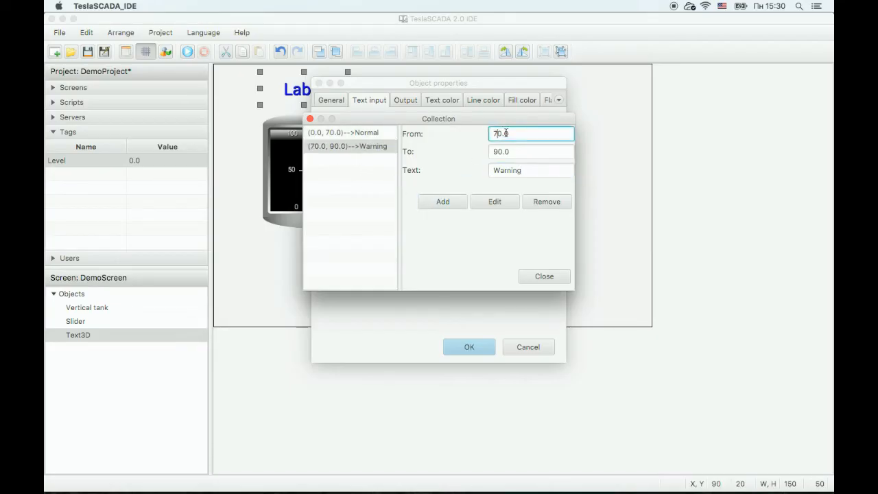
{"action": "type", "text": "90.0"}
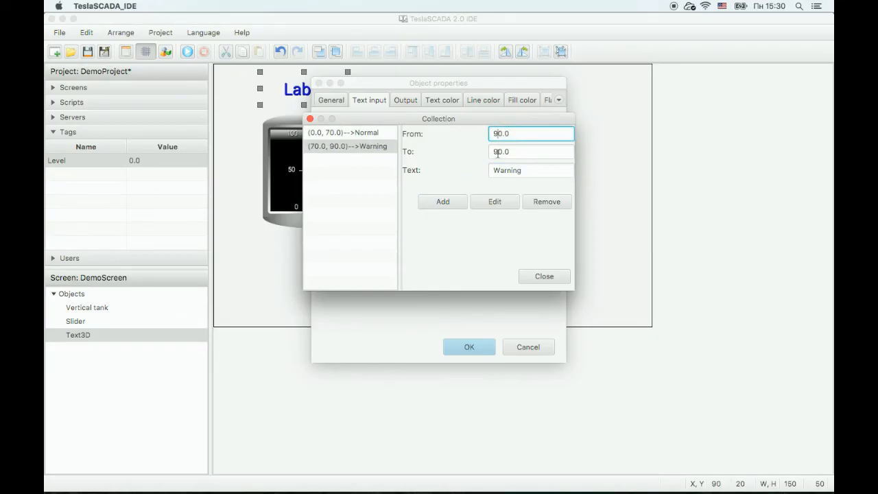
{"action": "left_click", "coordinate": [530, 151]}
{"action": "type", "text": "Fault"}
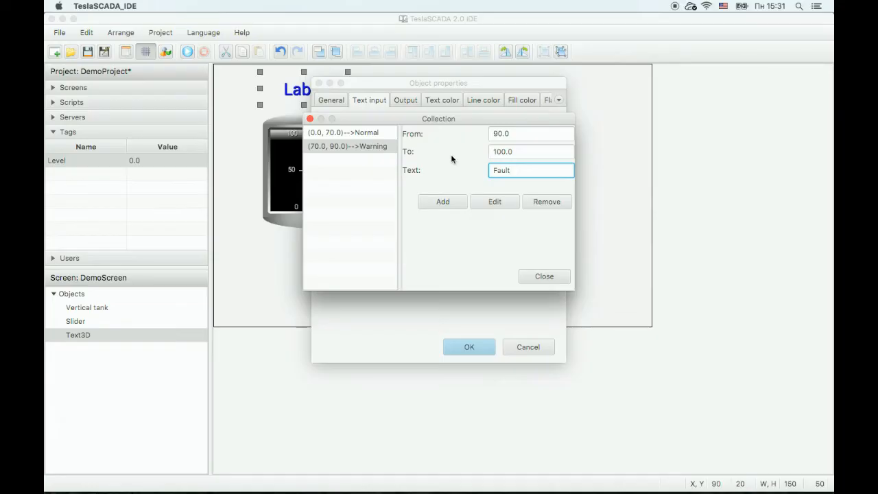
{"action": "left_click", "coordinate": [442, 201]}
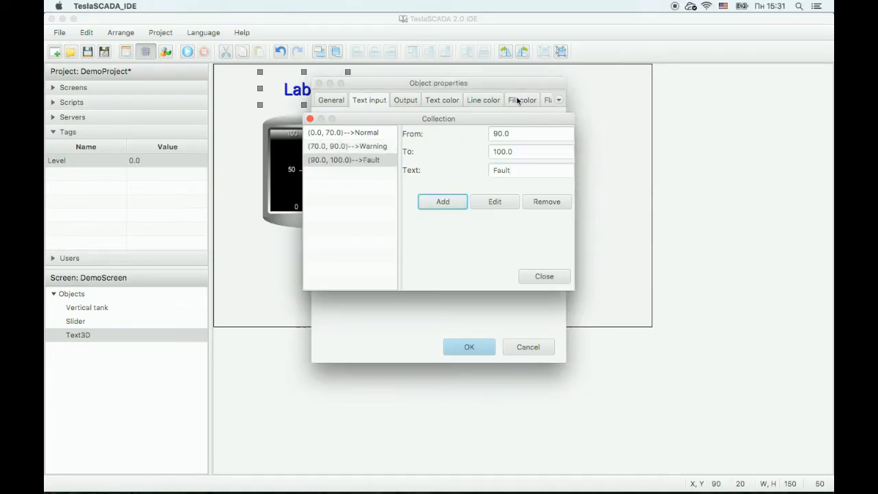
{"action": "left_click", "coordinate": [543, 275]}
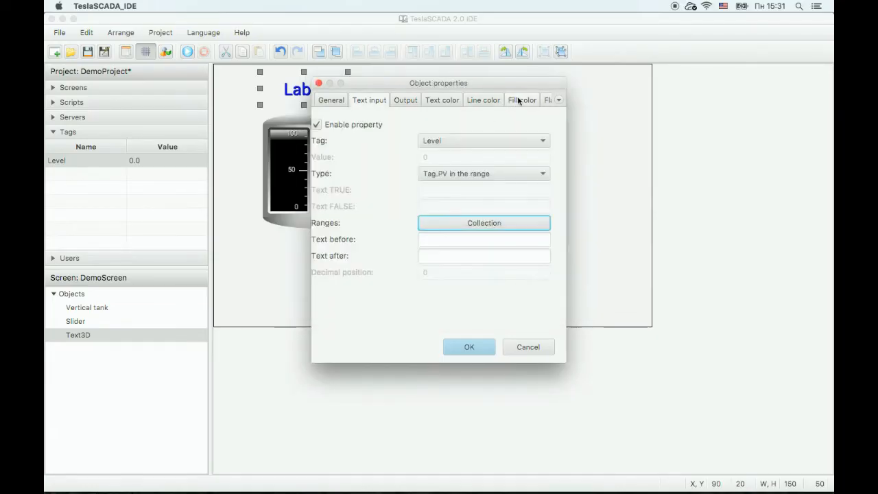
- Set fill colour to Level PV-in-range and define the 0–70 green range
{"action": "left_click", "coordinate": [521, 99]}
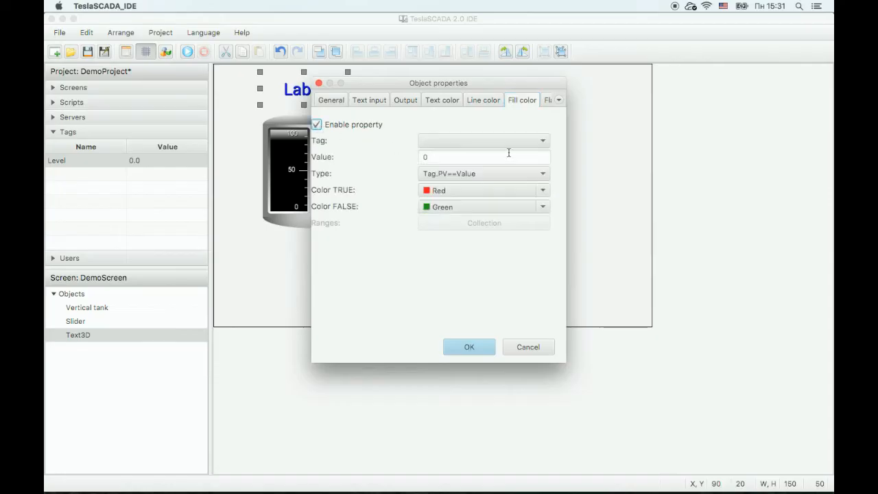
{"action": "left_click", "coordinate": [483, 140]}
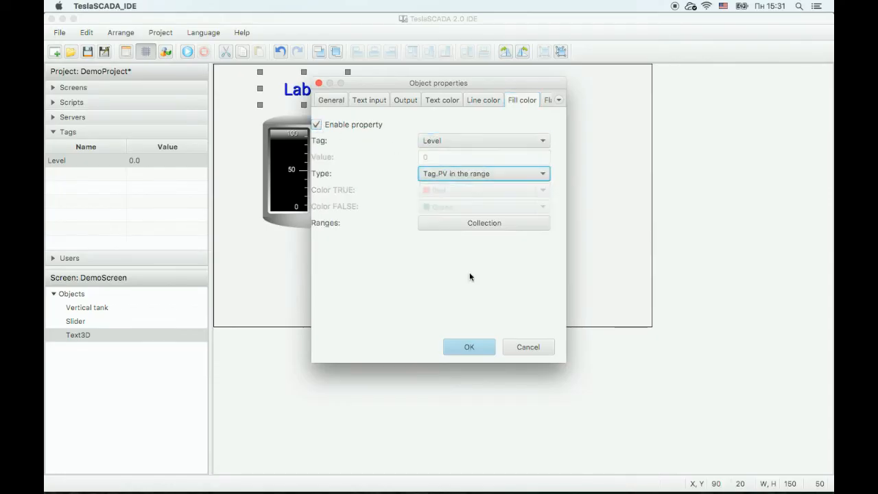
{"action": "left_click", "coordinate": [483, 223]}
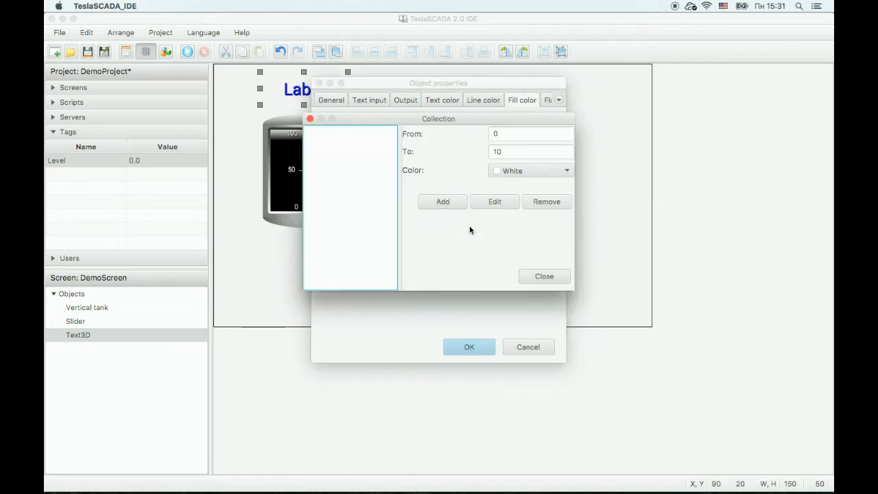
{"action": "left_click", "coordinate": [531, 151]}
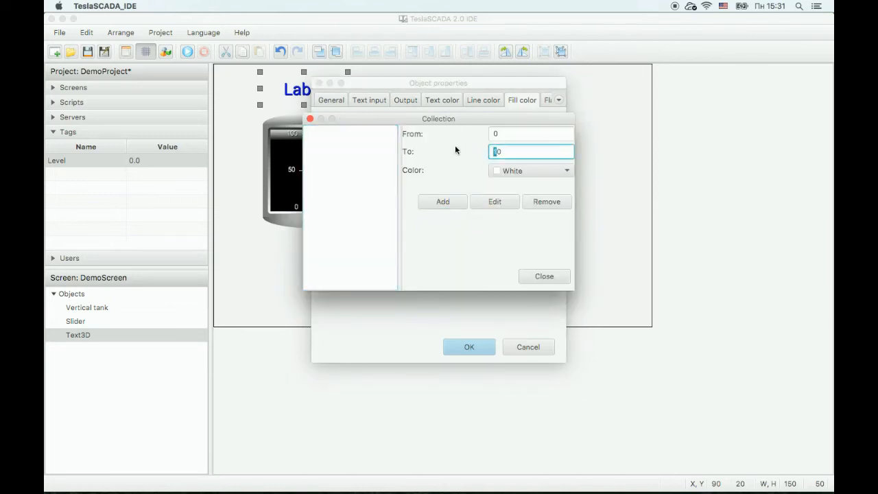
{"action": "type", "text": "70"}
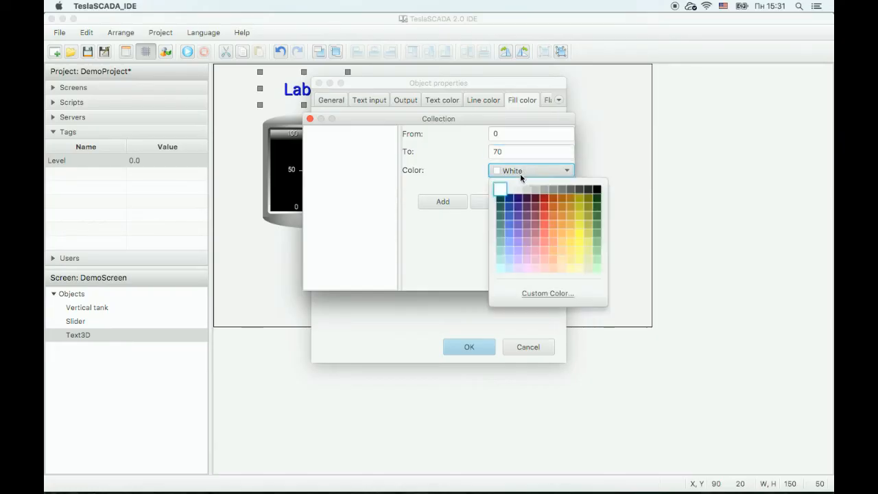
{"action": "mouse_move", "coordinate": [597, 225]}
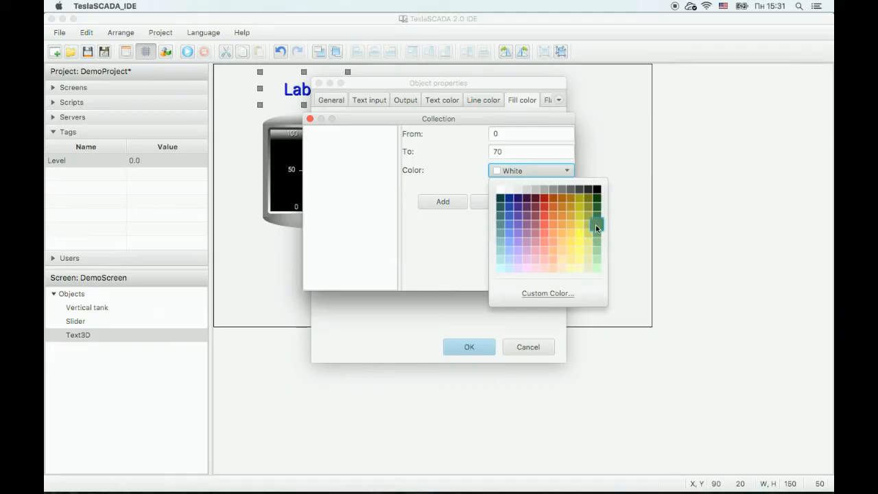
{"action": "left_click", "coordinate": [597, 225]}
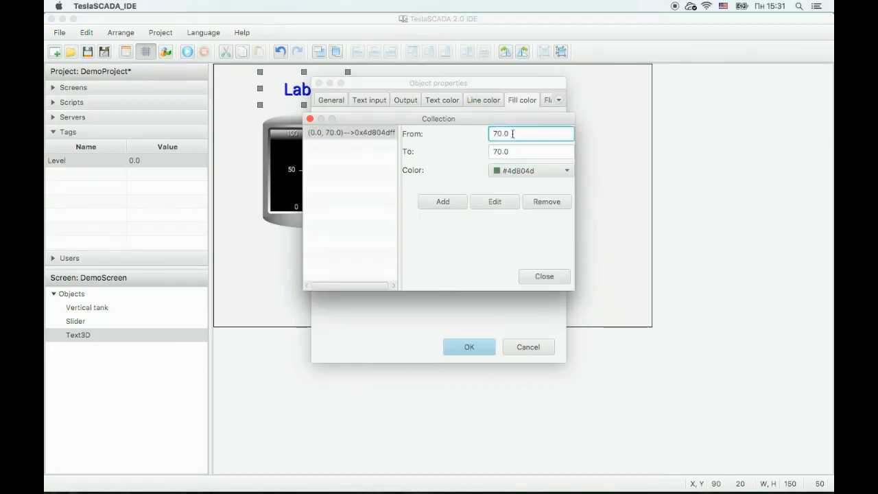
- Add the 70–90 yellow and 90–100 red ranges and close the collection
{"action": "left_click", "coordinate": [531, 151]}
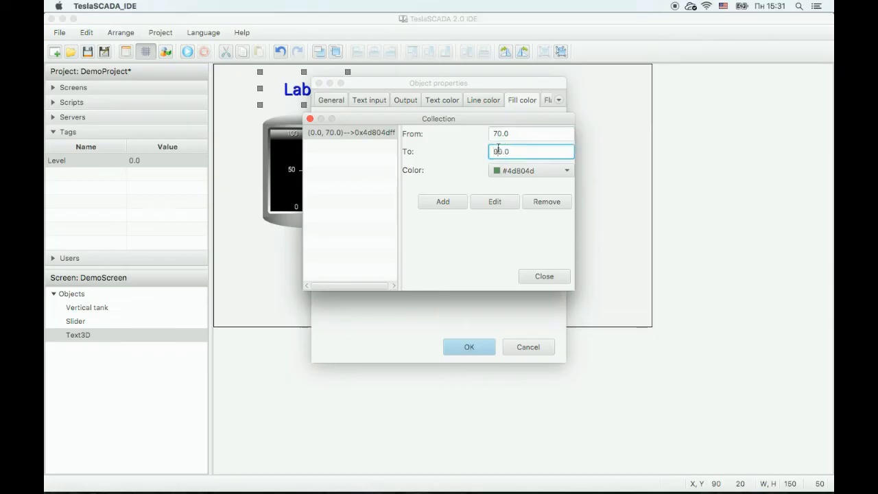
{"action": "left_click", "coordinate": [565, 170]}
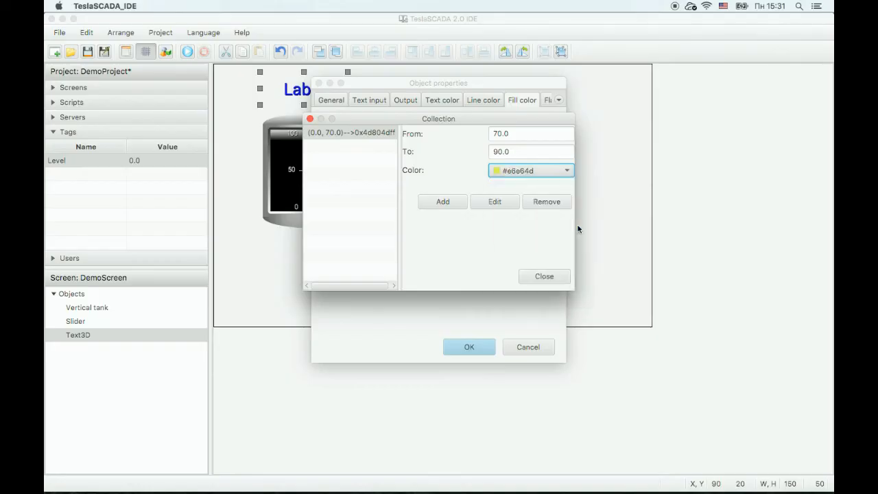
{"action": "left_click", "coordinate": [442, 201]}
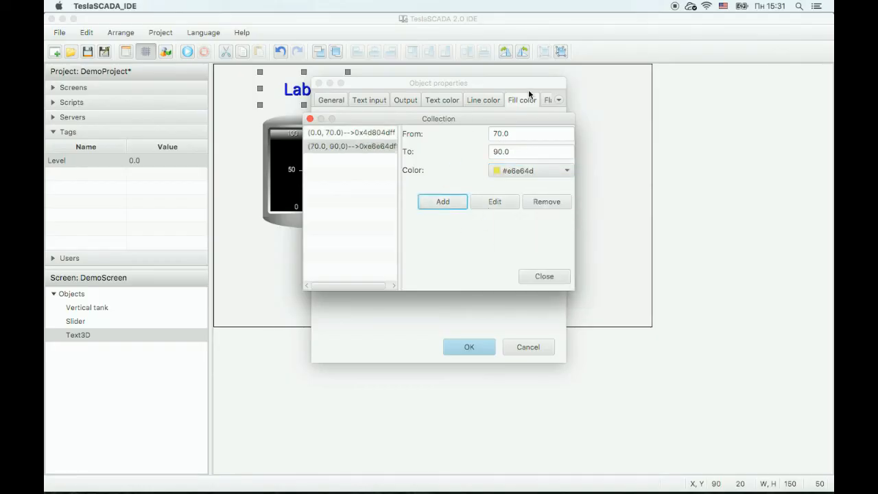
{"action": "left_click", "coordinate": [533, 133]}
{"action": "type", "text": "90"}
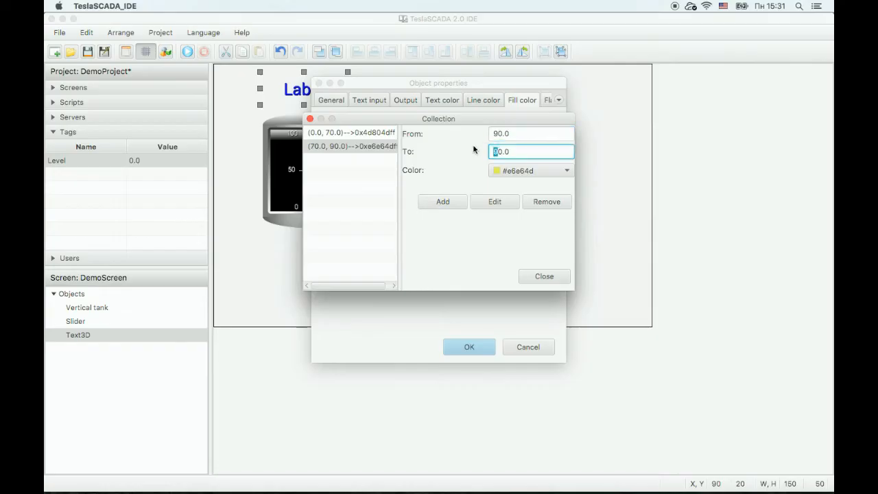
{"action": "type", "text": "100.0"}
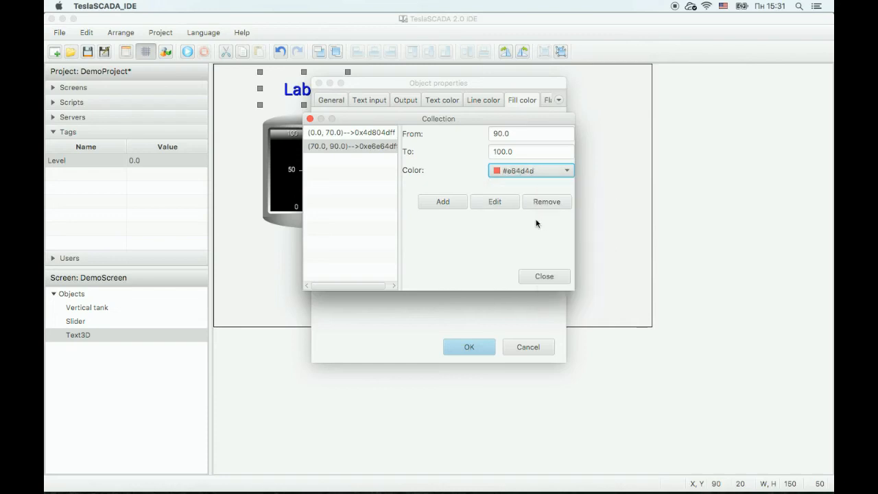
{"action": "left_click", "coordinate": [441, 200]}
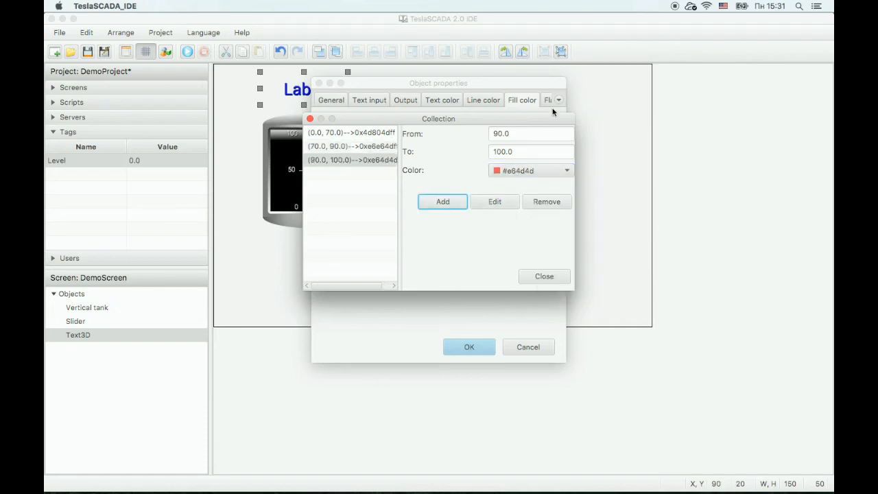
{"action": "left_click", "coordinate": [543, 275]}
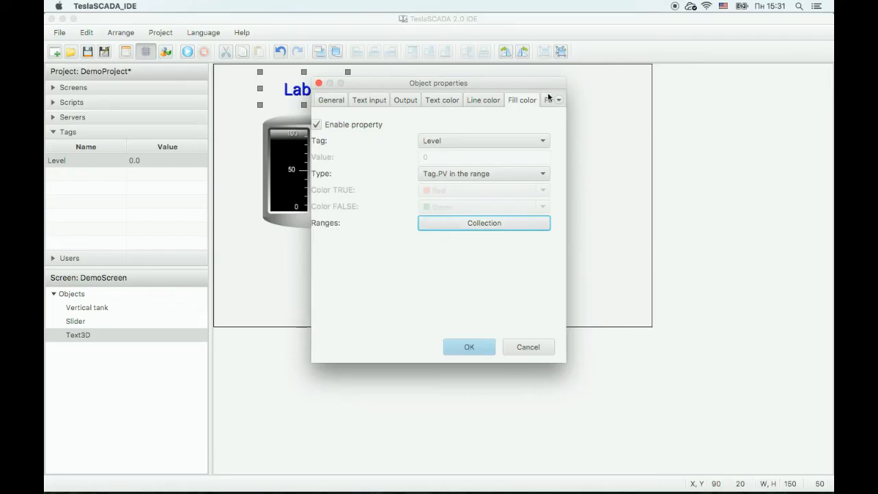
- Enable flashing when Level PV >= 90 and confirm the label's properties
{"action": "left_click", "coordinate": [559, 99]}
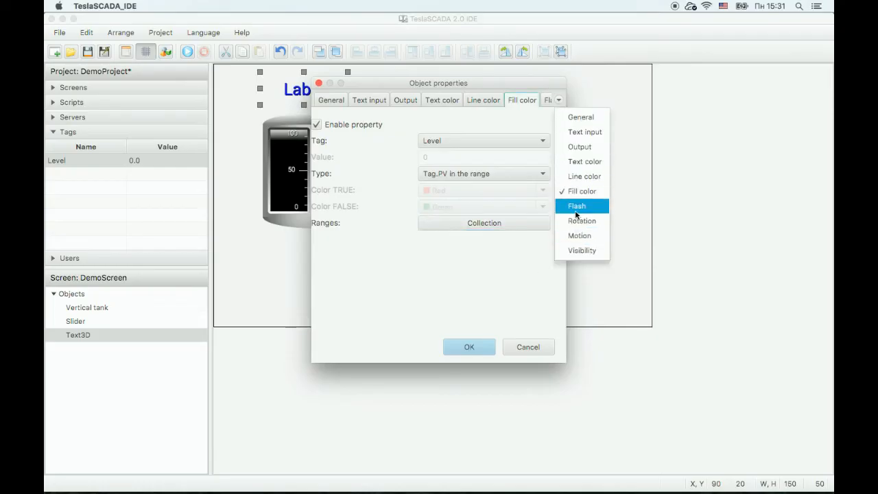
{"action": "left_click", "coordinate": [577, 206]}
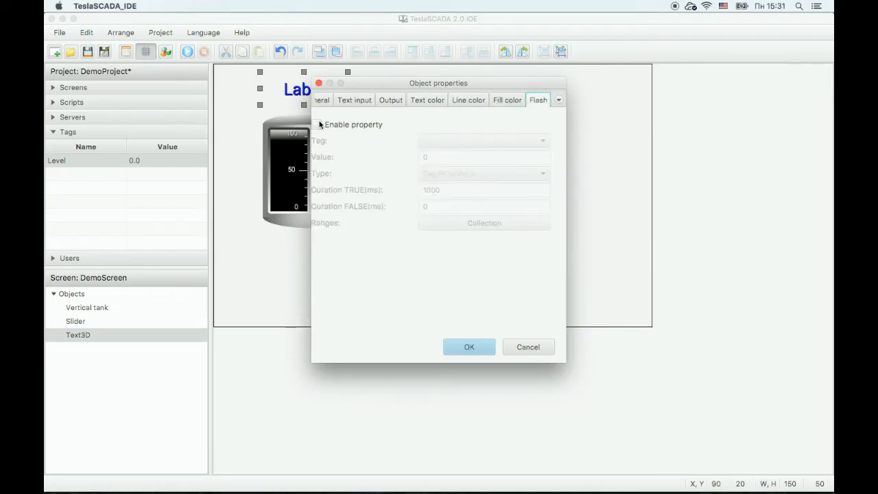
{"action": "left_click", "coordinate": [316, 123]}
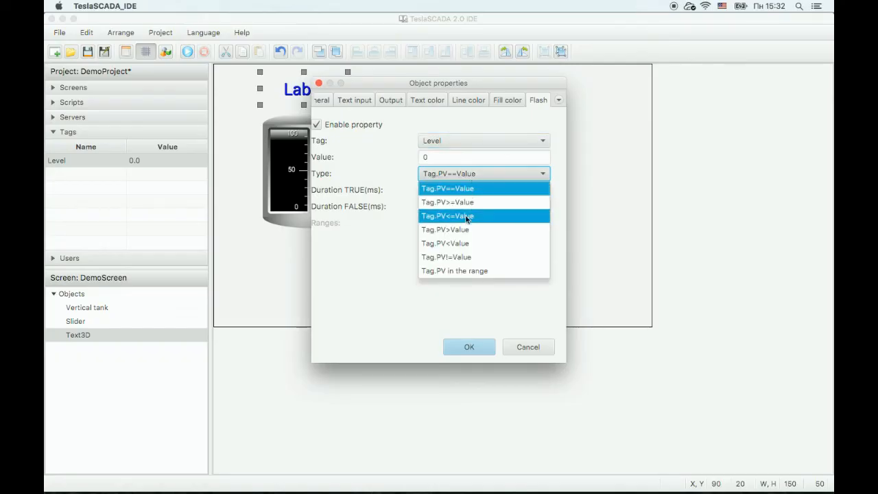
{"action": "left_click", "coordinate": [448, 202]}
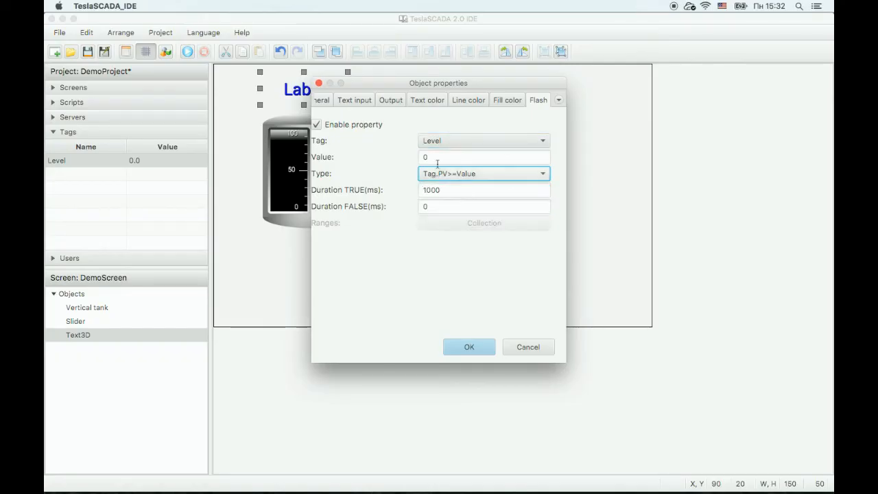
{"action": "type", "text": "90"}
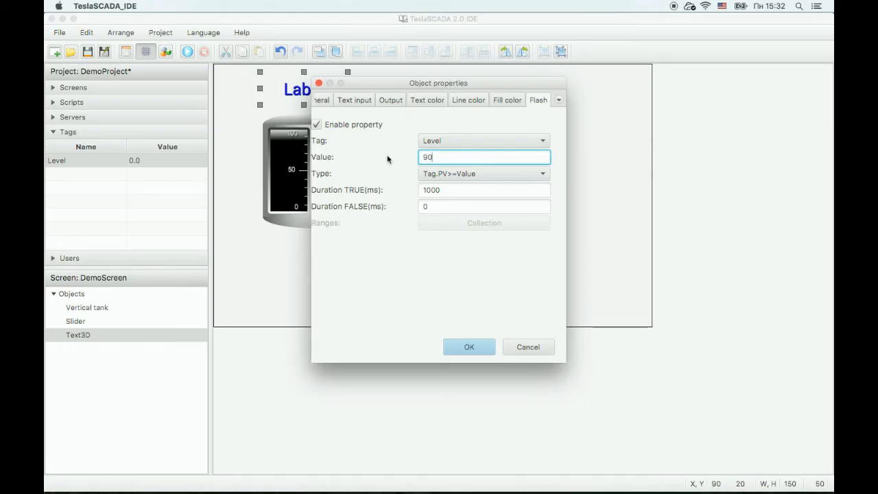
{"action": "mouse_move", "coordinate": [376, 214]}
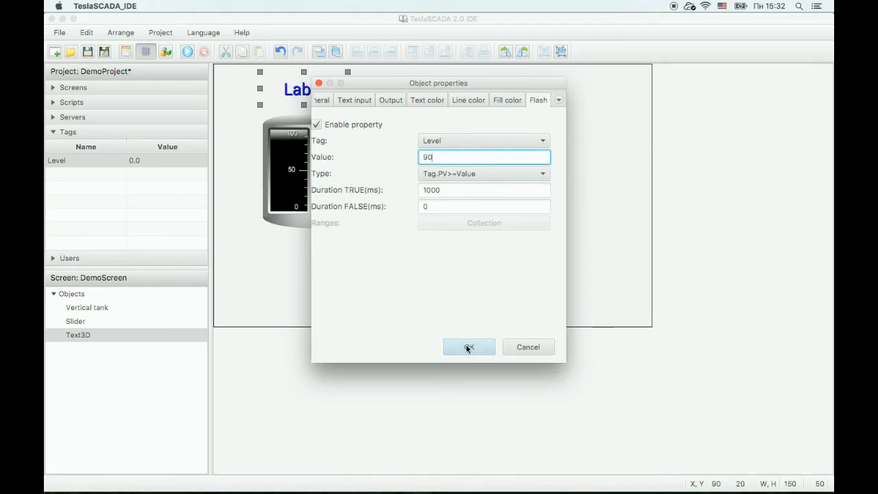
{"action": "left_click", "coordinate": [469, 346]}
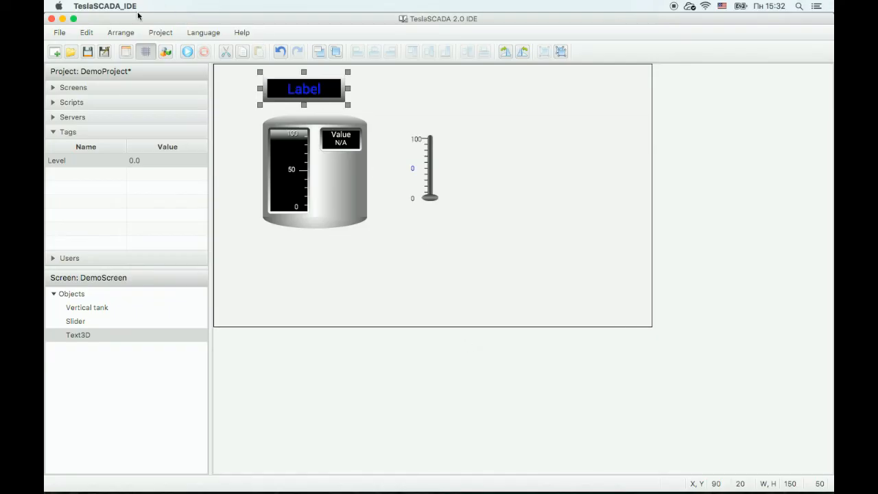
- Save the project as DemoProject.tsp2 in the Projects folder
{"action": "left_click", "coordinate": [88, 52]}
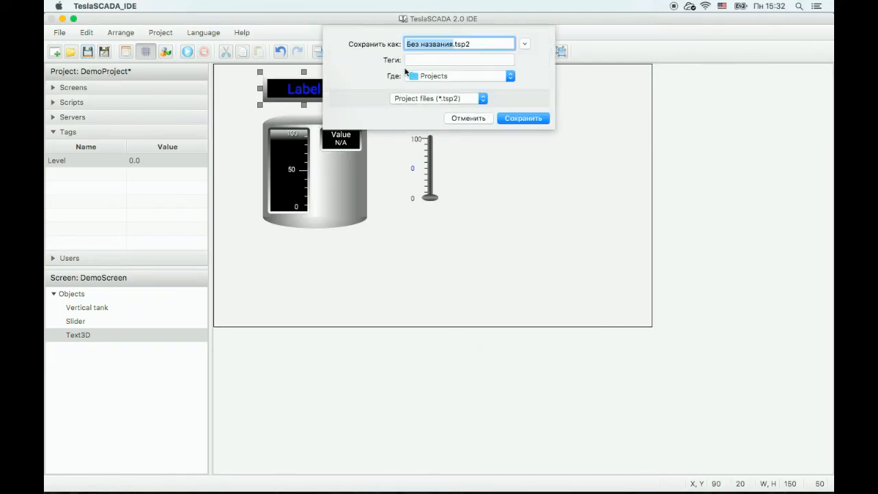
{"action": "type", "text": "DemoProject.tsp2"}
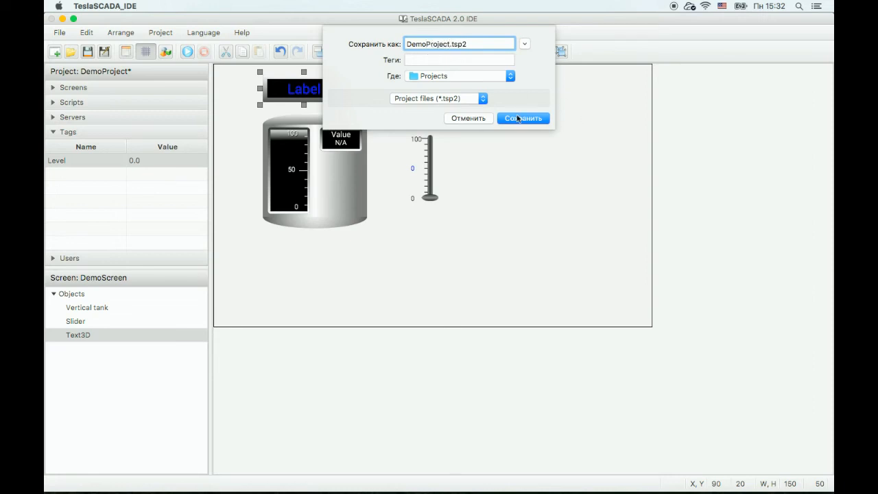
{"action": "left_click", "coordinate": [522, 118]}
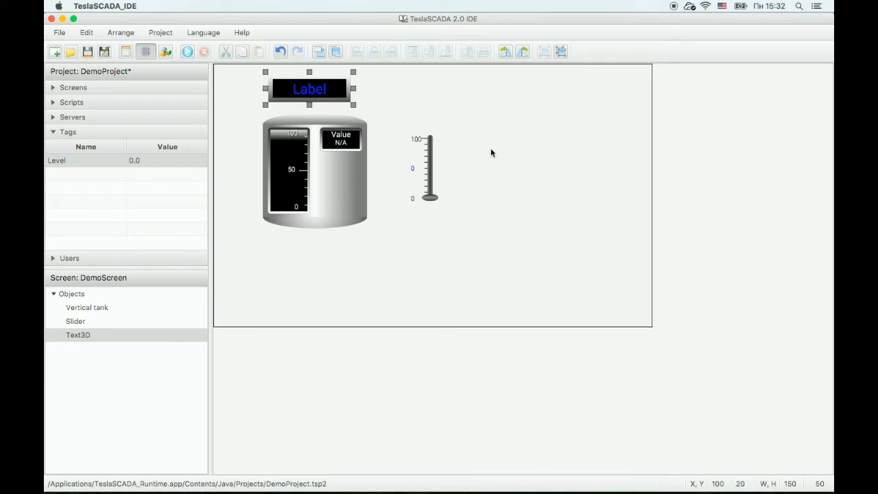
- Place a new Trend chart object from the Trends collection onto DemoScreen
{"action": "right_click", "coordinate": [491, 154]}
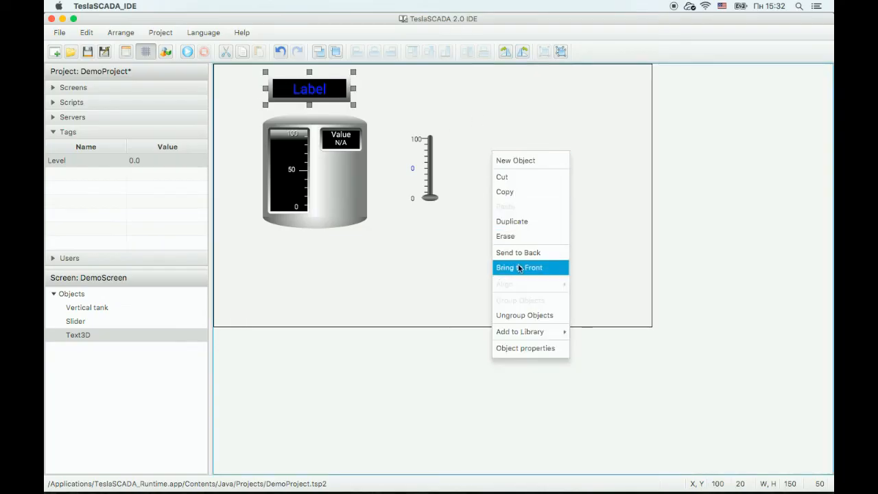
{"action": "left_click", "coordinate": [516, 159]}
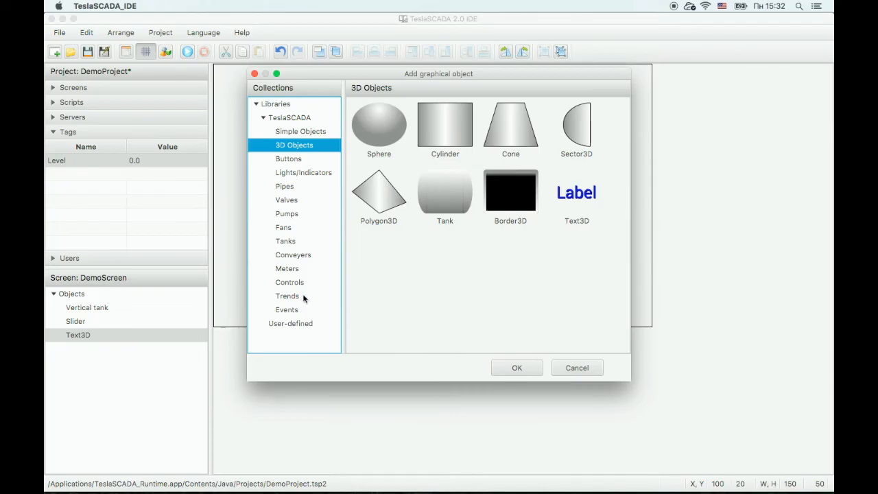
{"action": "left_click", "coordinate": [516, 368]}
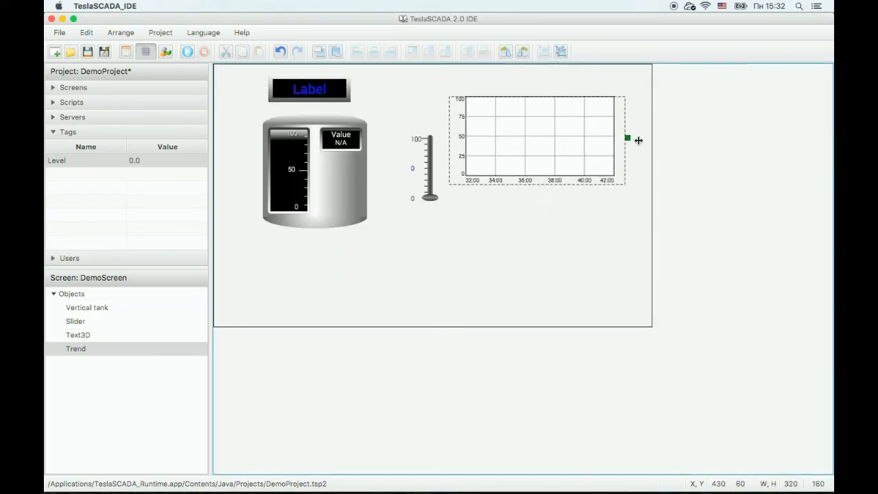
- Add a curve plotting the Level tag in the trend's Curves Collection
{"action": "double_click", "coordinate": [538, 140]}
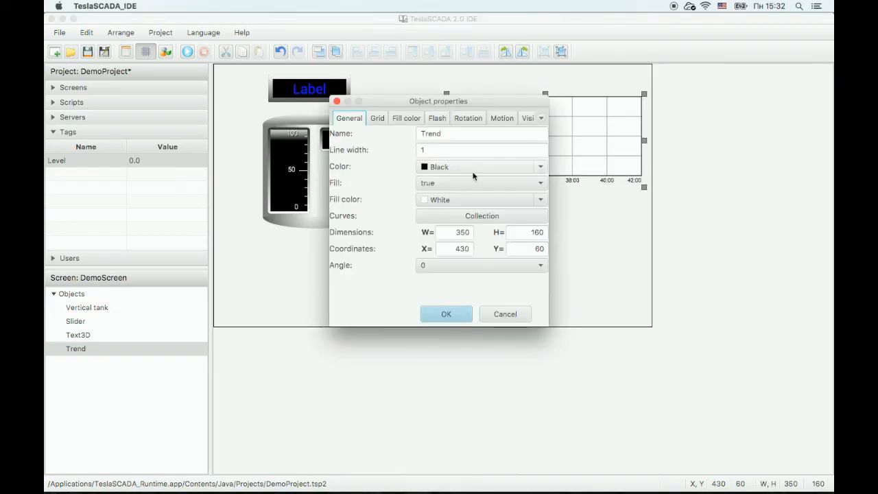
{"action": "left_click", "coordinate": [481, 216]}
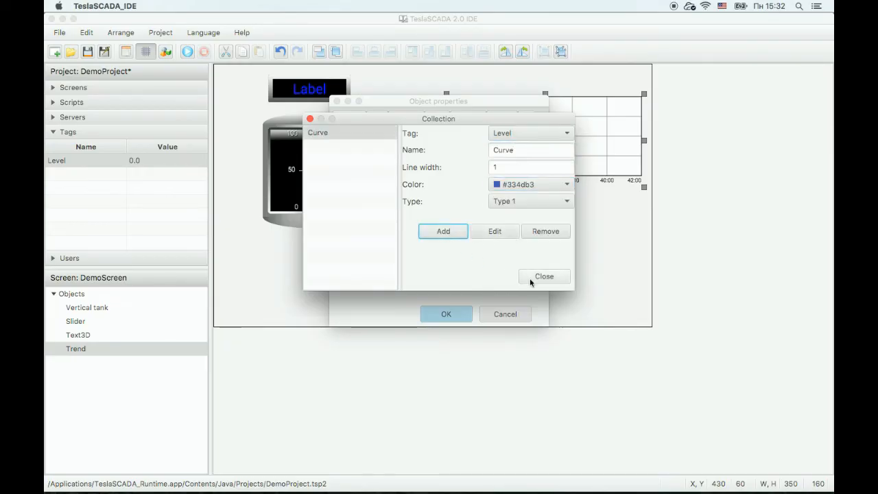
{"action": "left_click", "coordinate": [544, 275]}
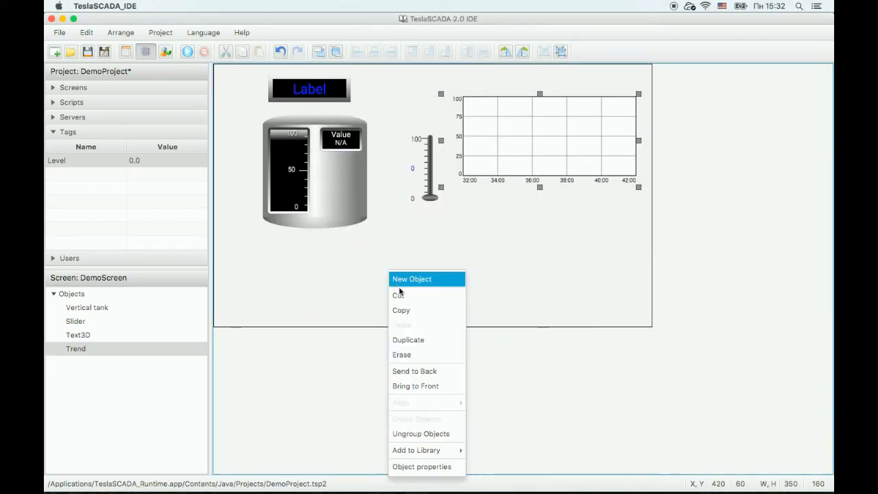
- Add an Events log from the Events collection and widen it below the tank and trend
{"action": "left_click", "coordinate": [411, 278]}
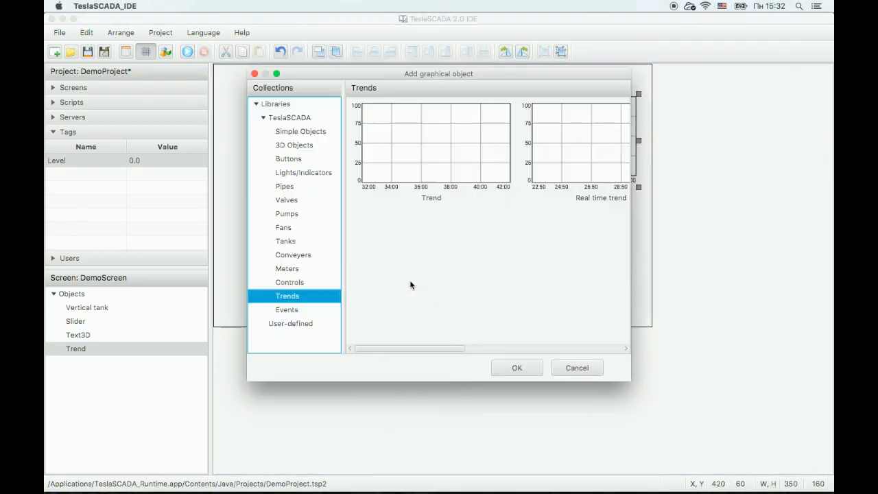
{"action": "left_click", "coordinate": [287, 310]}
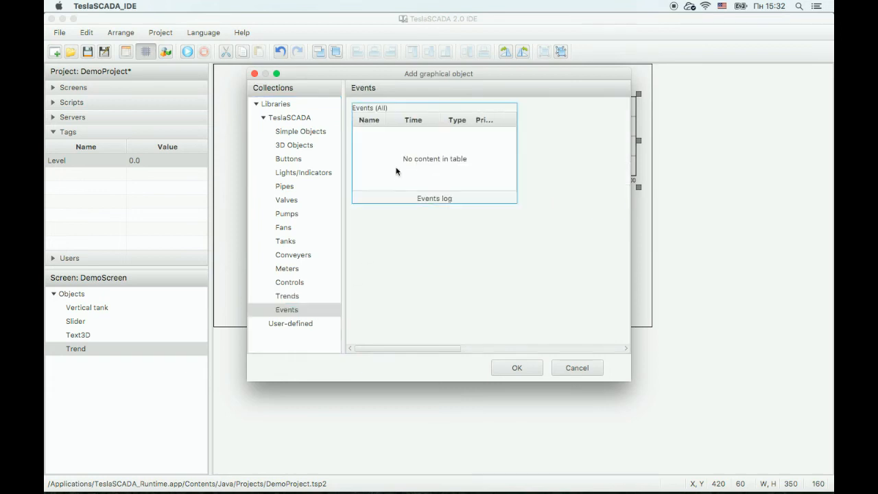
{"action": "left_click", "coordinate": [516, 367]}
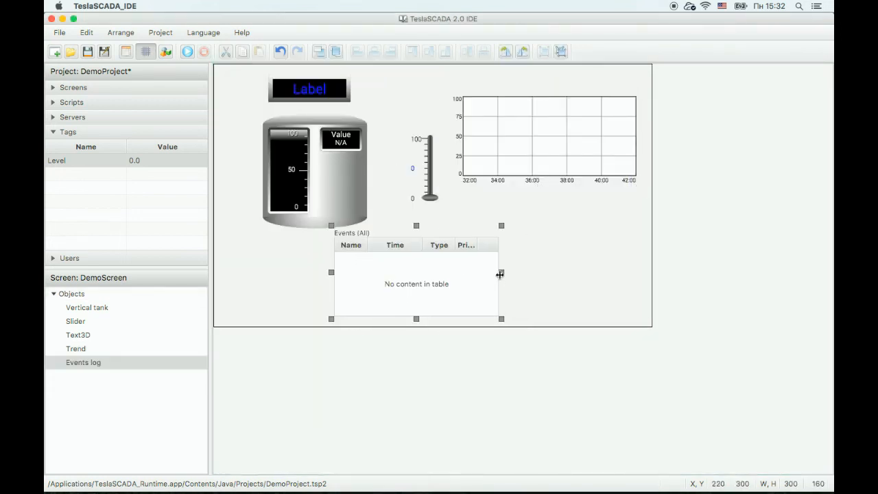
{"action": "left_click_drag", "start_coordinate": [501, 271], "coordinate": [607, 272]}
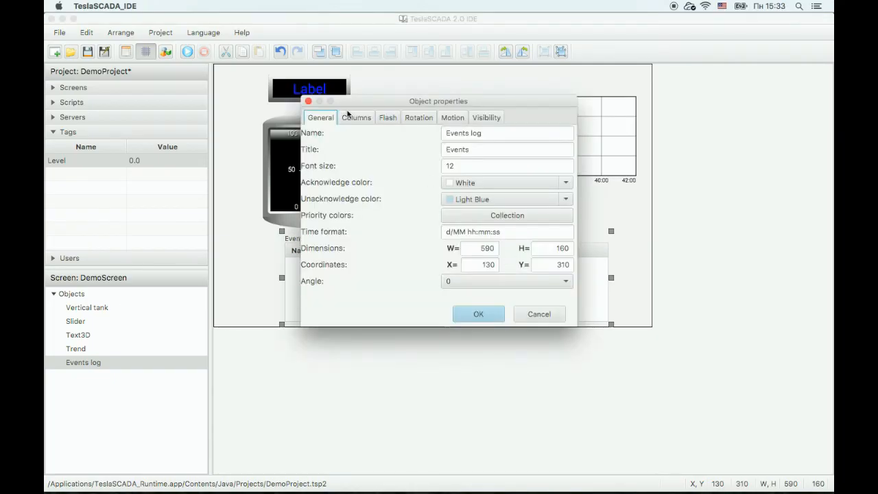
- Review the events log's Columns settings and confirm its properties
{"action": "left_click", "coordinate": [357, 118]}
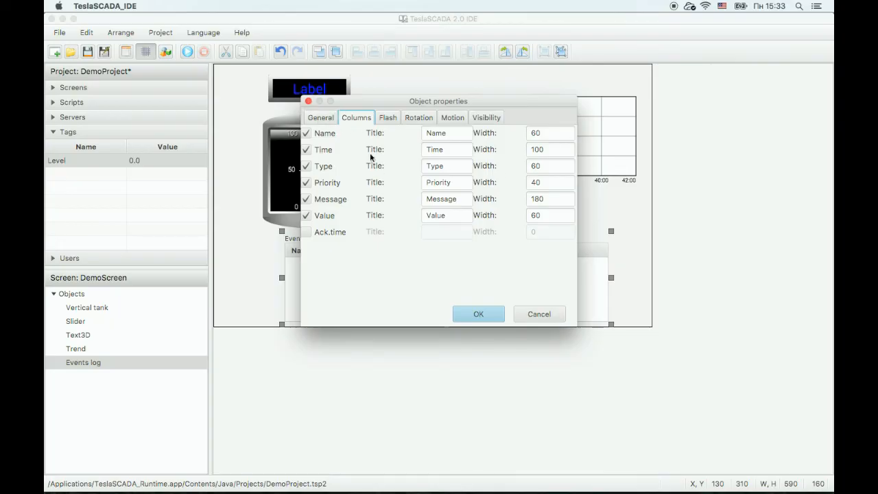
{"action": "left_click", "coordinate": [477, 312]}
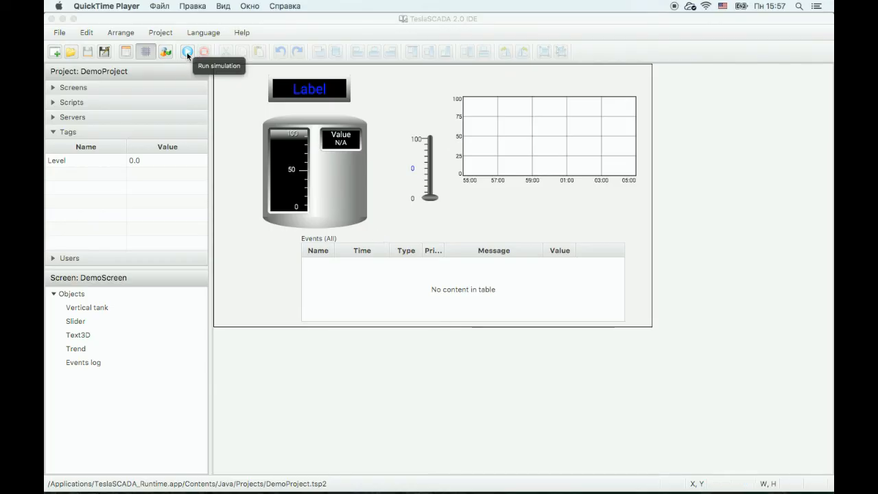
{"action": "left_click", "coordinate": [187, 52]}
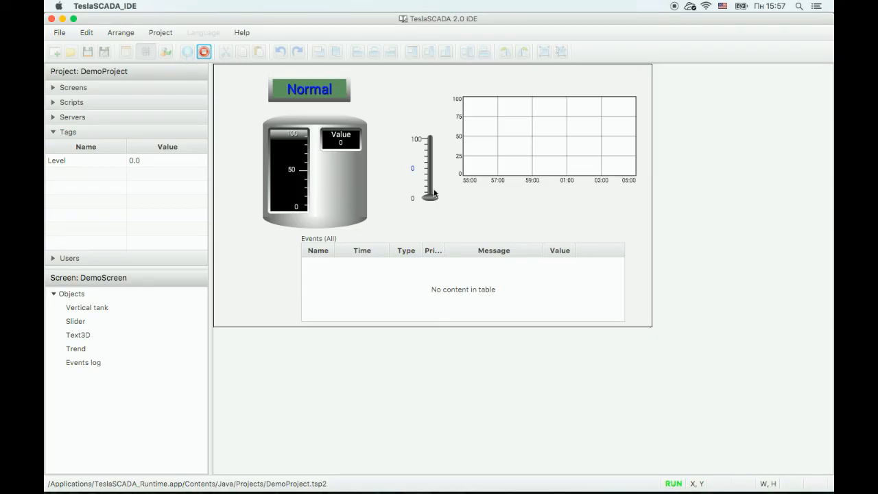
{"action": "left_click_drag", "start_coordinate": [428, 192], "coordinate": [428, 167]}
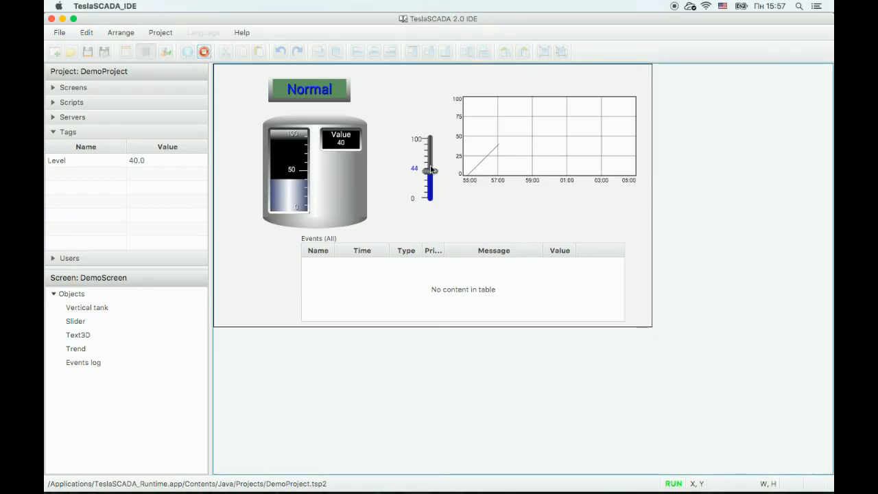
{"action": "left_click_drag", "start_coordinate": [431, 170], "coordinate": [431, 152]}
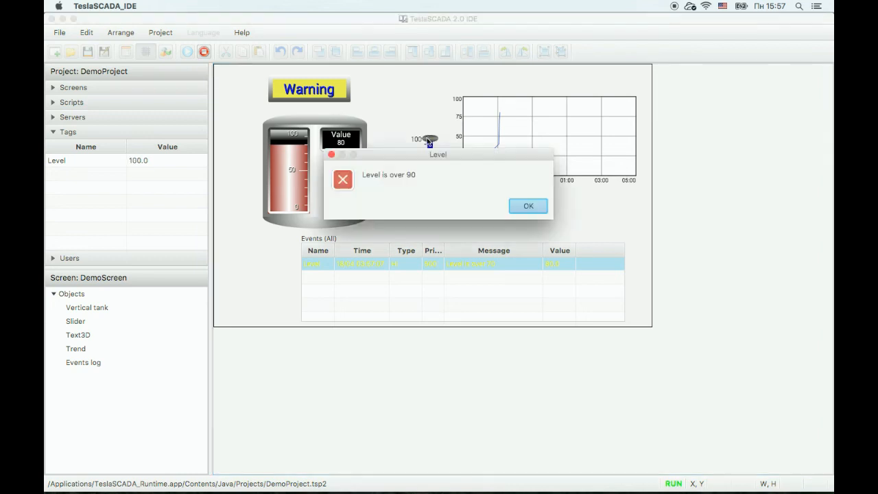
{"action": "left_click", "coordinate": [527, 206]}
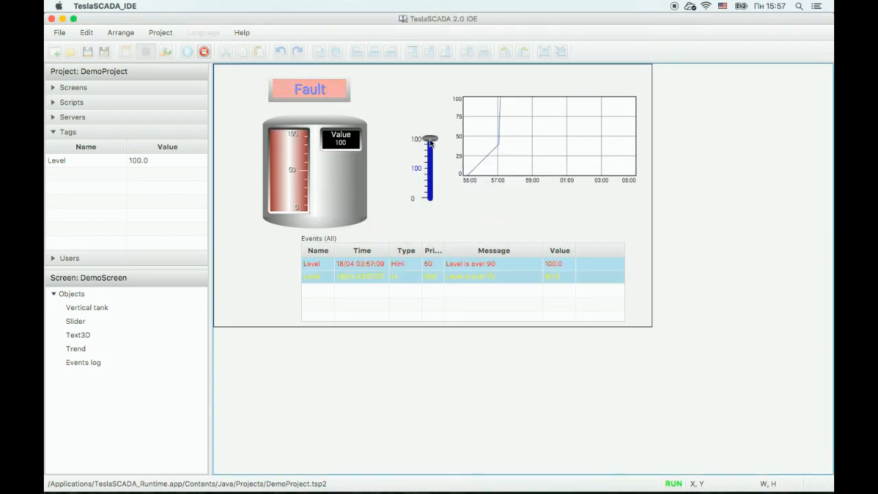
{"action": "left_click_drag", "start_coordinate": [428, 140], "coordinate": [428, 172]}
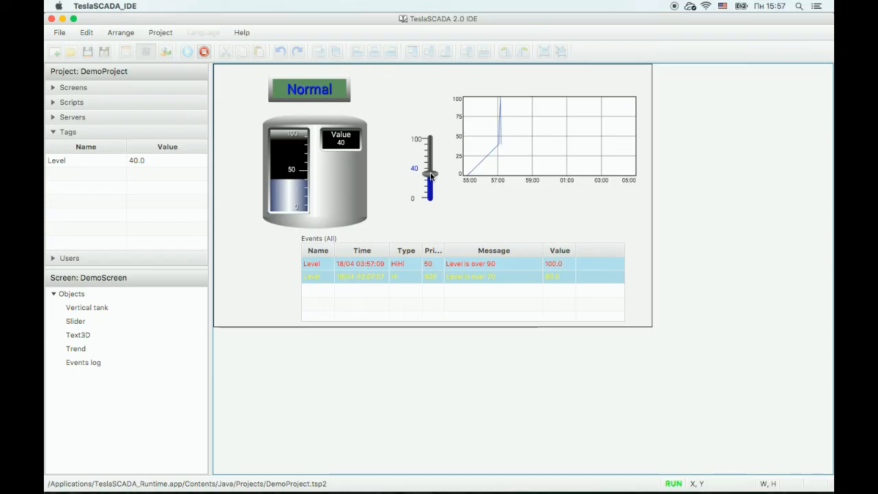
{"action": "mouse_move", "coordinate": [395, 144]}
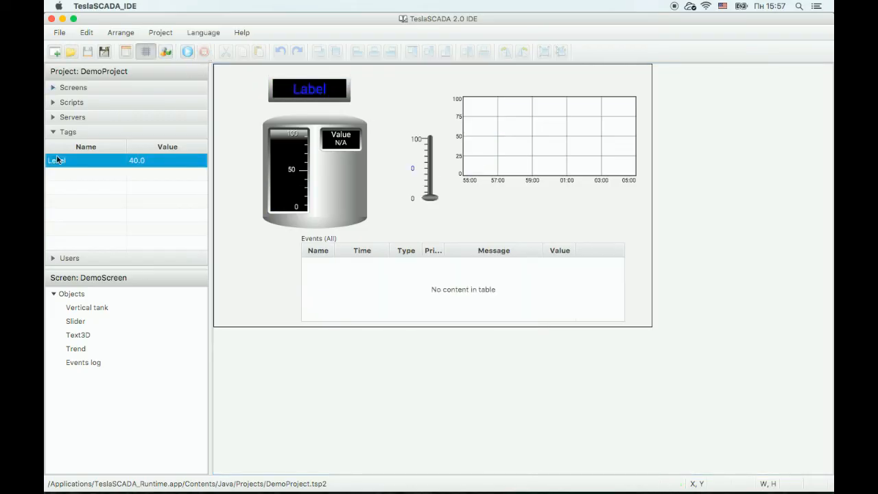
- Give the Level tag a Normal alarm with message 'Level is normal'
{"action": "double_click", "coordinate": [56, 159]}
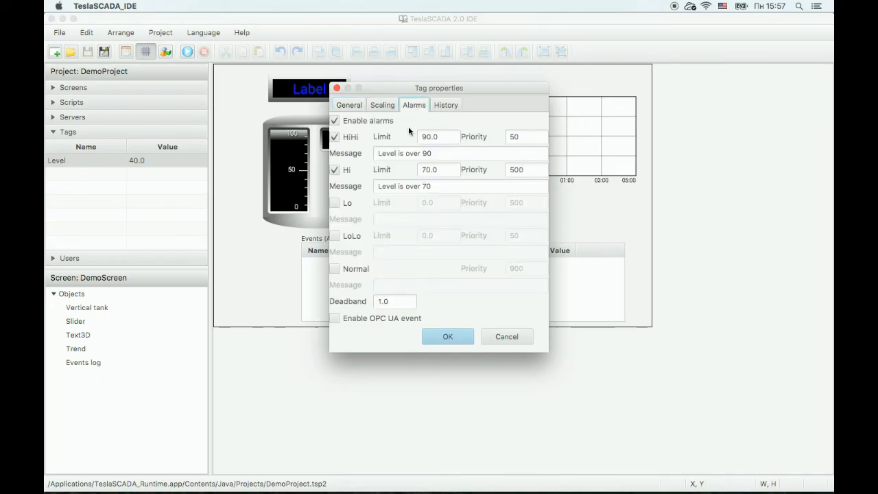
{"action": "left_click", "coordinate": [335, 268]}
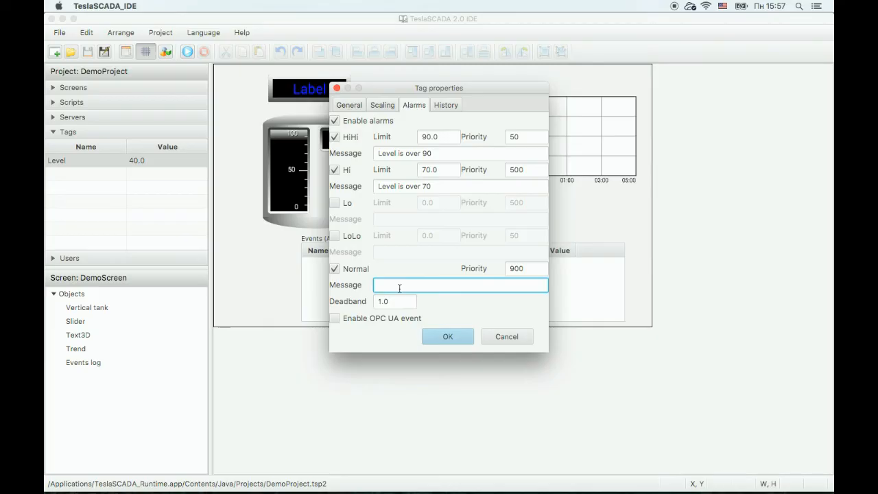
{"action": "type", "text": "Level is nor"}
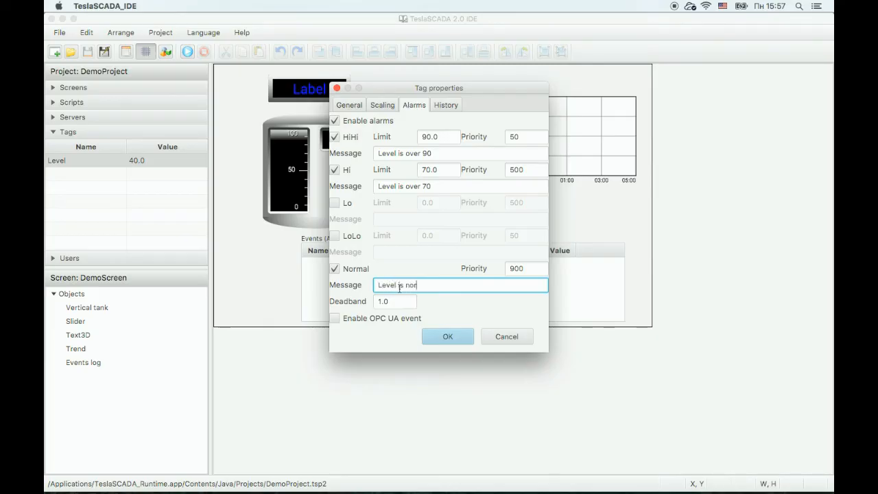
{"action": "left_click", "coordinate": [447, 336]}
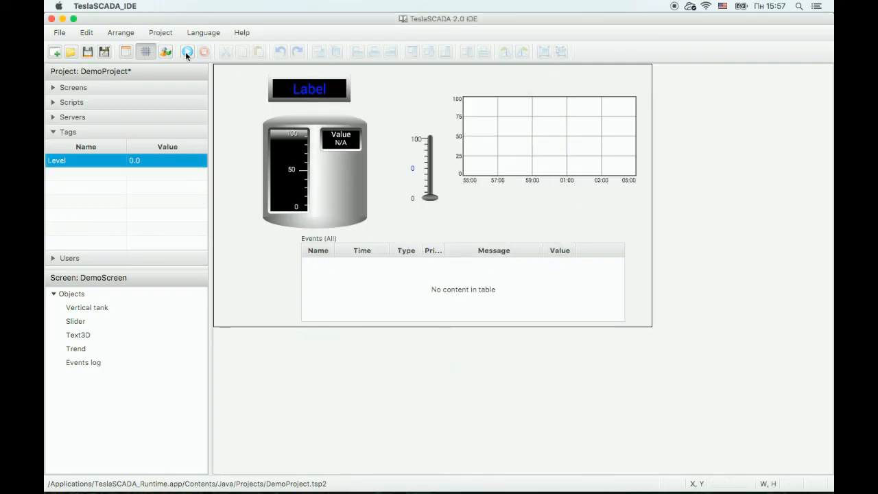
{"action": "left_click", "coordinate": [187, 52]}
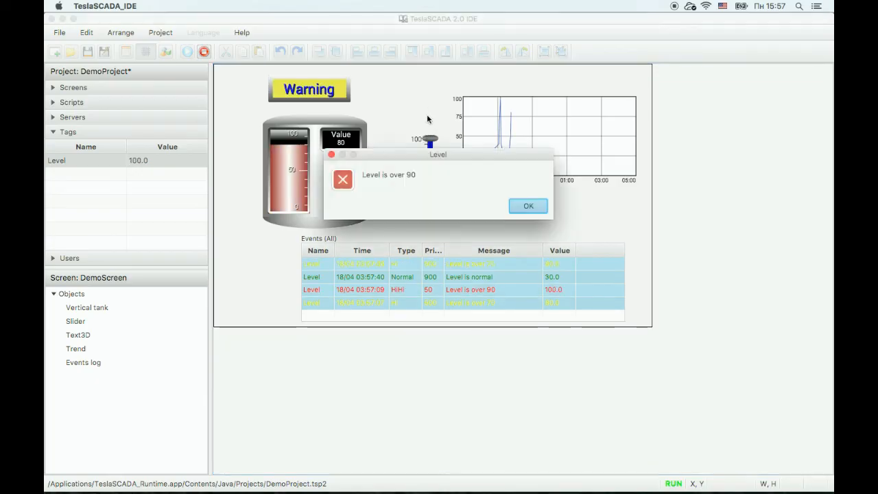
{"action": "left_click", "coordinate": [527, 205]}
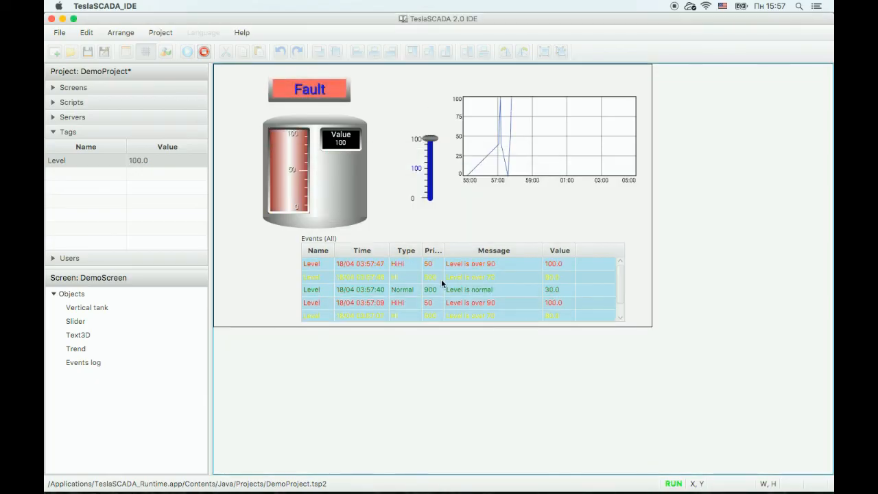
{"action": "left_click_drag", "start_coordinate": [428, 138], "coordinate": [428, 168]}
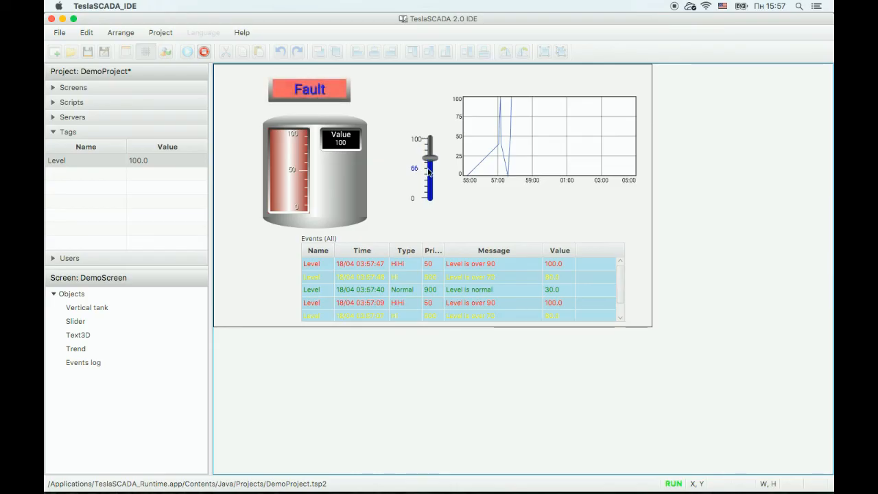
{"action": "left_click_drag", "start_coordinate": [428, 171], "coordinate": [428, 173]}
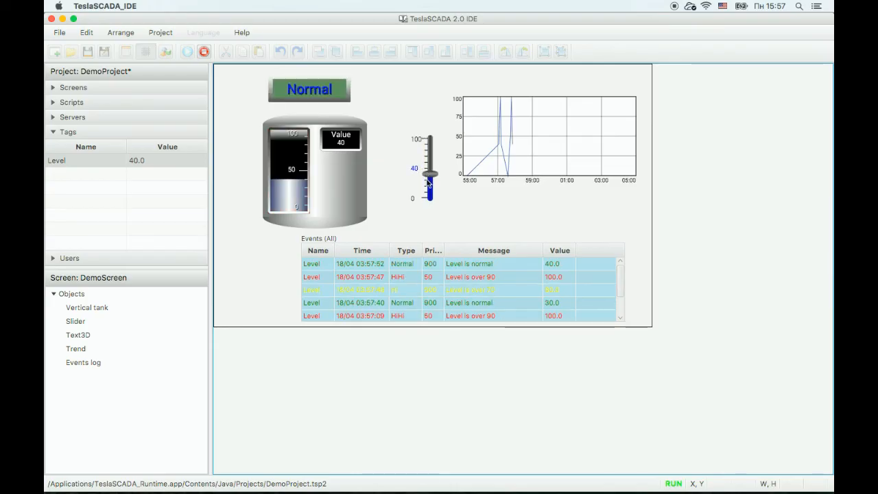
{"action": "mouse_move", "coordinate": [463, 295]}
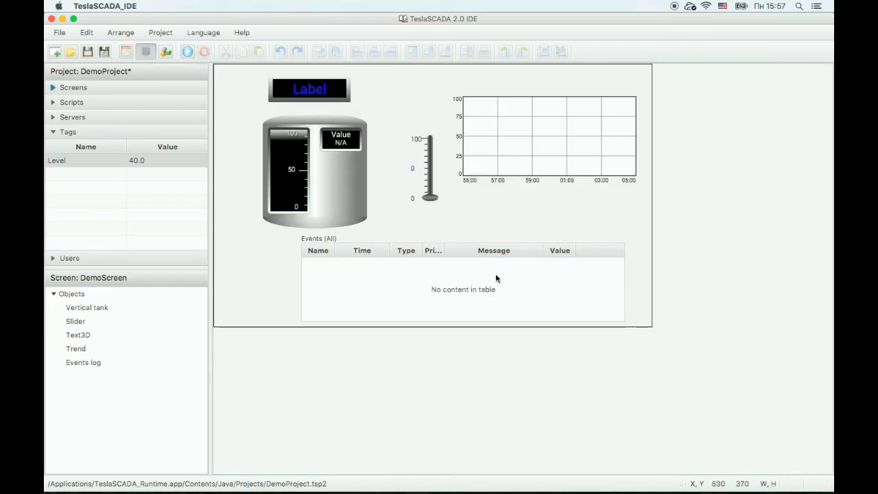
- Recolour the events log's 200–800 priority range to blue #334db3
{"action": "double_click", "coordinate": [82, 362]}
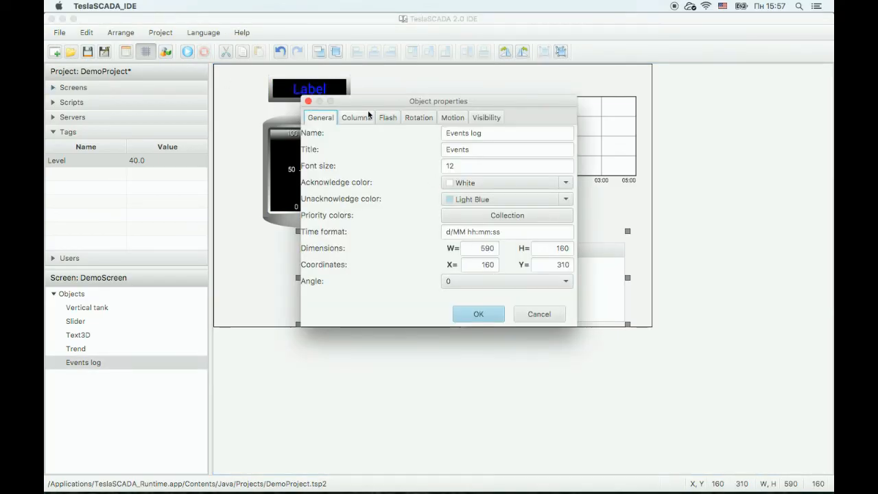
{"action": "left_click", "coordinate": [507, 214]}
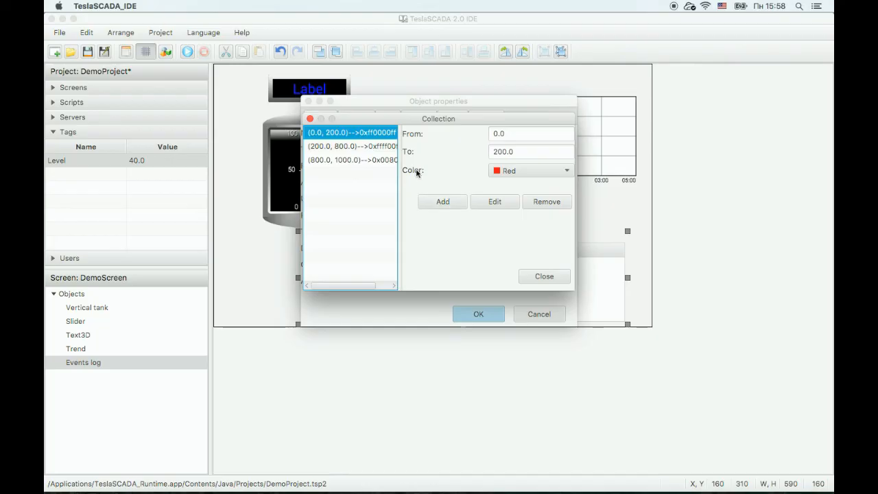
{"action": "left_click", "coordinate": [351, 146]}
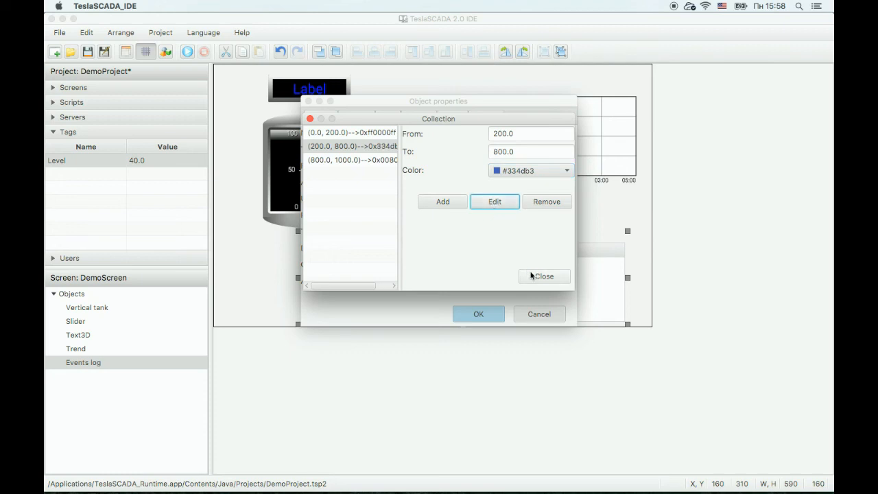
{"action": "left_click", "coordinate": [544, 275]}
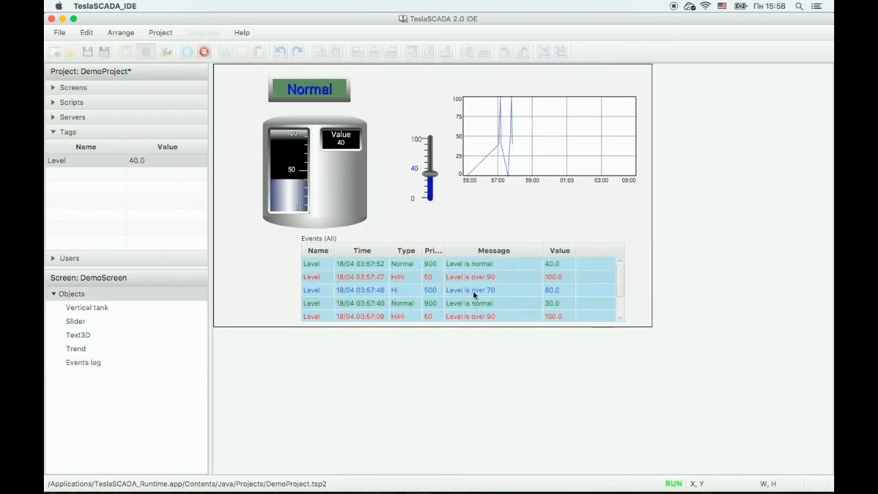
- Drive Level up to 100, triggering Hi and HiHi events, and dismiss the over-90 alert
{"action": "left_click_drag", "start_coordinate": [428, 173], "coordinate": [428, 168]}
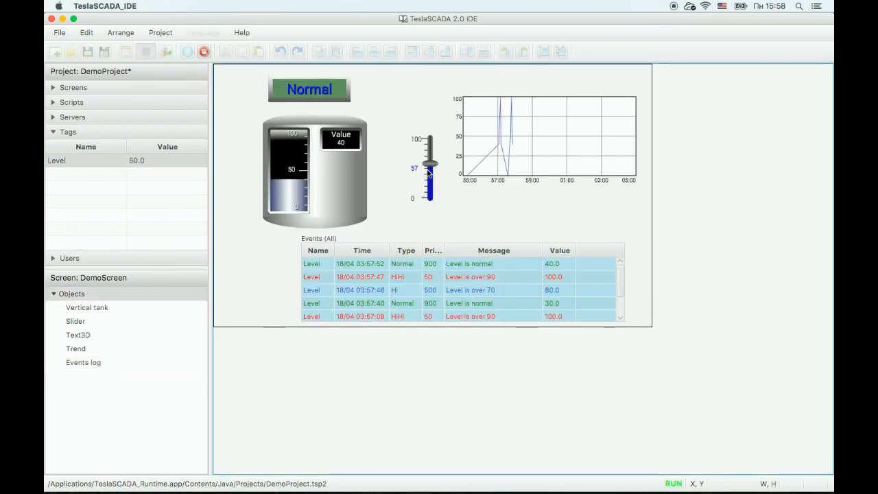
{"action": "left_click_drag", "start_coordinate": [429, 179], "coordinate": [428, 140]}
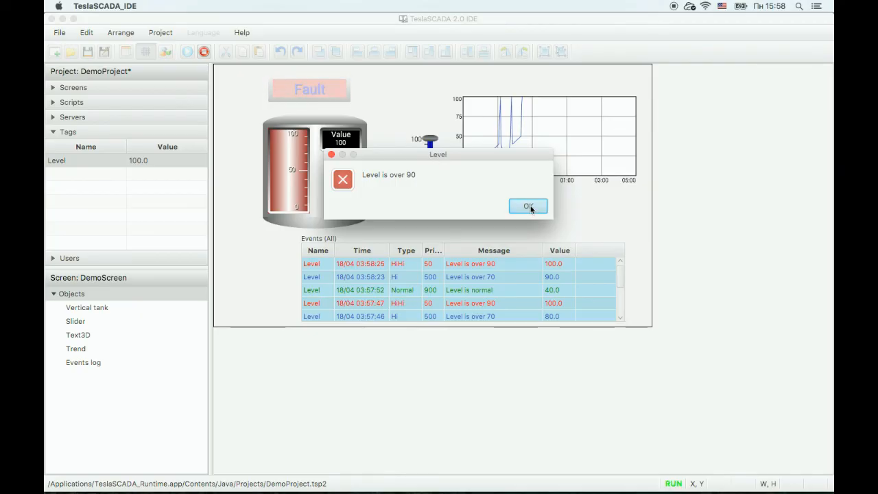
{"action": "left_click", "coordinate": [527, 206]}
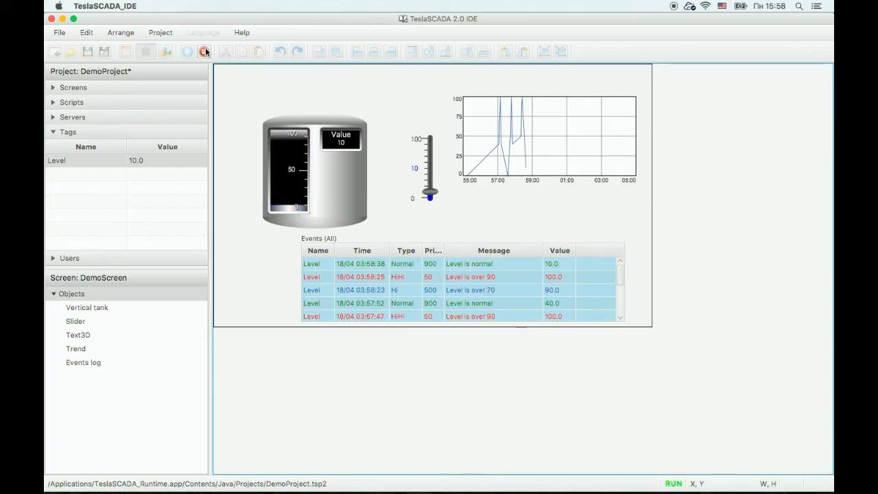
- Set the project notifications priority threshold to 0 and run the simulation
{"action": "left_click", "coordinate": [205, 53]}
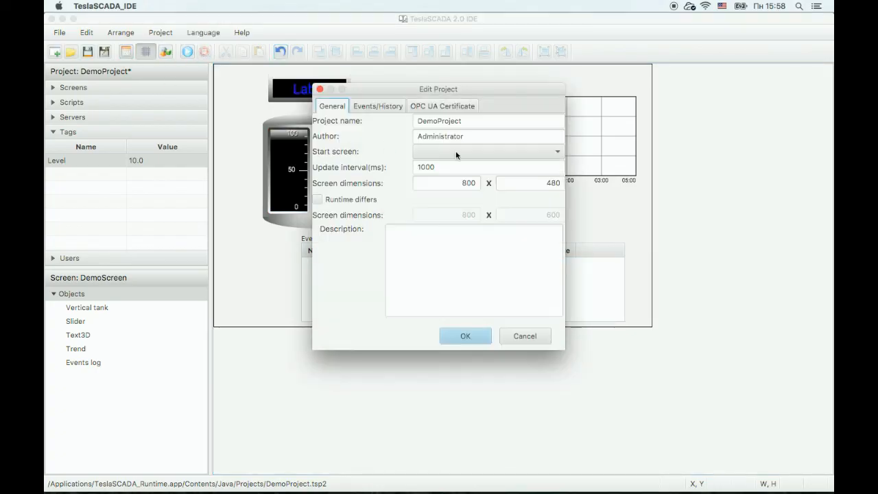
{"action": "left_click", "coordinate": [378, 105]}
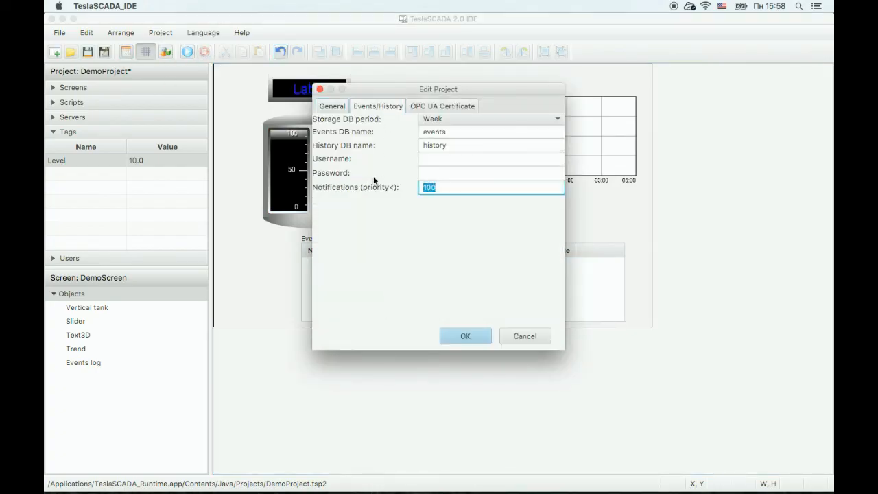
{"action": "type", "text": "0"}
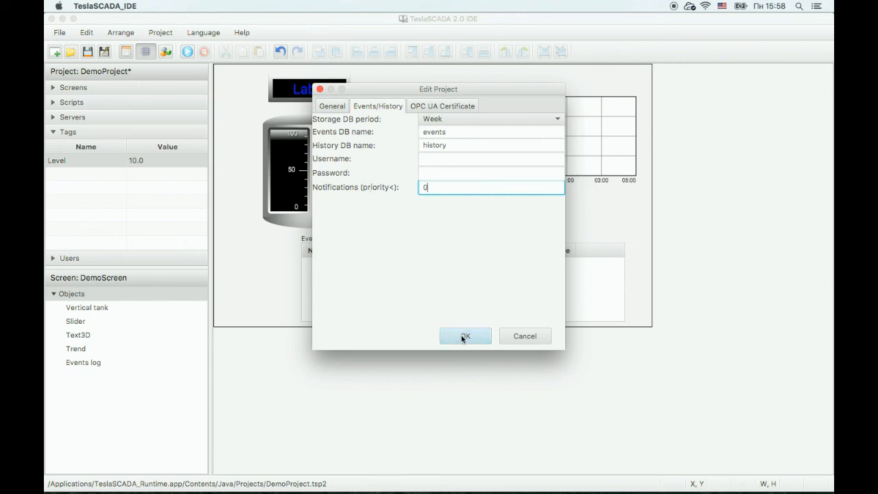
{"action": "left_click", "coordinate": [465, 336]}
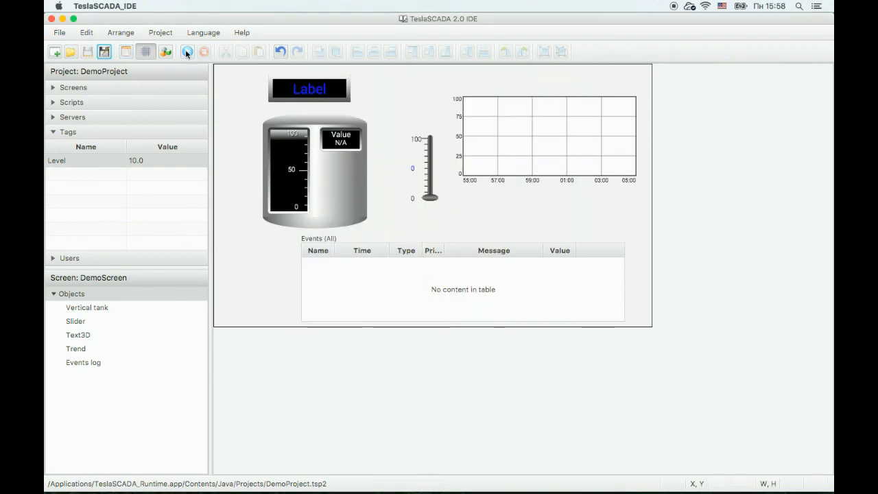
{"action": "left_click", "coordinate": [187, 52]}
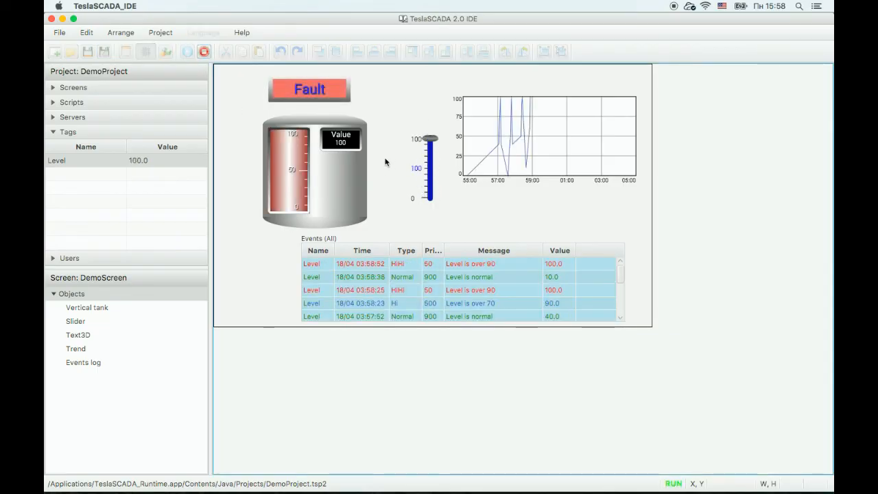
- Lower the Level slider to about 60 in the running simulation
{"action": "left_click_drag", "start_coordinate": [428, 137], "coordinate": [428, 167]}
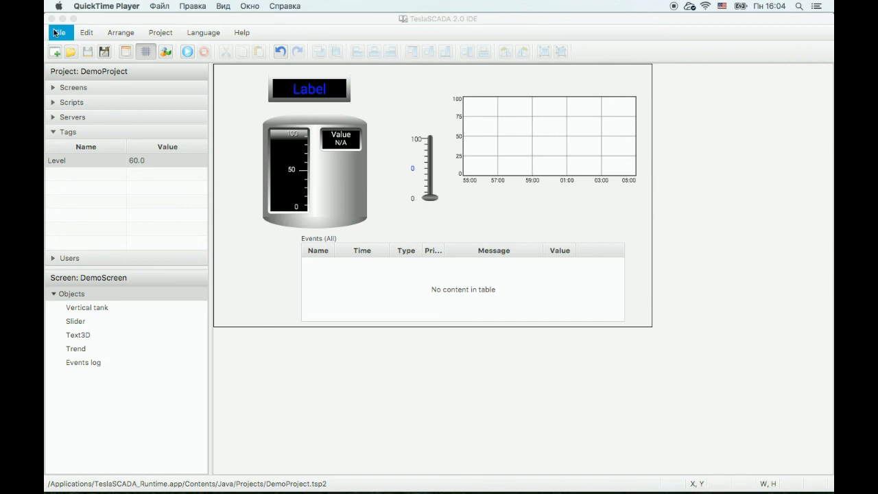
- Load DemoProject onto the PC device at 192.168.0.102 via Load on Device
{"action": "left_click", "coordinate": [61, 33]}
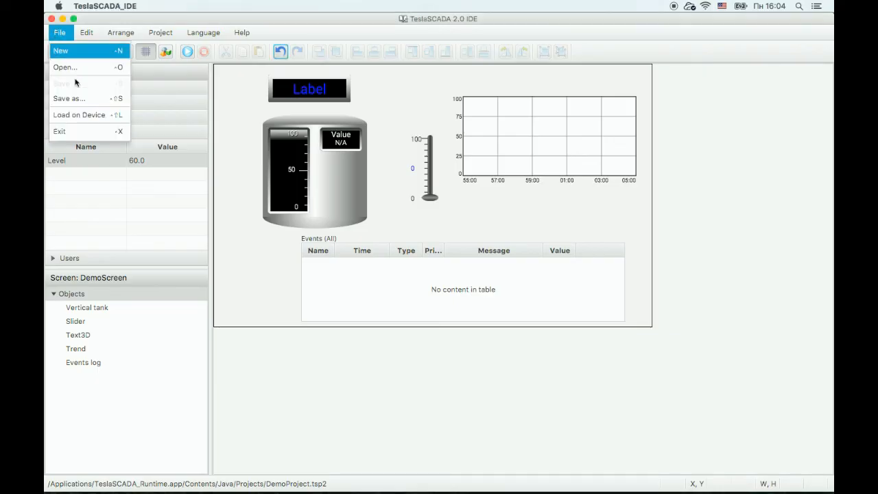
{"action": "left_click", "coordinate": [78, 115]}
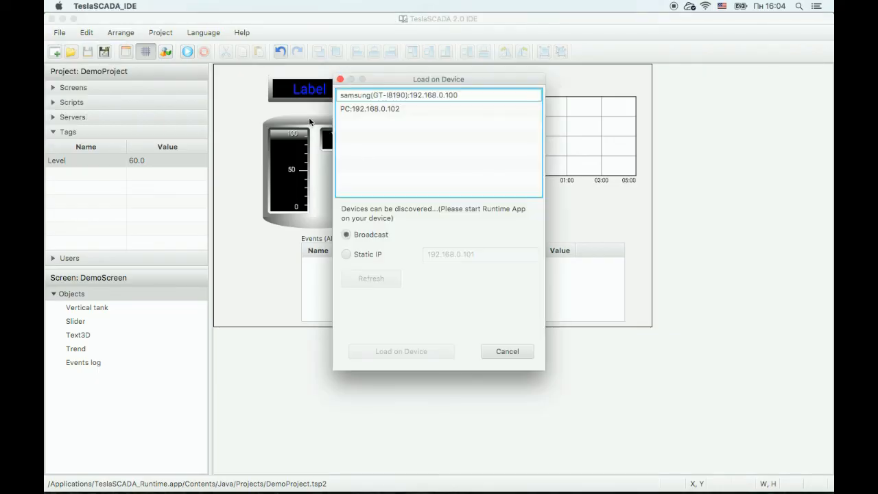
{"action": "left_click", "coordinate": [398, 96]}
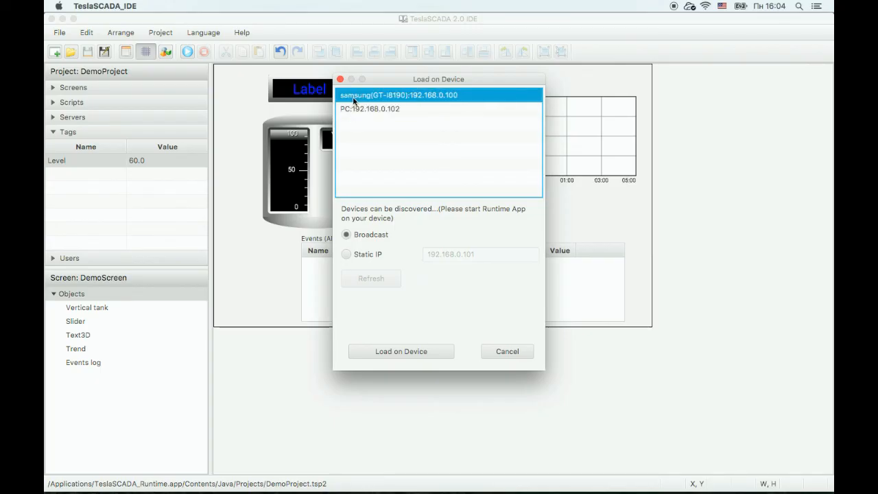
{"action": "left_click", "coordinate": [371, 108]}
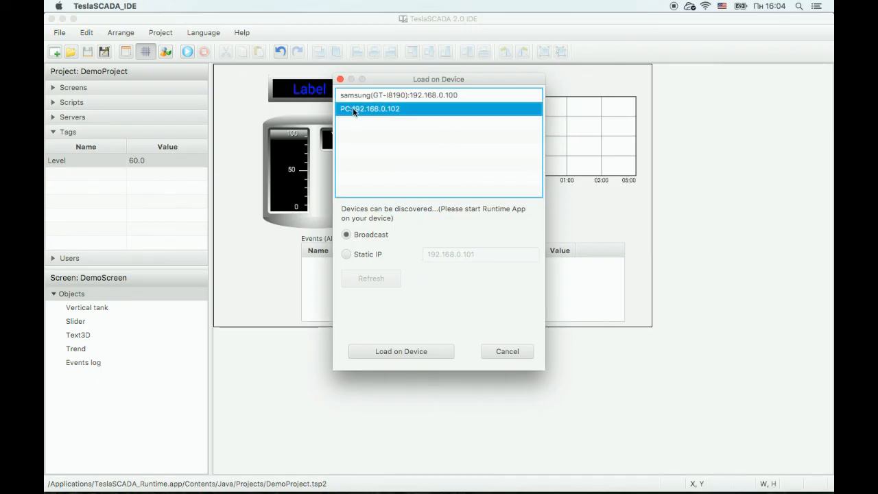
{"action": "left_click", "coordinate": [398, 95]}
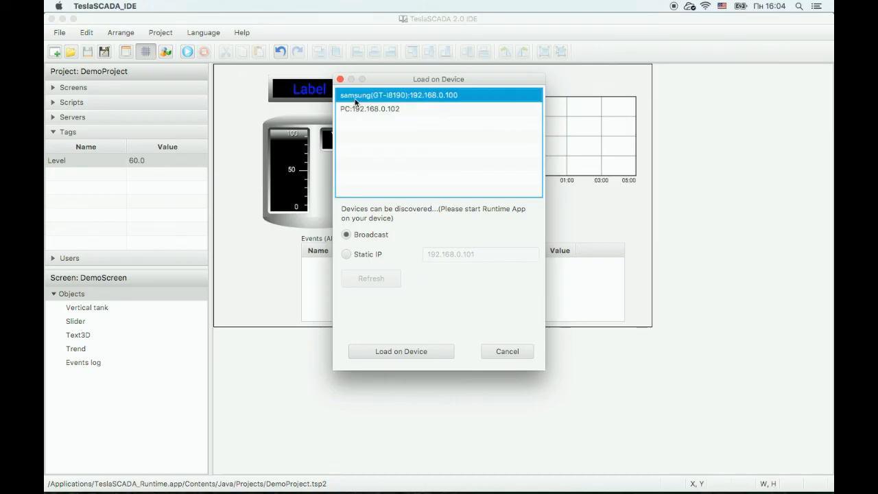
{"action": "left_click", "coordinate": [401, 351]}
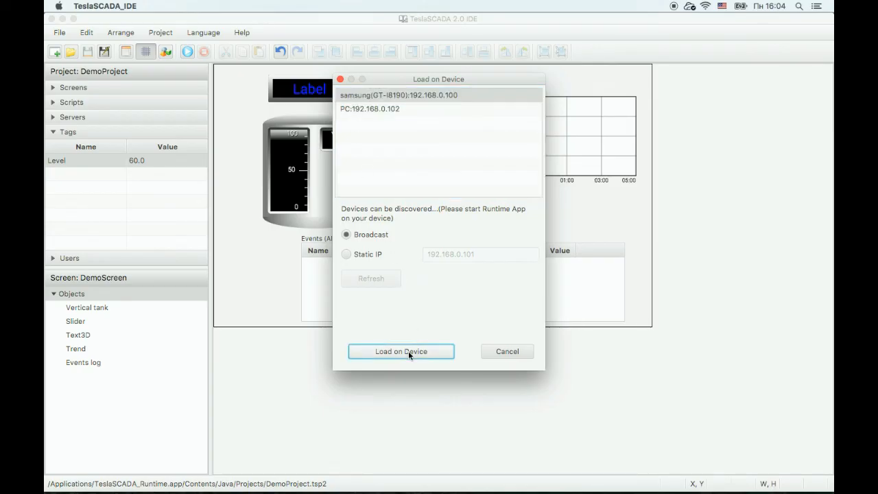
{"action": "left_click", "coordinate": [369, 109]}
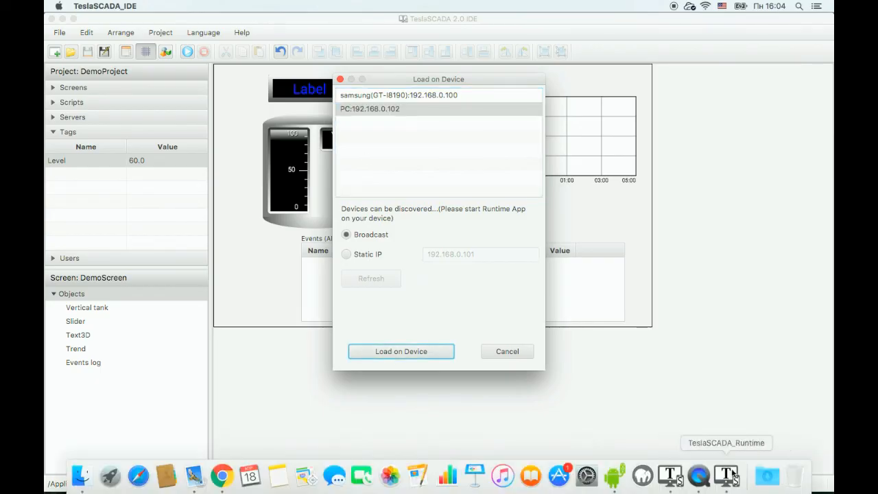
- Switch to TeslaSCADA Runtime and start the loaded DemoProject
{"action": "left_click", "coordinate": [401, 351]}
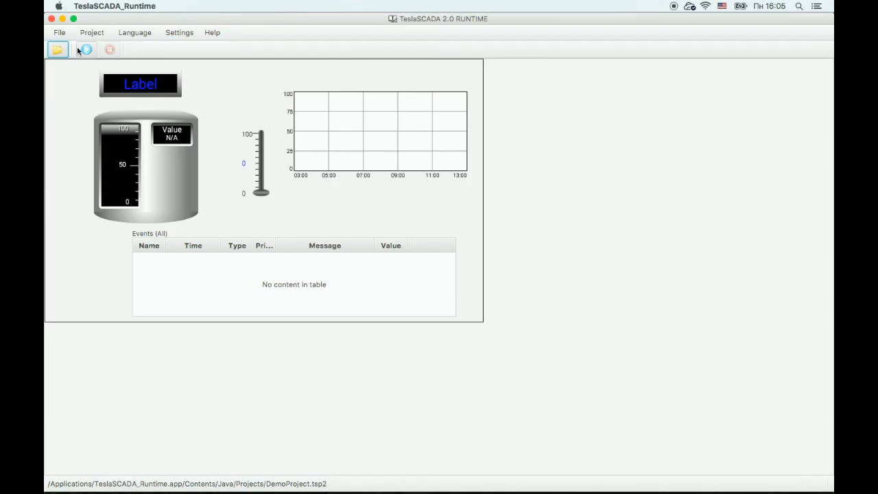
{"action": "mouse_move", "coordinate": [85, 50]}
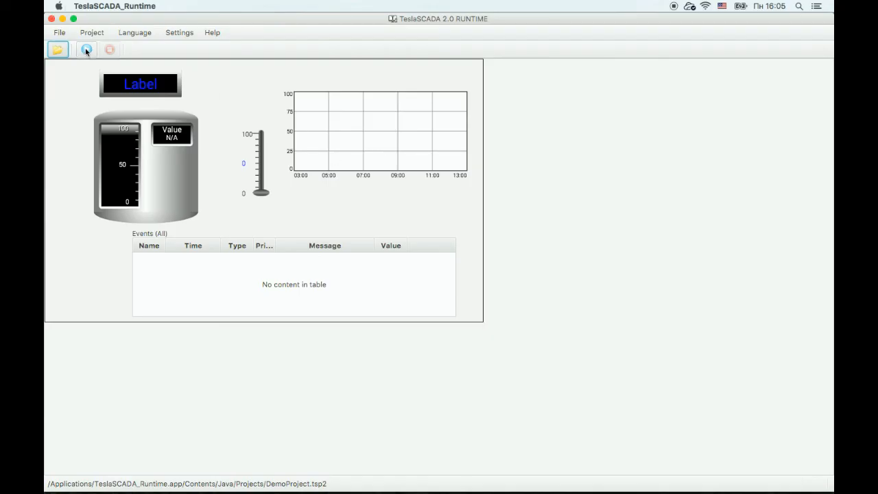
{"action": "left_click", "coordinate": [86, 49]}
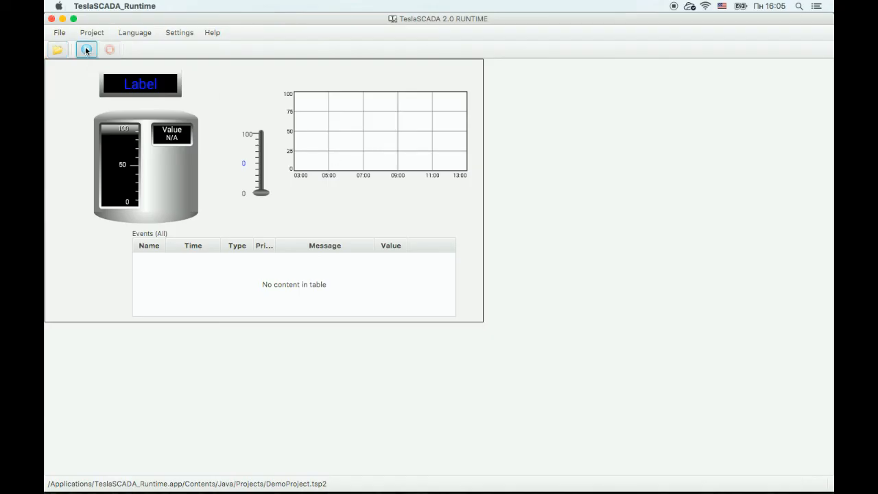
{"action": "left_click", "coordinate": [85, 49]}
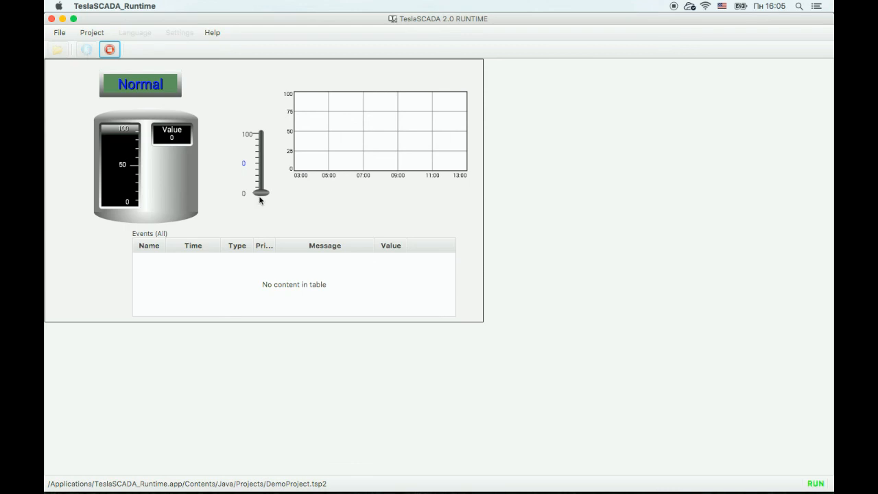
- Drive the tank level through 35, 64, 100, 80, 60 and back to 100, logging warning and fault events
{"action": "left_click_drag", "start_coordinate": [261, 195], "coordinate": [261, 171]}
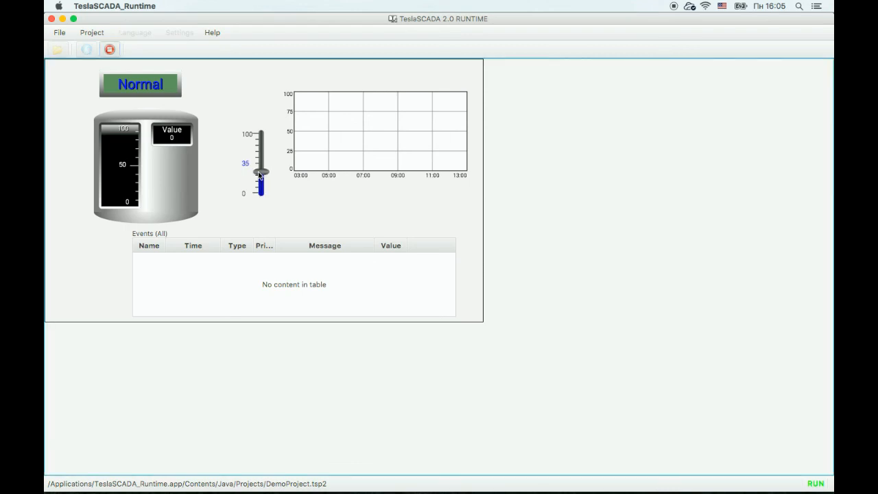
{"action": "left_click_drag", "start_coordinate": [259, 172], "coordinate": [259, 177]}
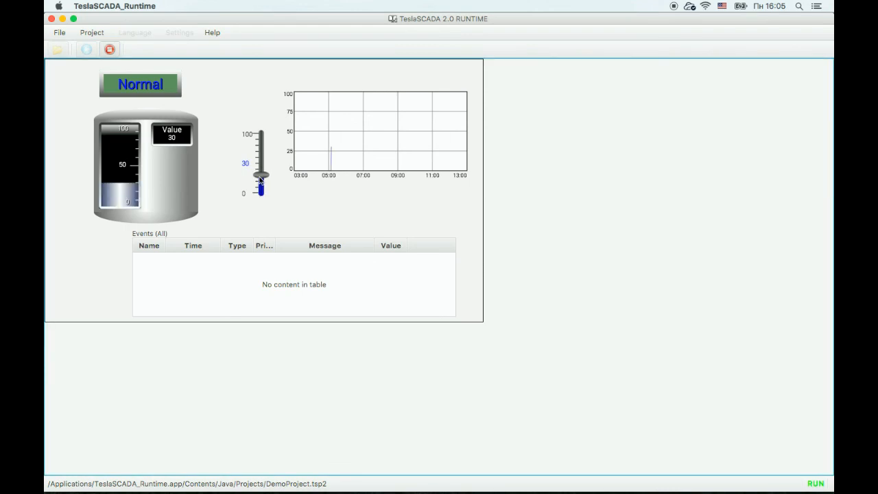
{"action": "left_click_drag", "start_coordinate": [261, 176], "coordinate": [261, 156]}
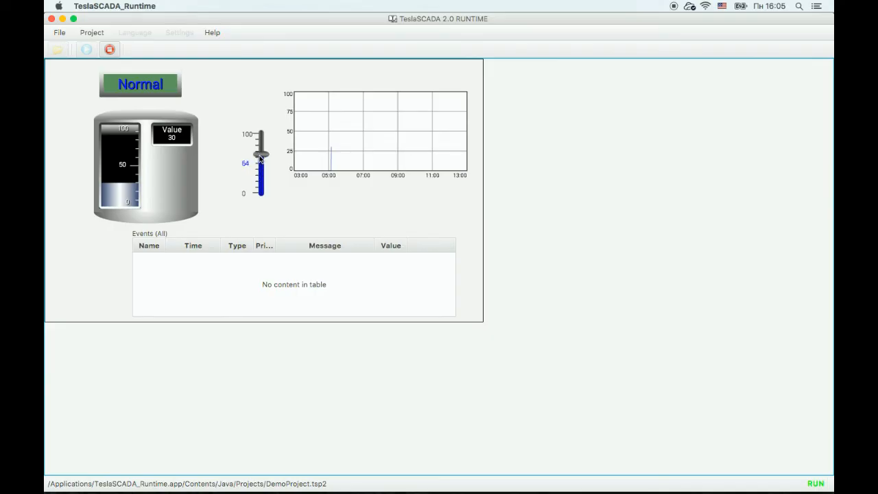
{"action": "left_click_drag", "start_coordinate": [261, 154], "coordinate": [260, 136]}
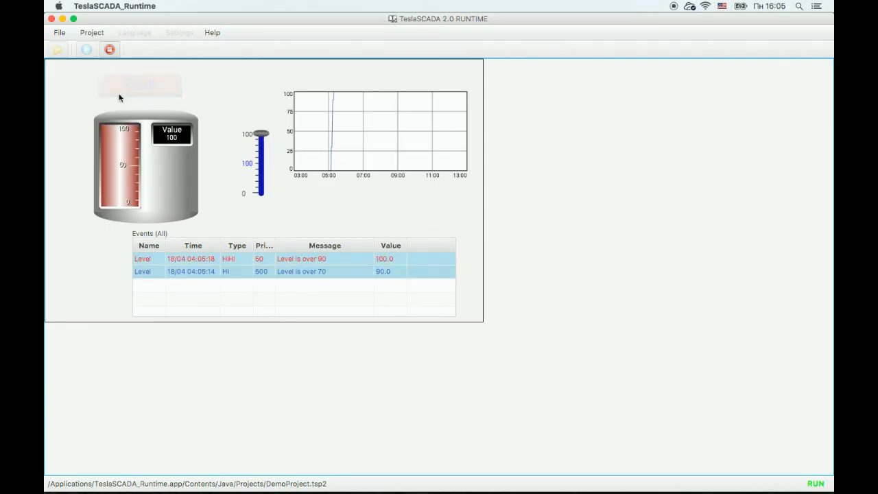
{"action": "left_click_drag", "start_coordinate": [260, 136], "coordinate": [259, 154]}
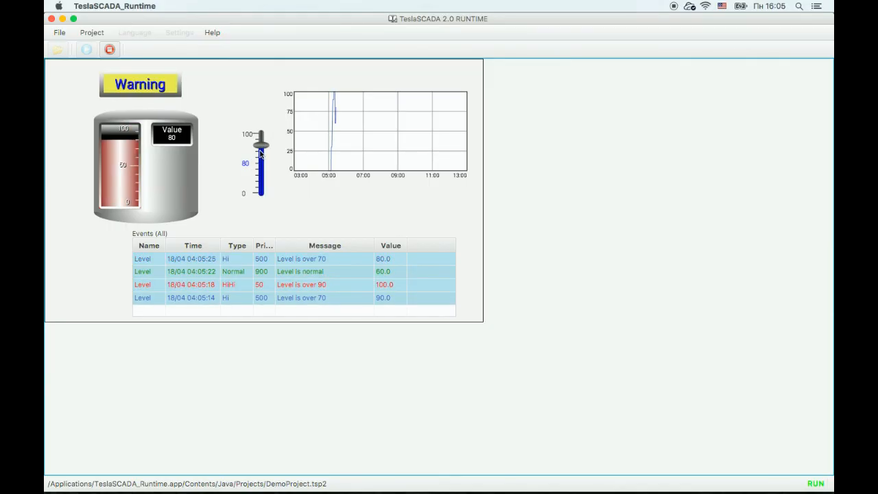
{"action": "left_click_drag", "start_coordinate": [261, 148], "coordinate": [261, 134]}
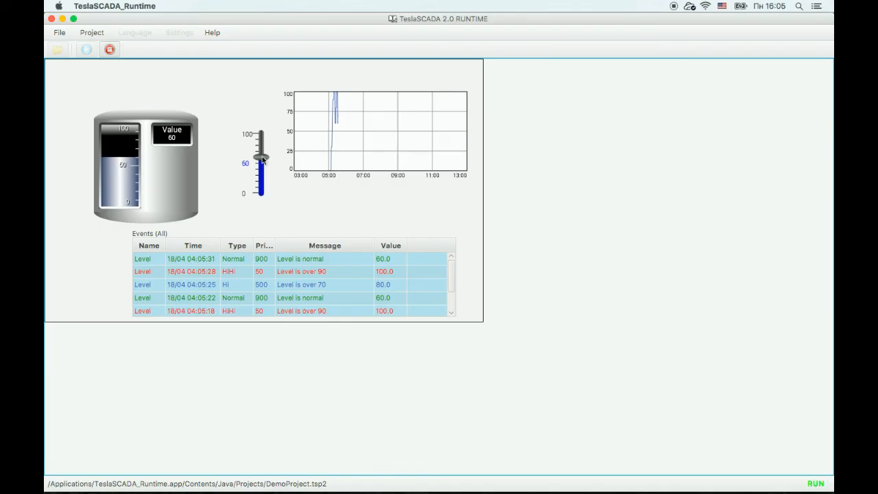
{"action": "left_click_drag", "start_coordinate": [261, 158], "coordinate": [261, 136]}
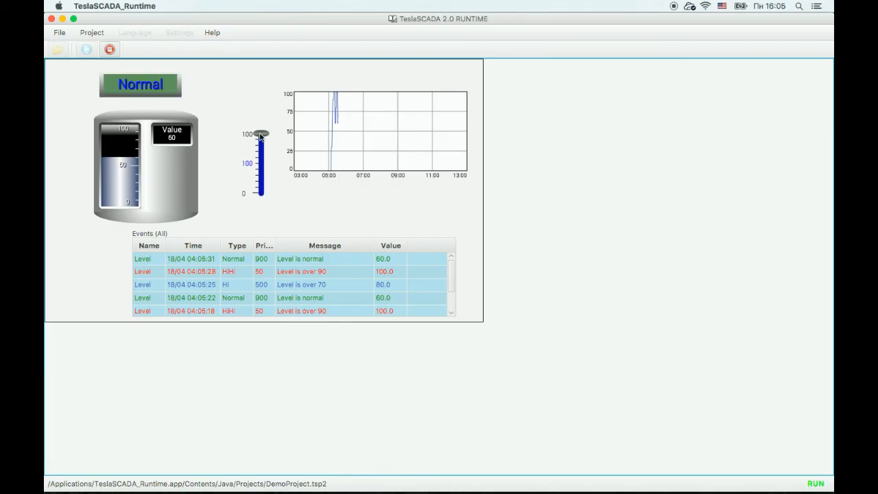
- Stop the running project in TeslaSCADA Runtime
{"action": "left_click", "coordinate": [109, 49]}
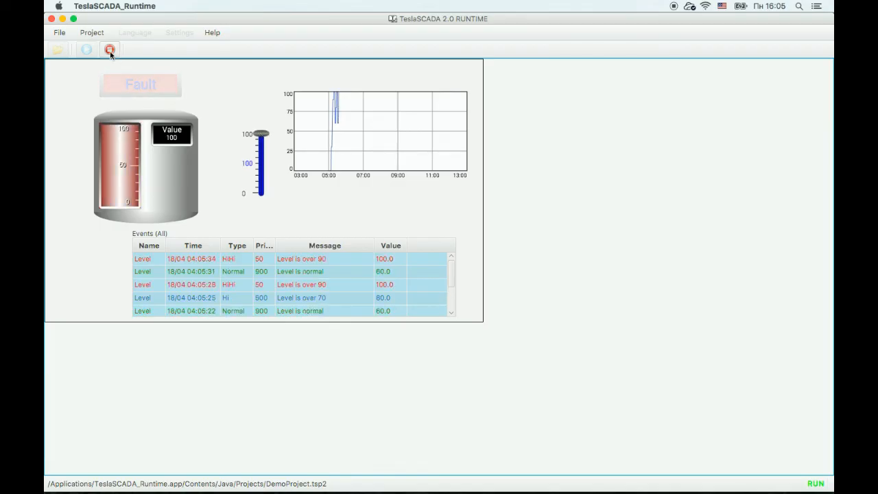
{"action": "left_click", "coordinate": [110, 49]}
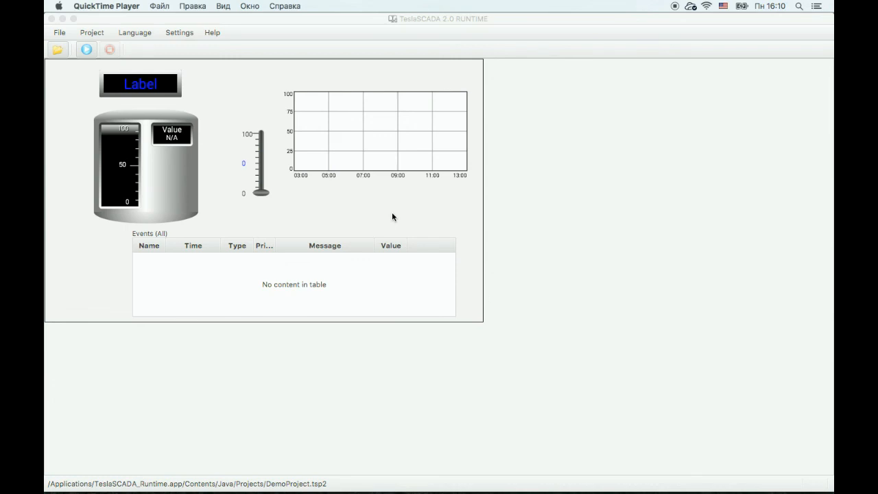
{"action": "mouse_move", "coordinate": [670, 475]}
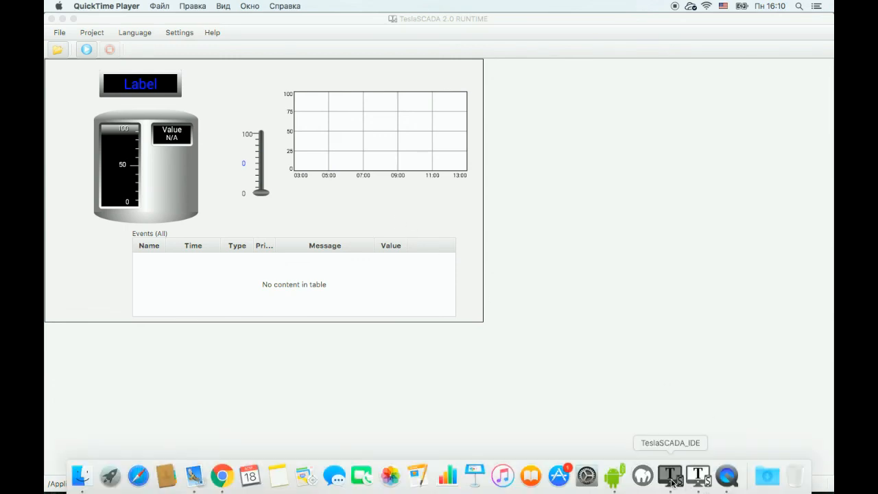
- Bring the DemoProject DemoScreen editor back in front of the runtime window
{"action": "left_click", "coordinate": [669, 475]}
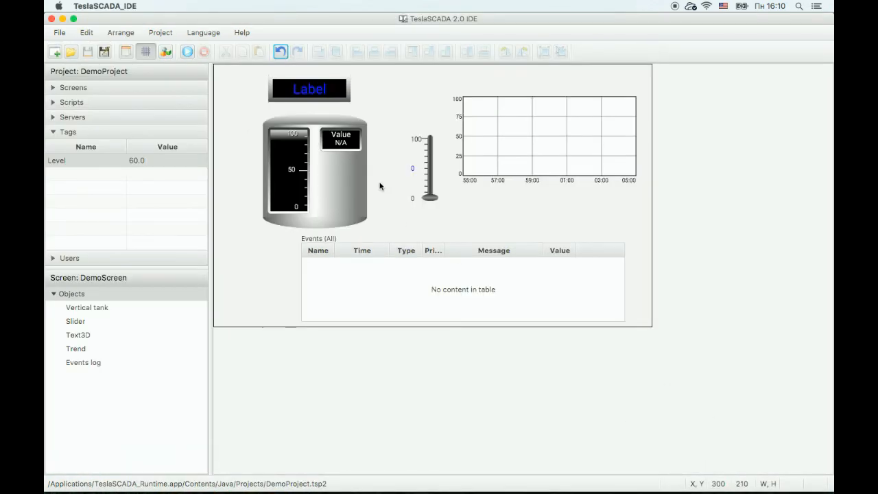